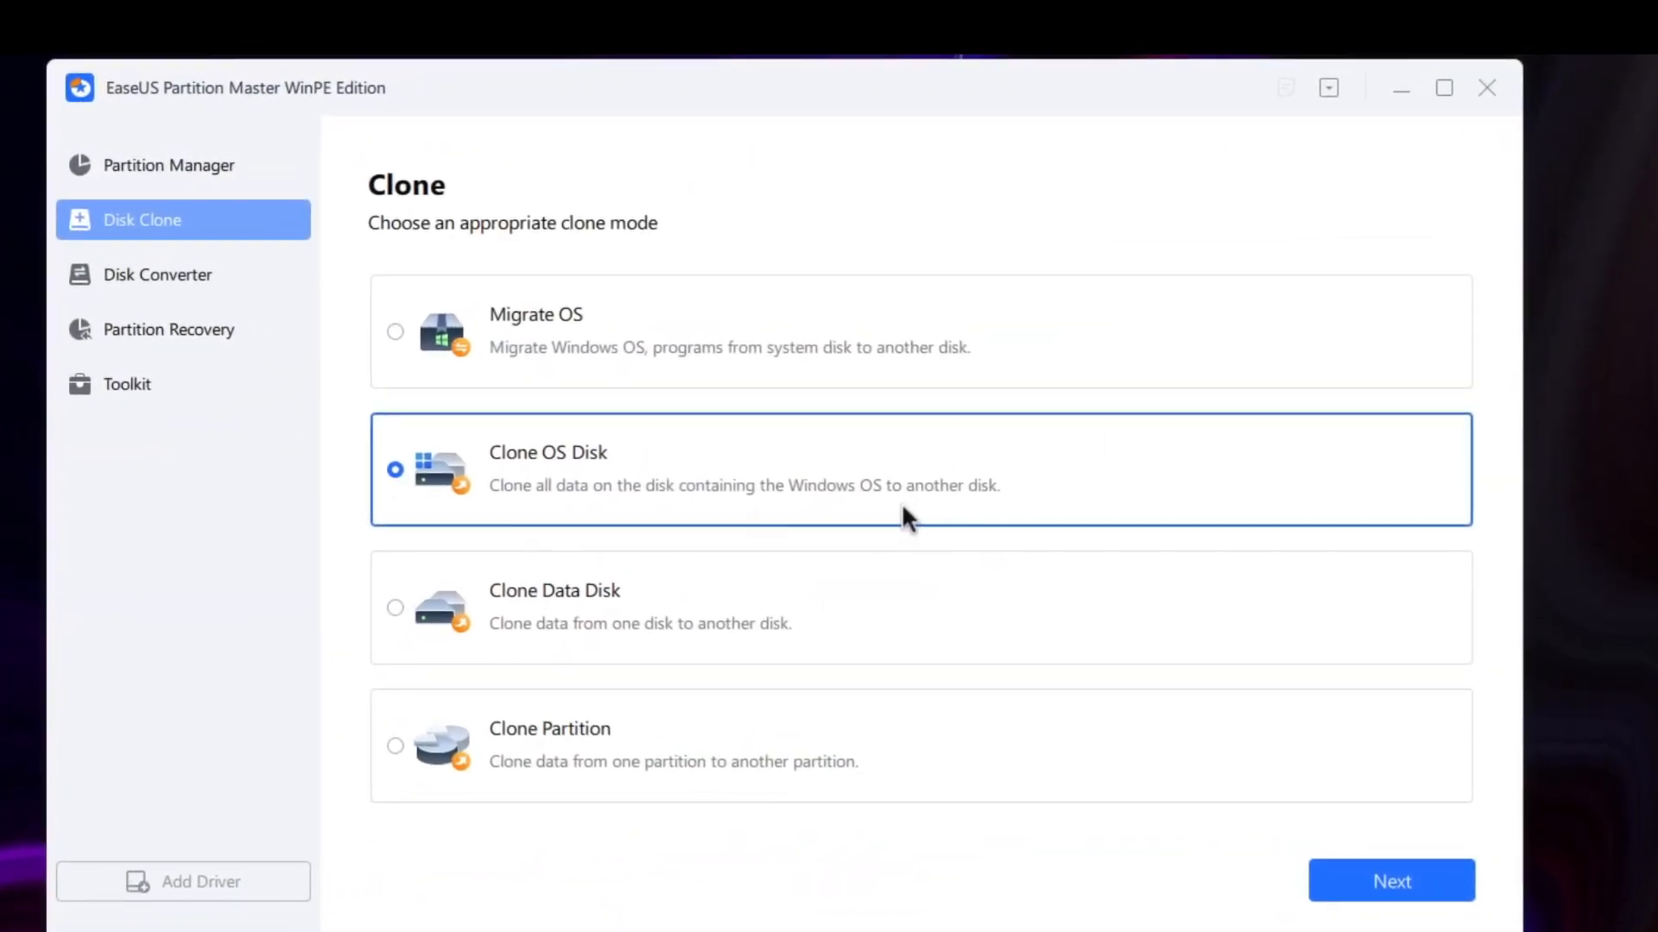
# - Choose Clone OS Disk with the empty 476.94 GB TEAM Disk 1 as destination
pyautogui.click(1390, 881)
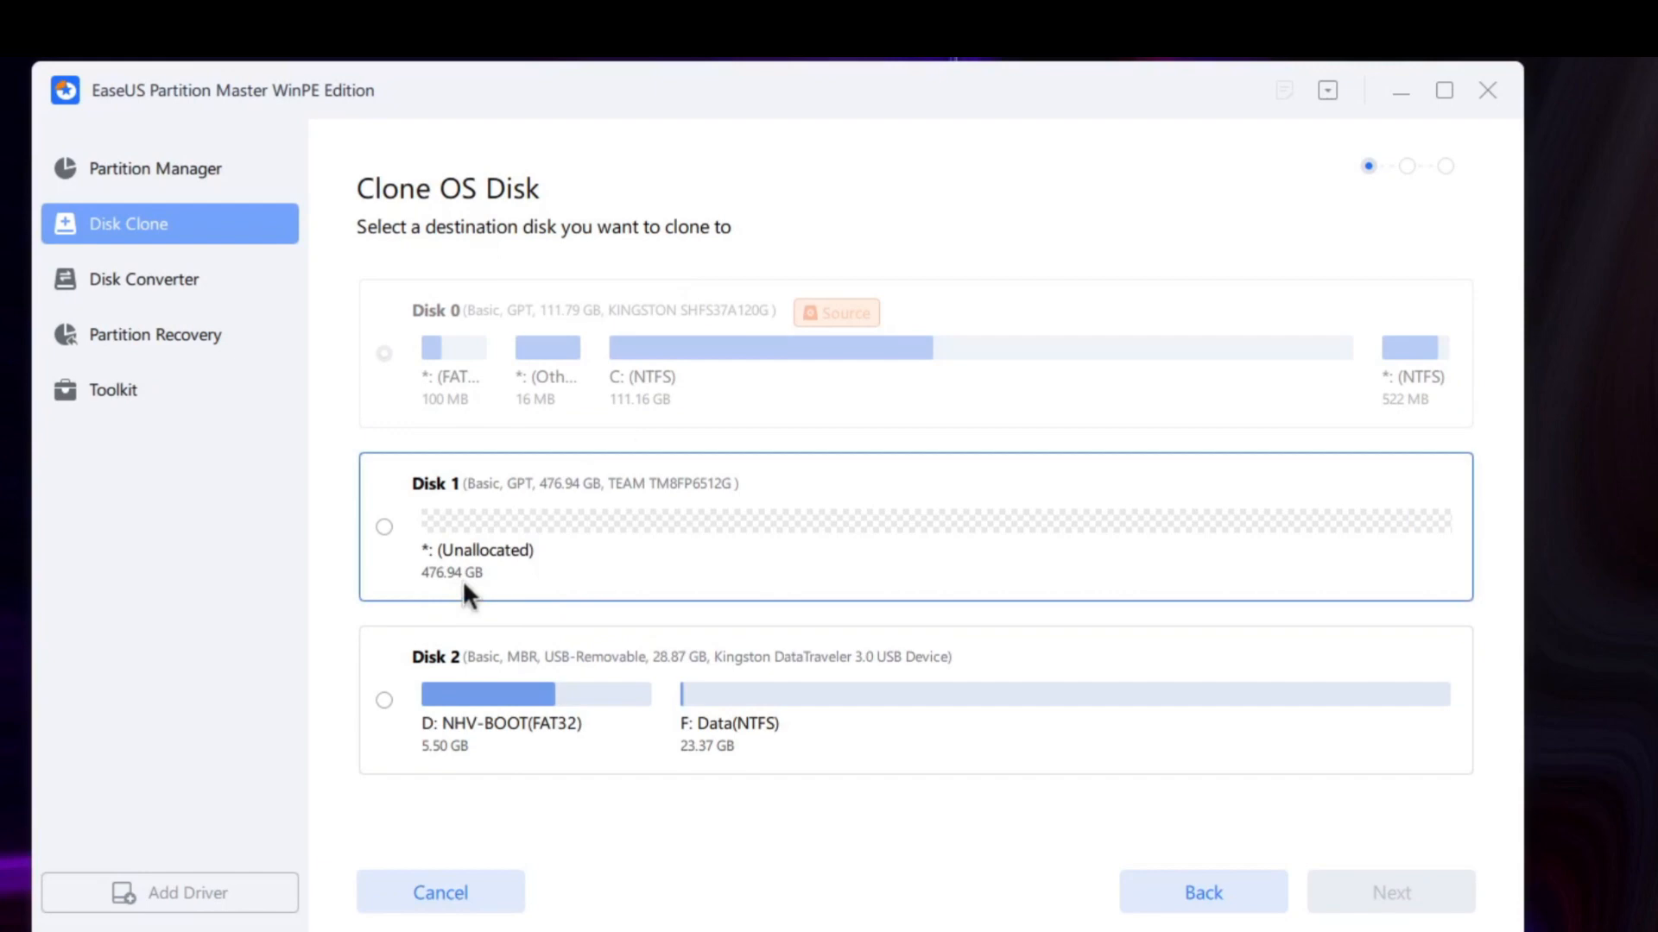
pyautogui.click(383, 527)
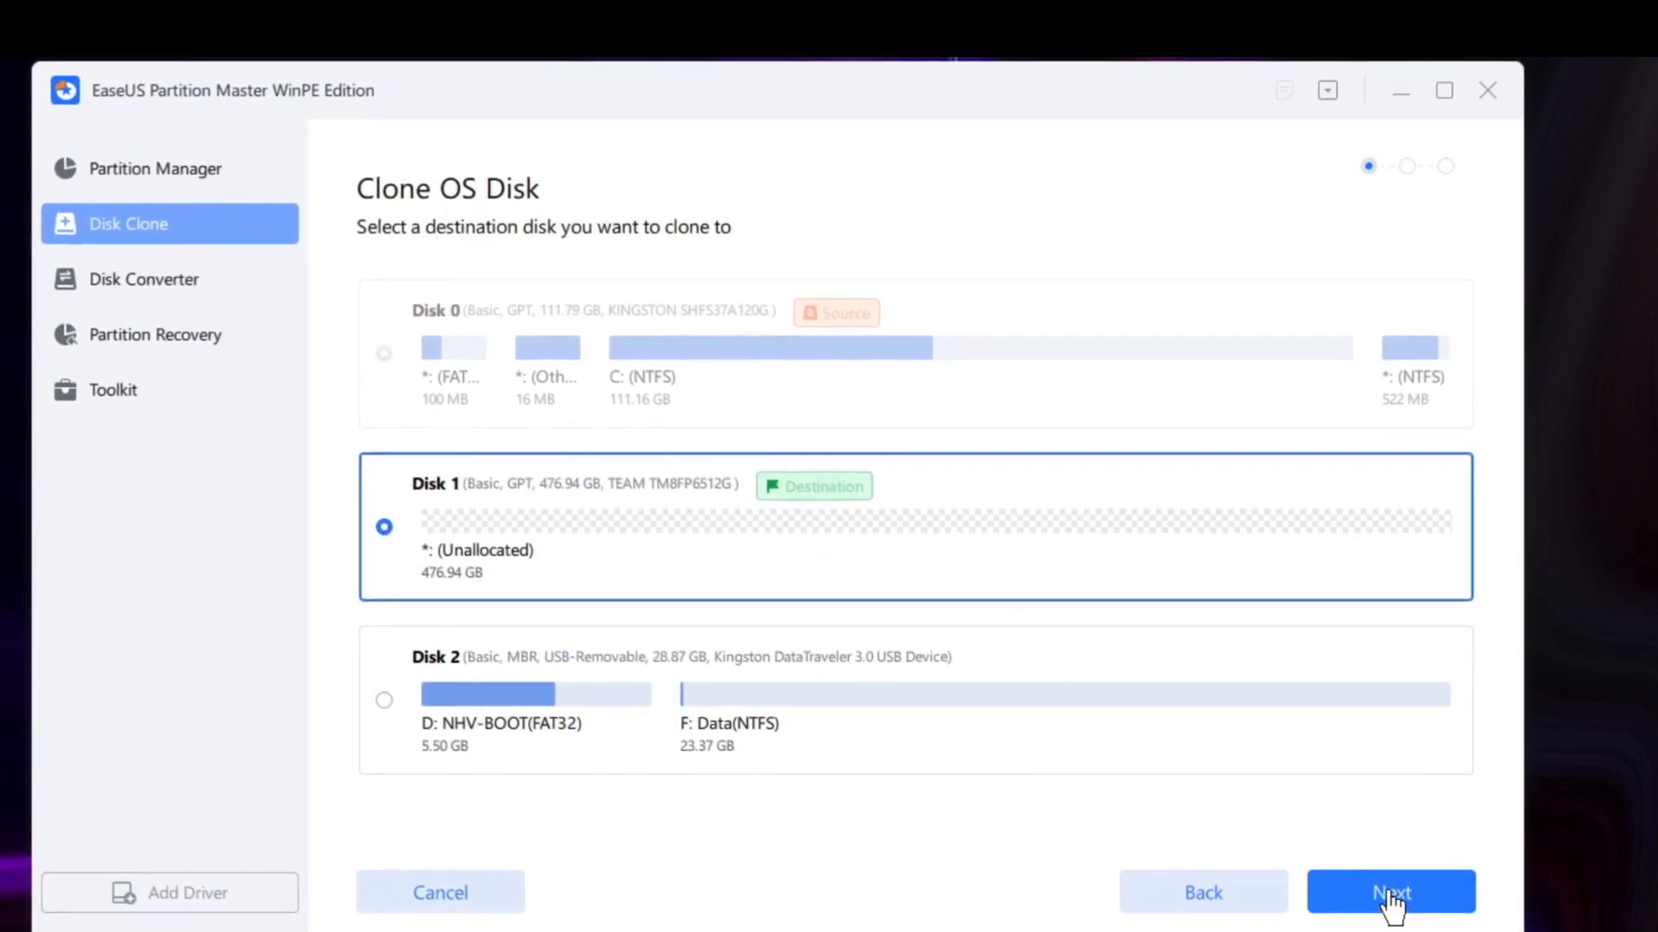
pyautogui.click(1391, 892)
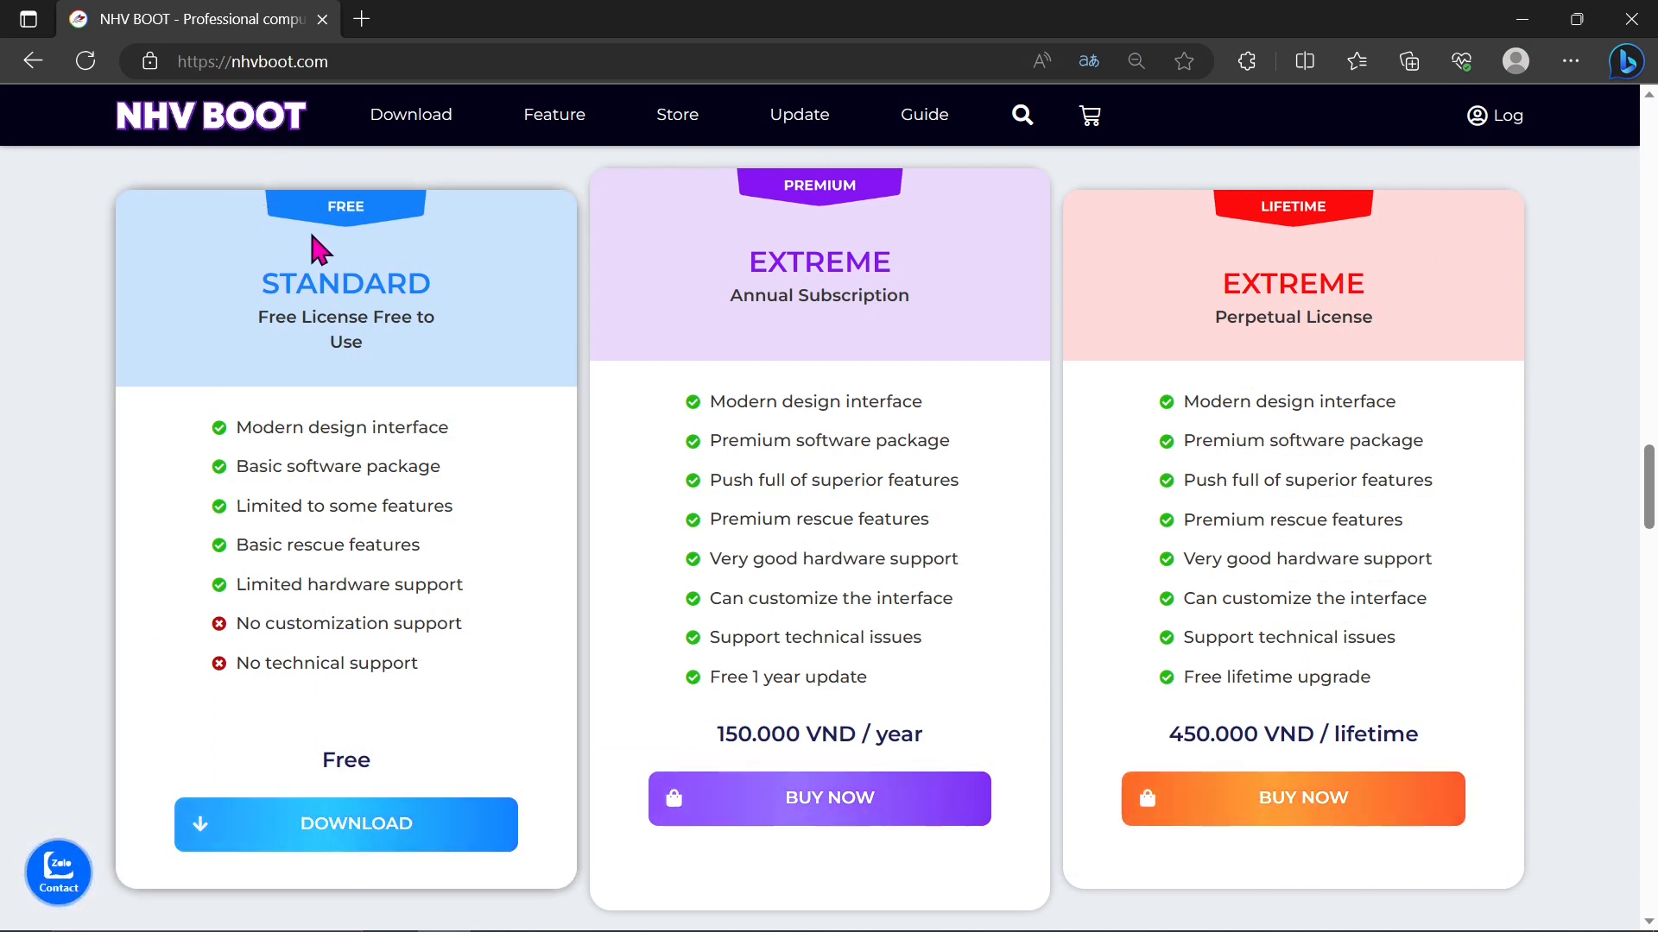
pyautogui.moveTo(348, 375)
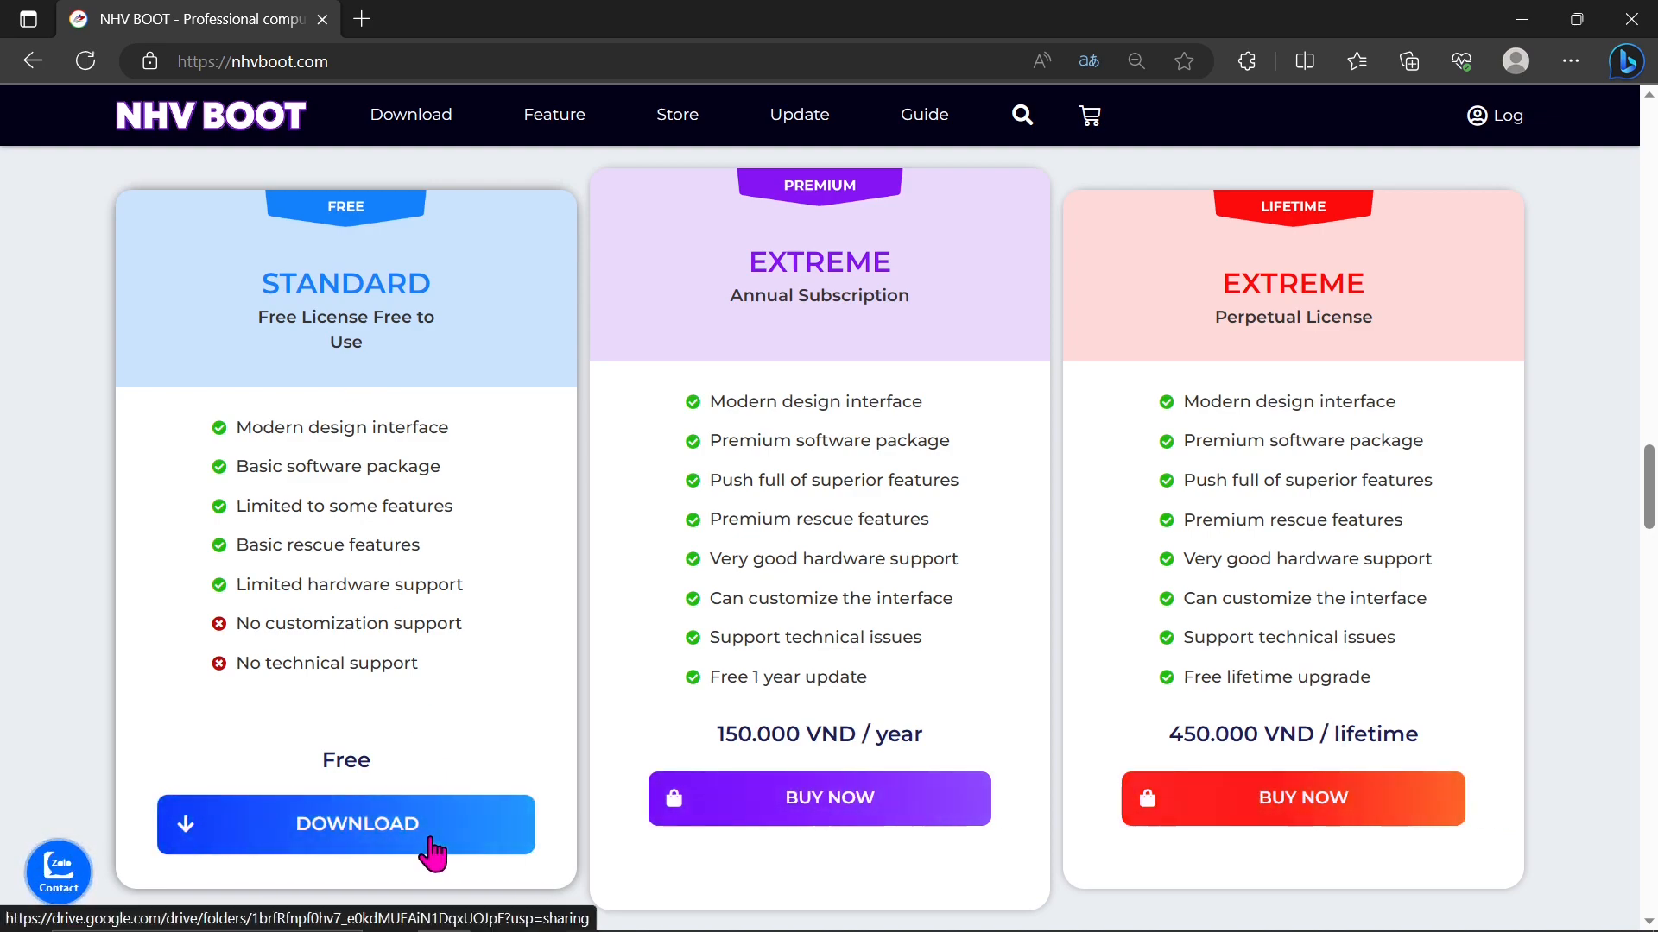
# - Start the download of the free STANDARD plan on nhvboot.com
pyautogui.click(345, 825)
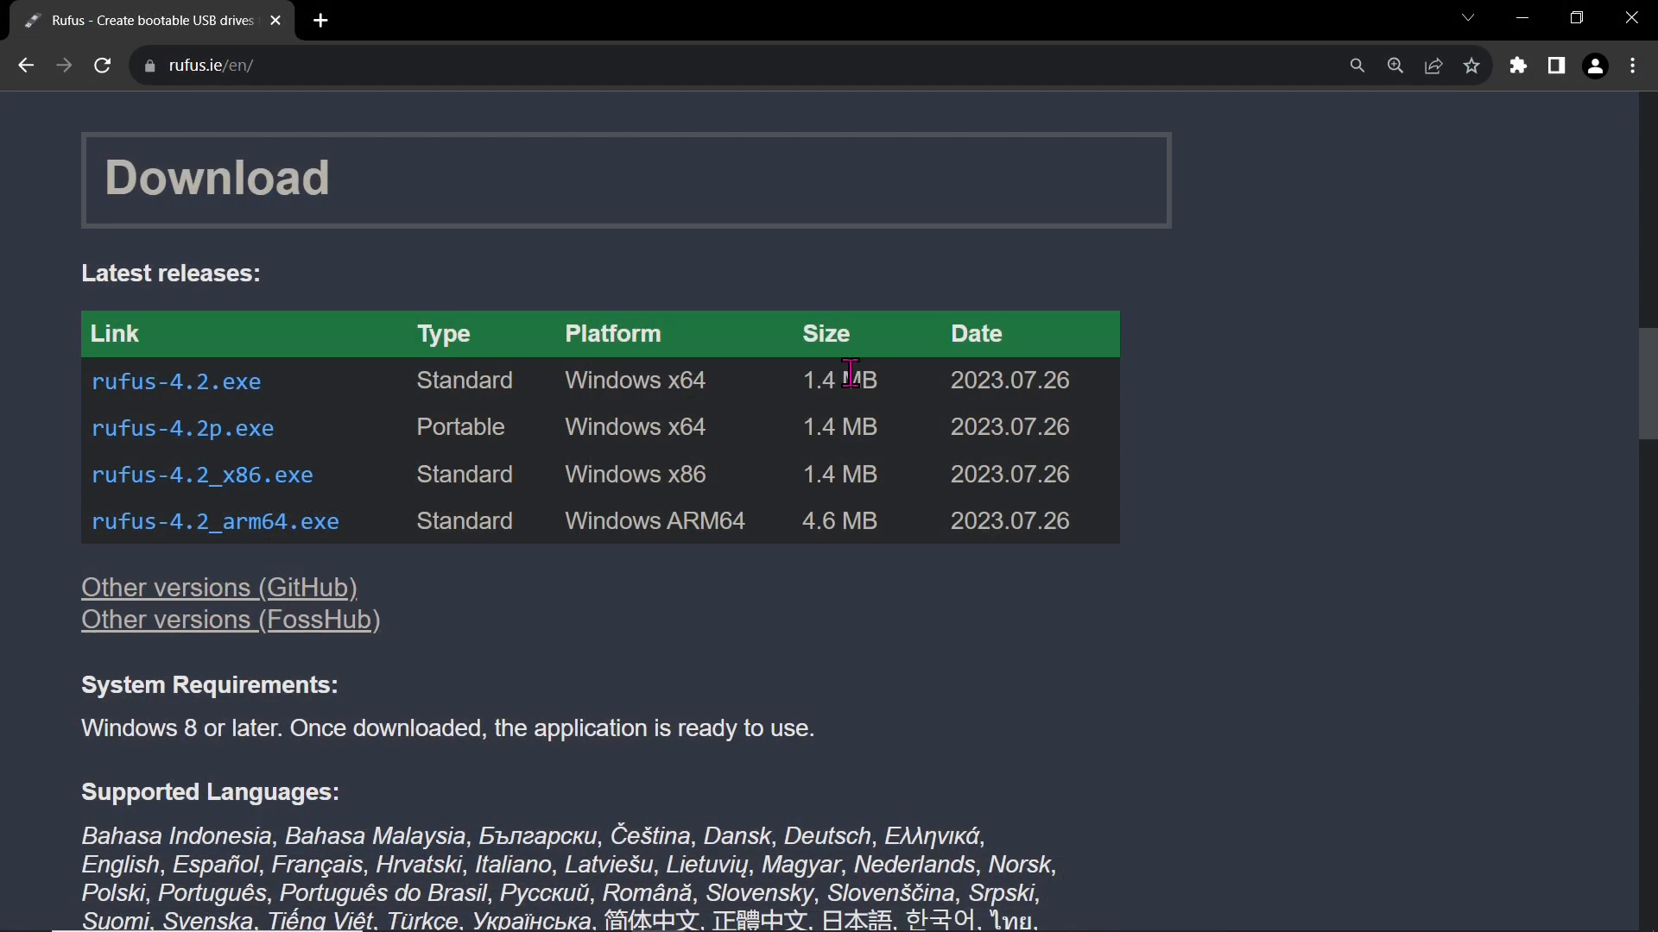
pyautogui.moveTo(234, 112)
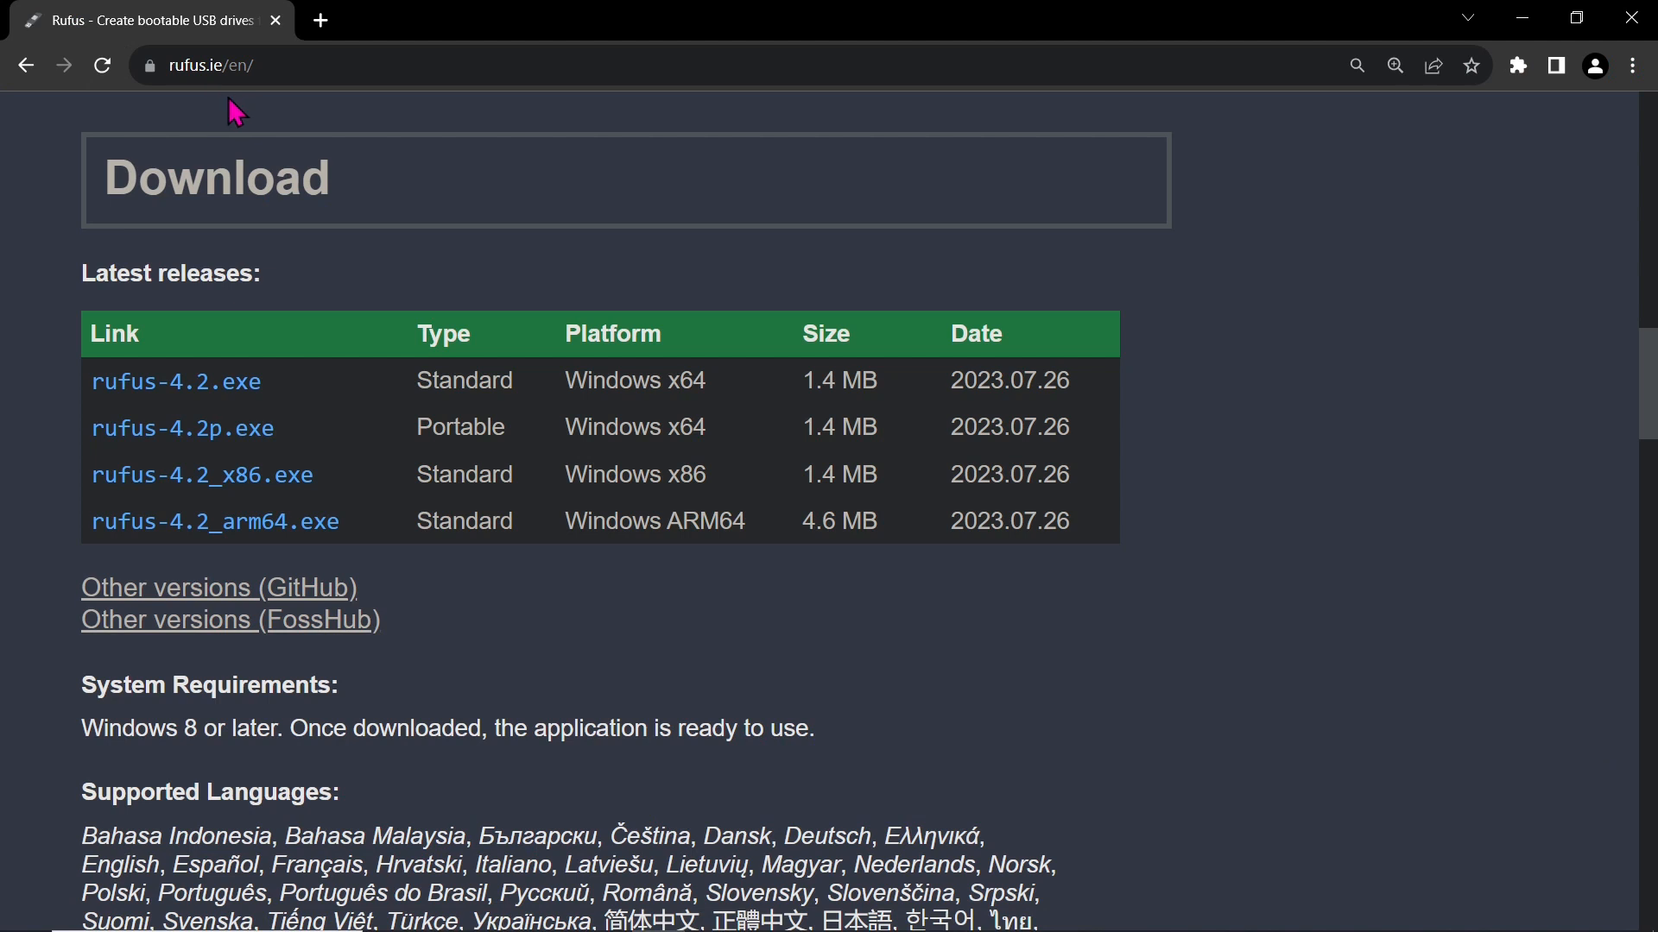
pyautogui.moveTo(183, 429)
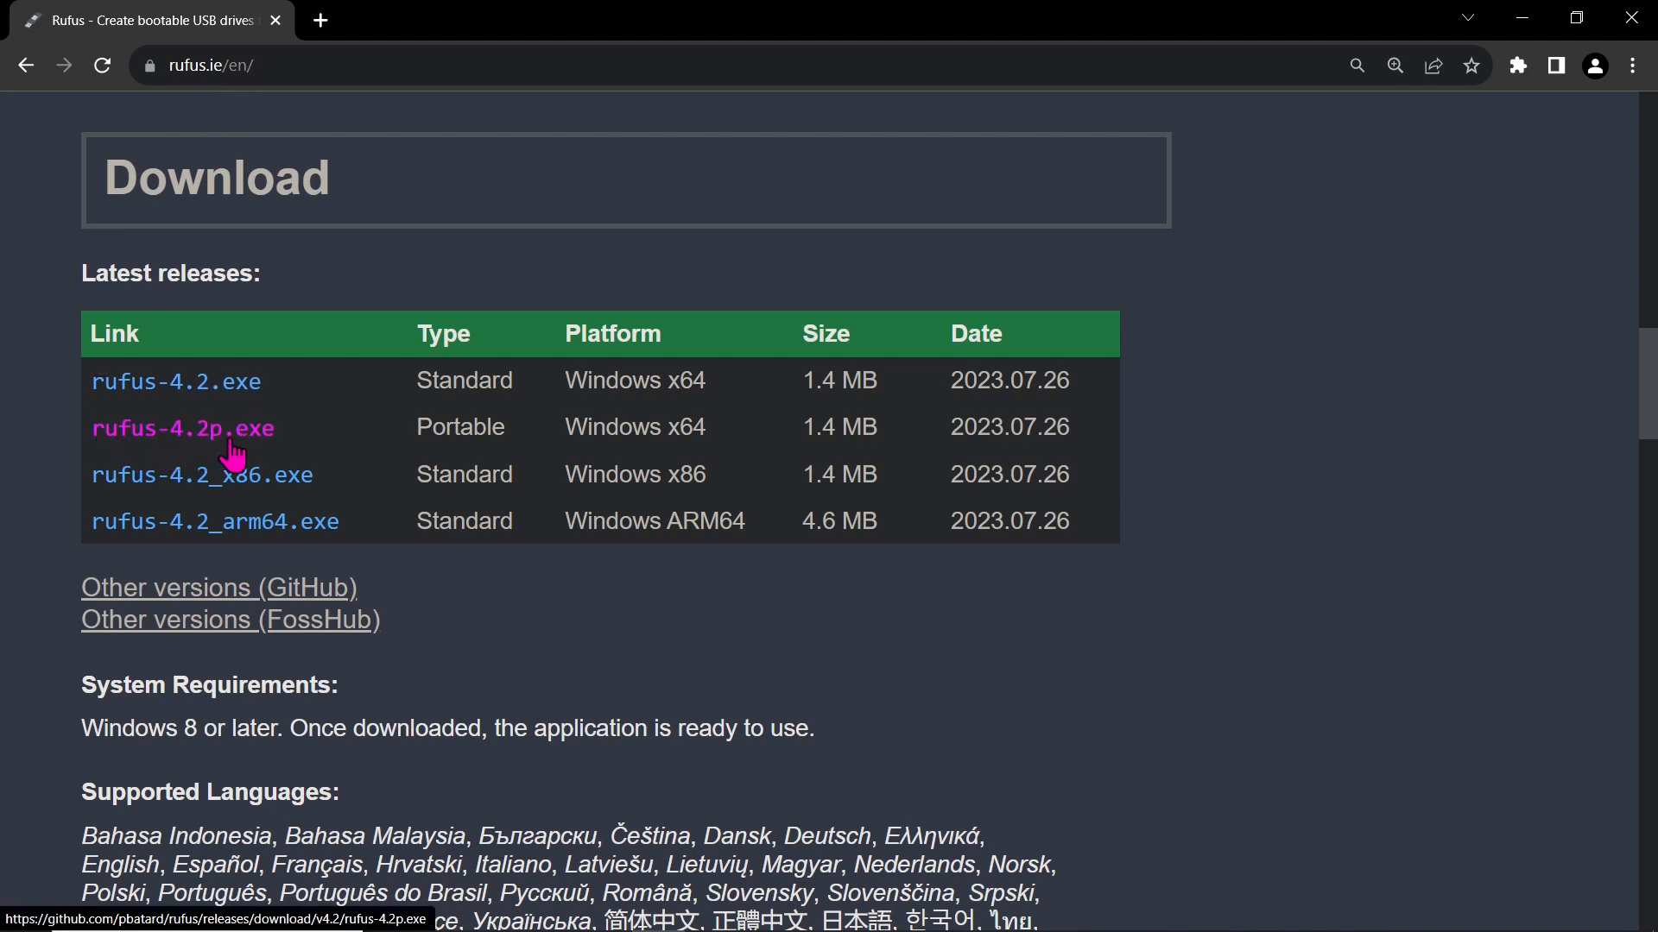
pyautogui.moveTo(251, 455)
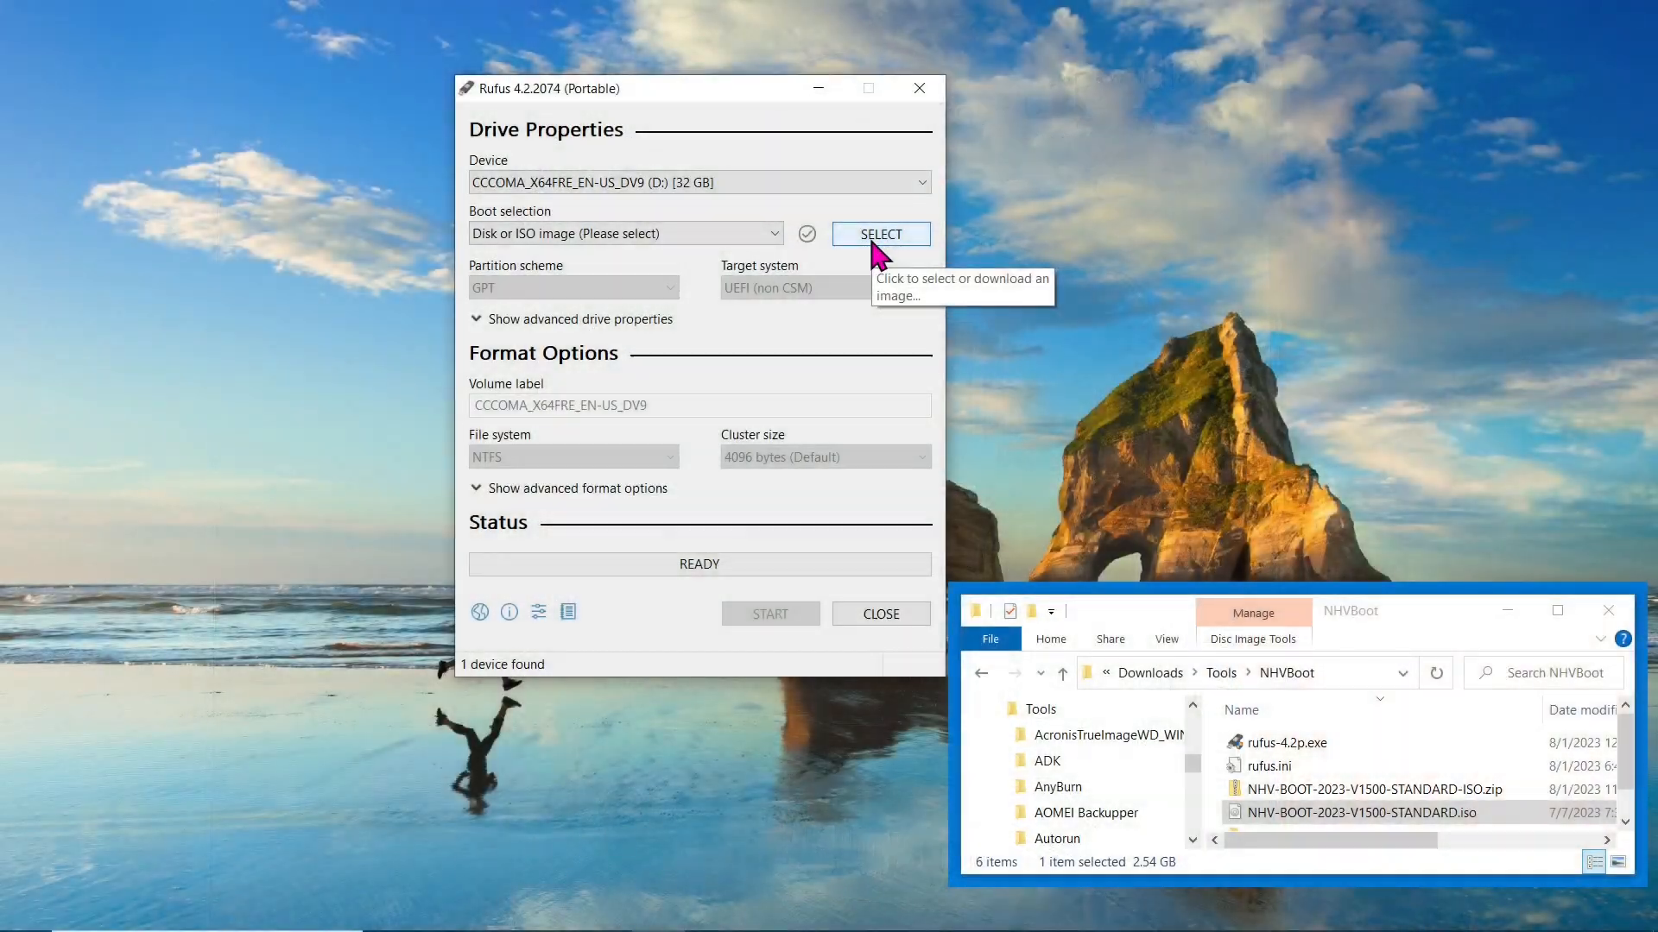
# - Load NHV-BOOT-2023-V1500-STANDARD.iso in Rufus and keep the GPT partition scheme
pyautogui.click(881, 234)
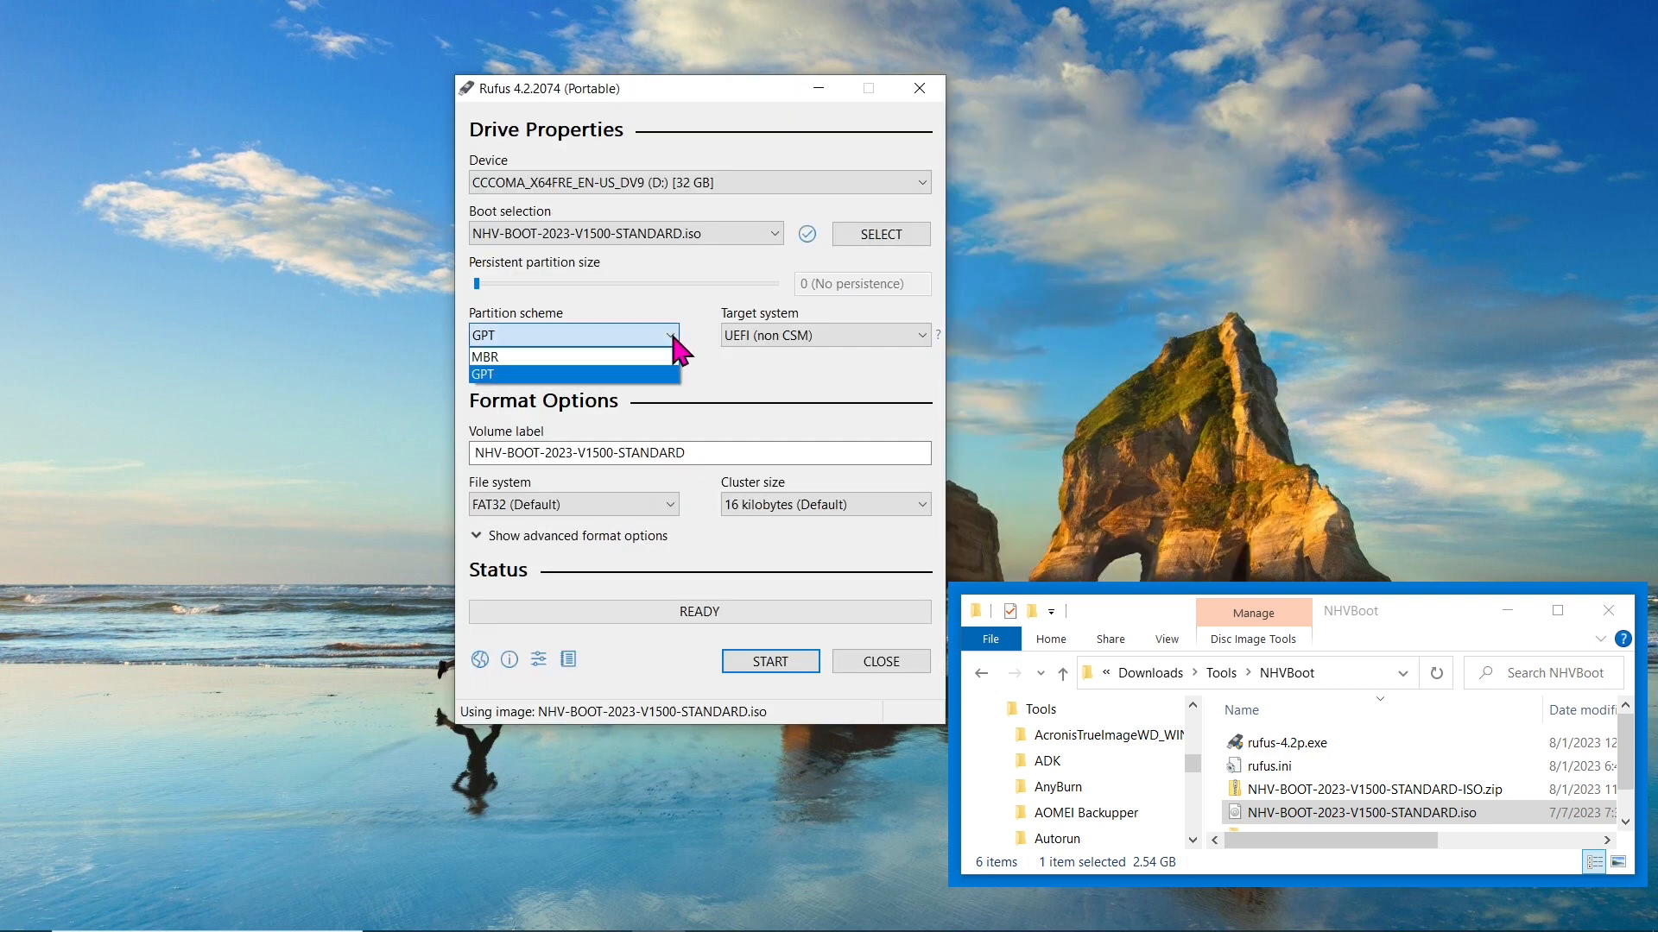
pyautogui.click(484, 356)
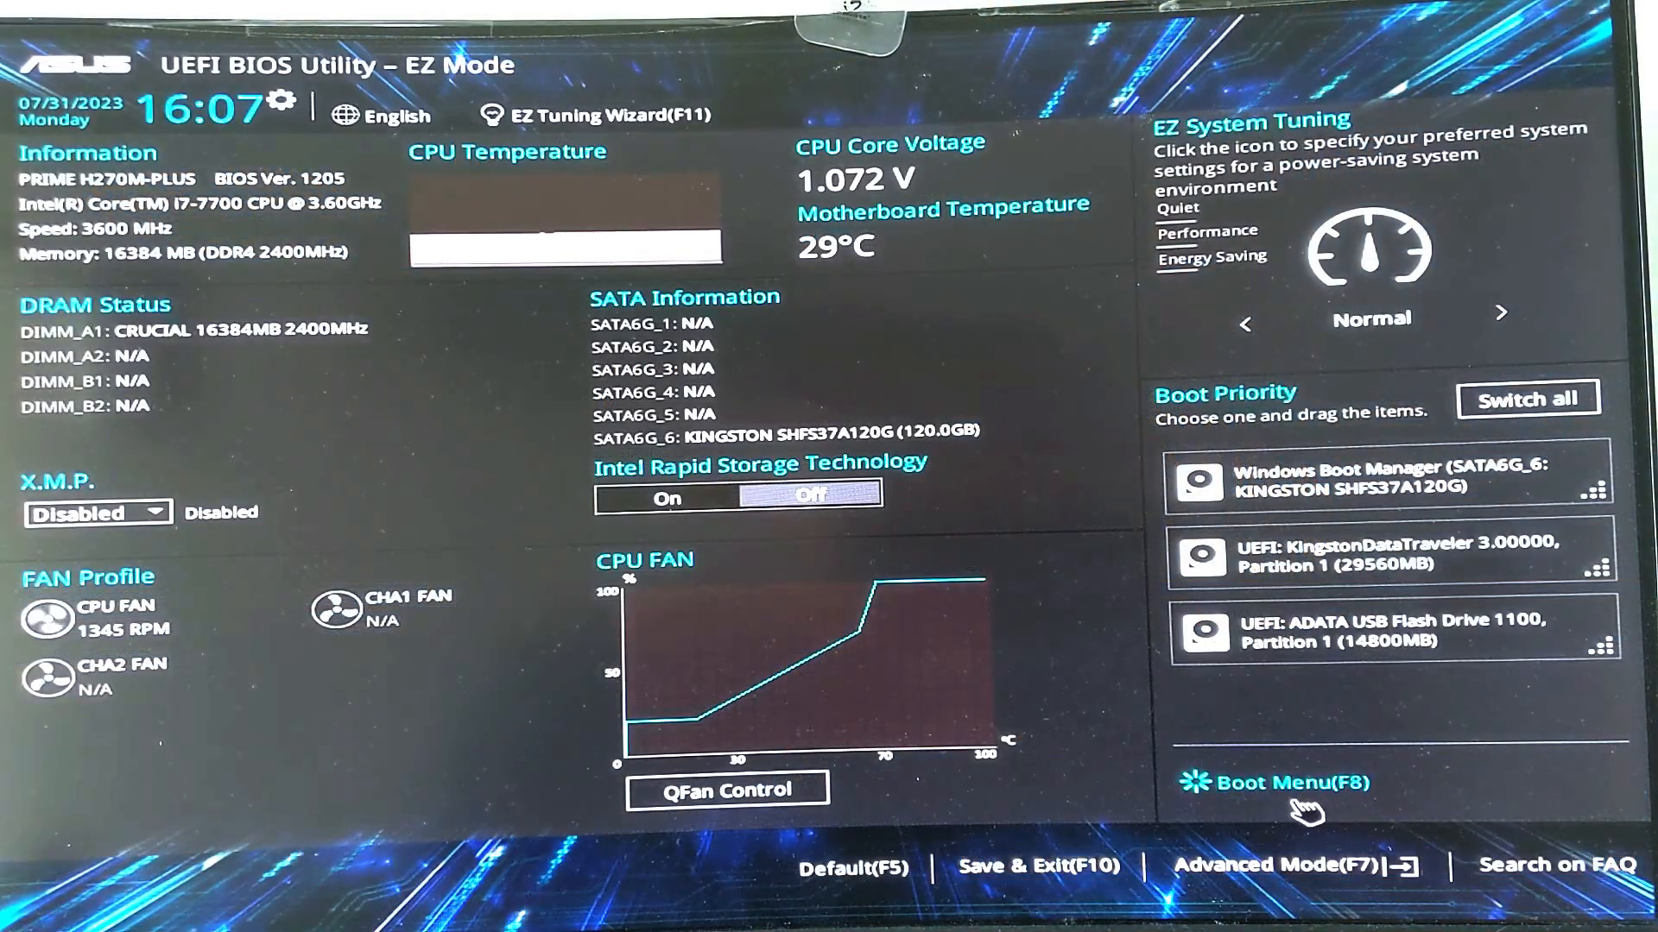
pyautogui.moveTo(1353, 791)
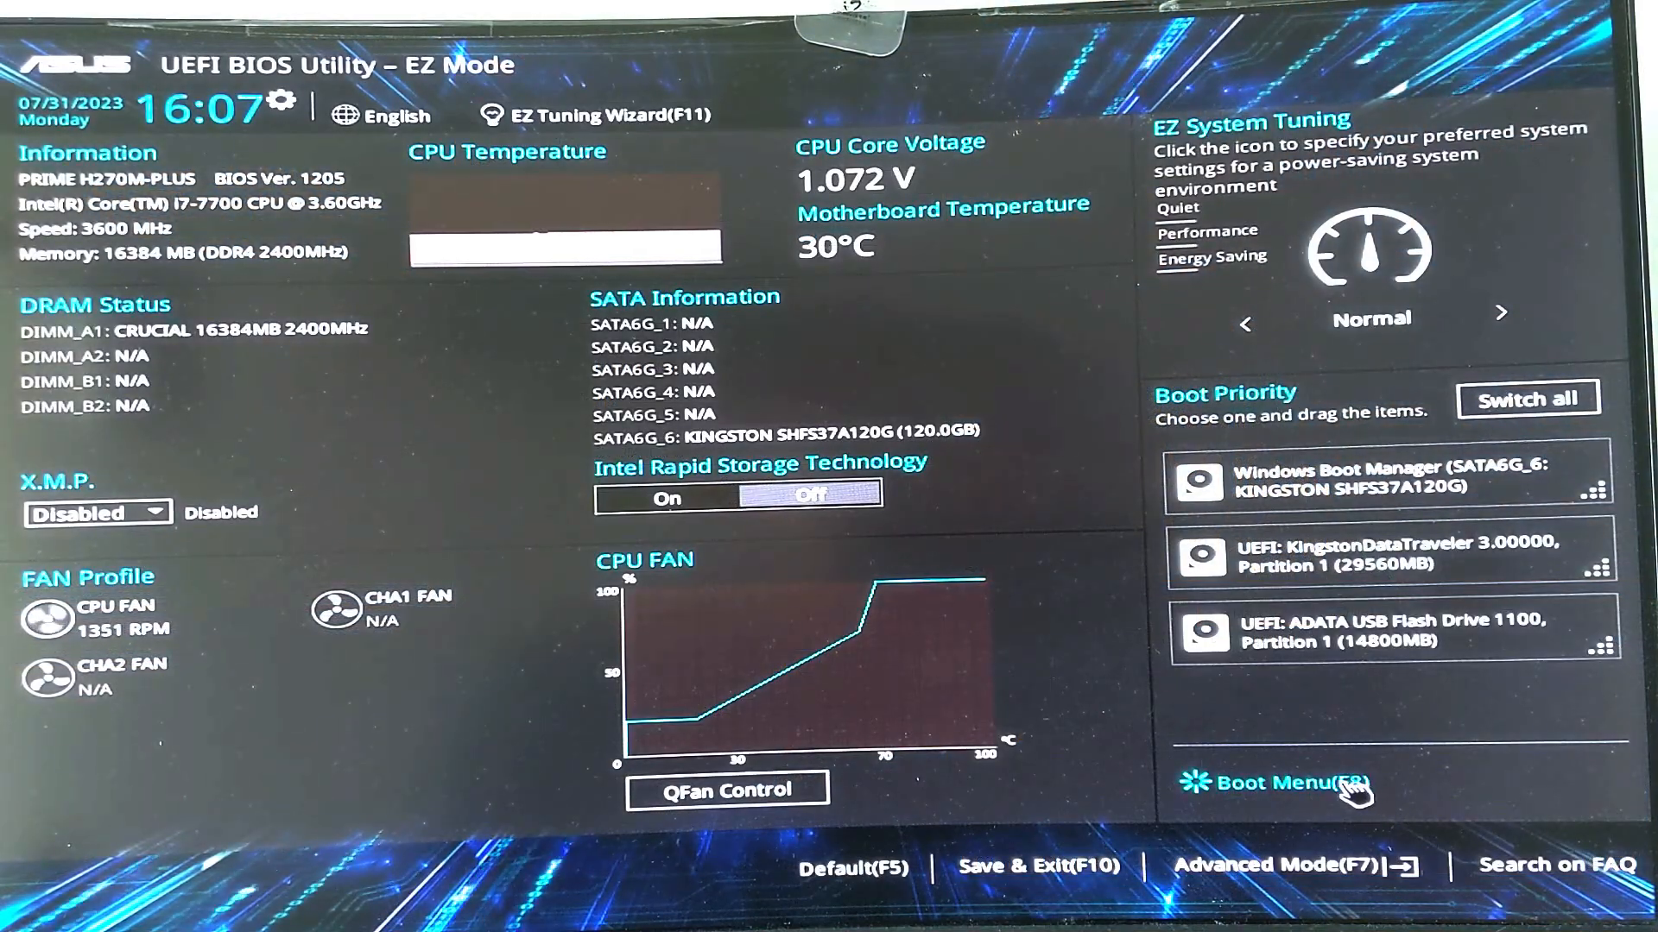
# - Open the Boot Menu (F8) from ASUS EZ Mode
pyautogui.click(1280, 782)
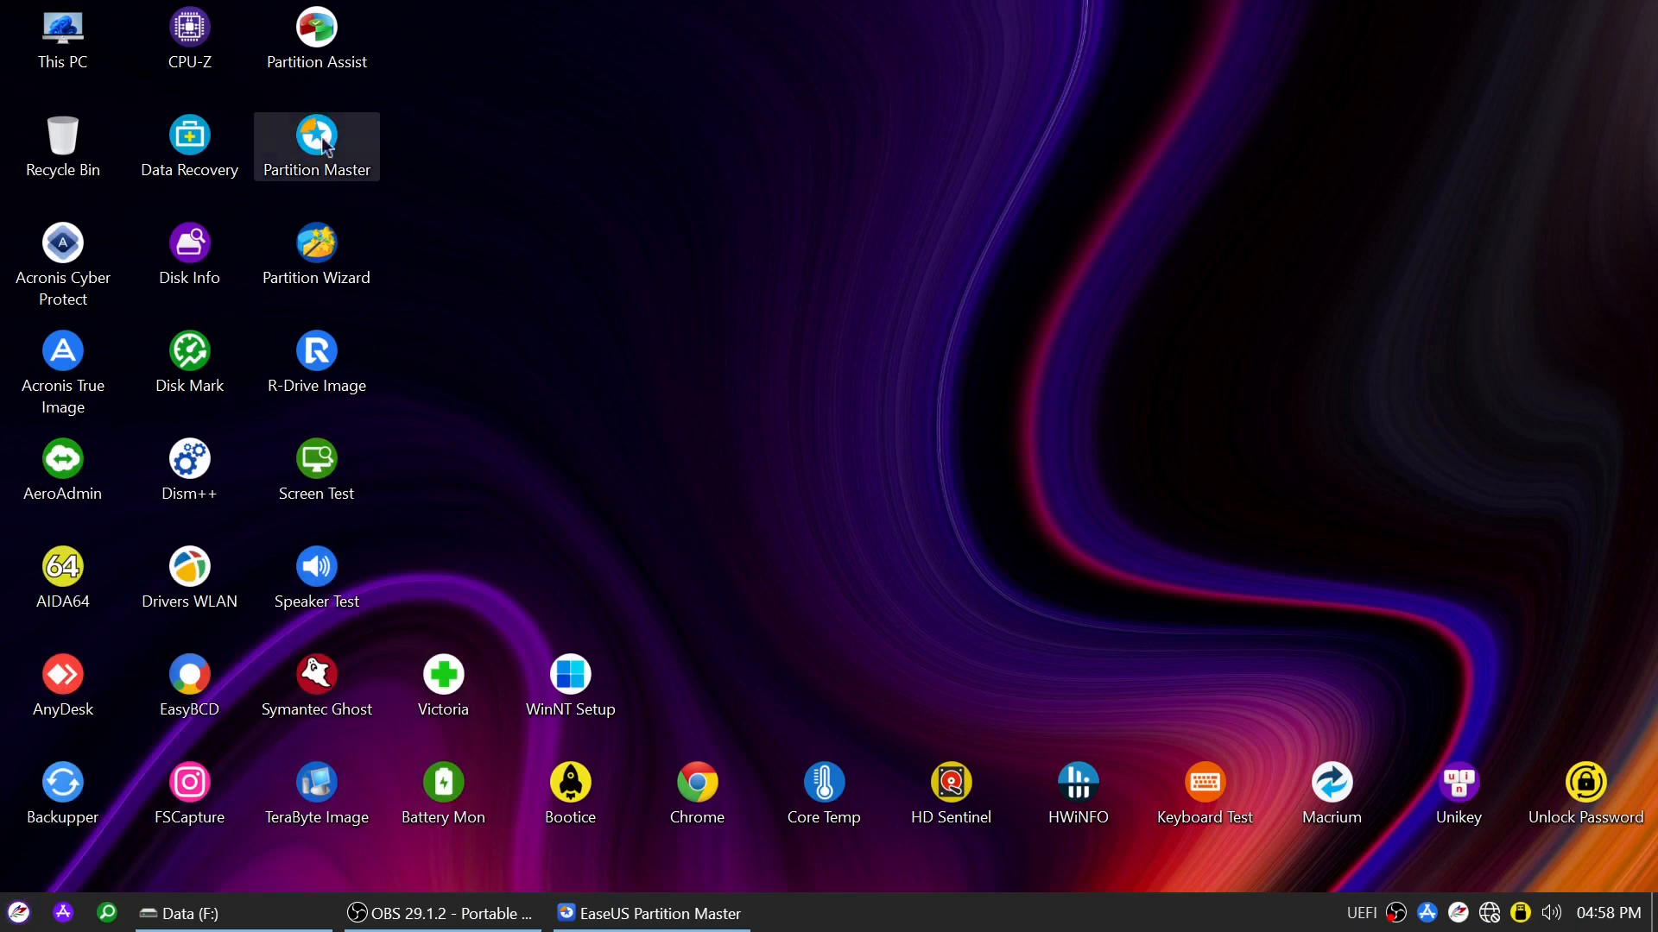
# - Launch Partition Master and set up Clone OS Disk targeting TEAM Disk 1
pyautogui.doubleClick(315, 146)
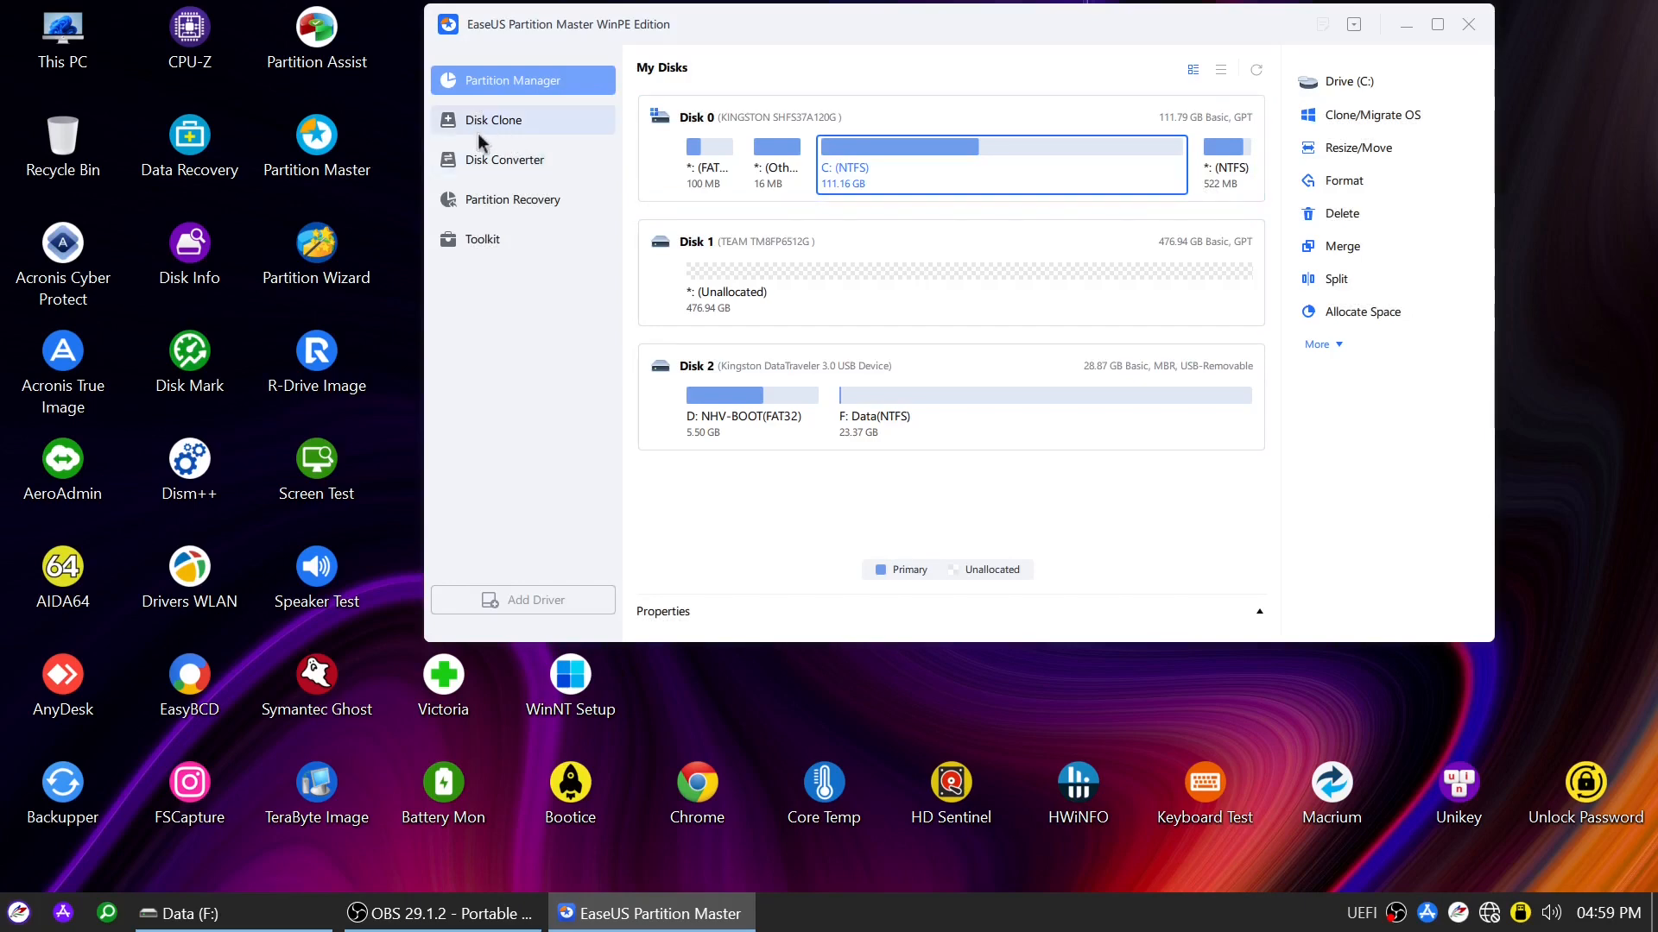
pyautogui.click(493, 119)
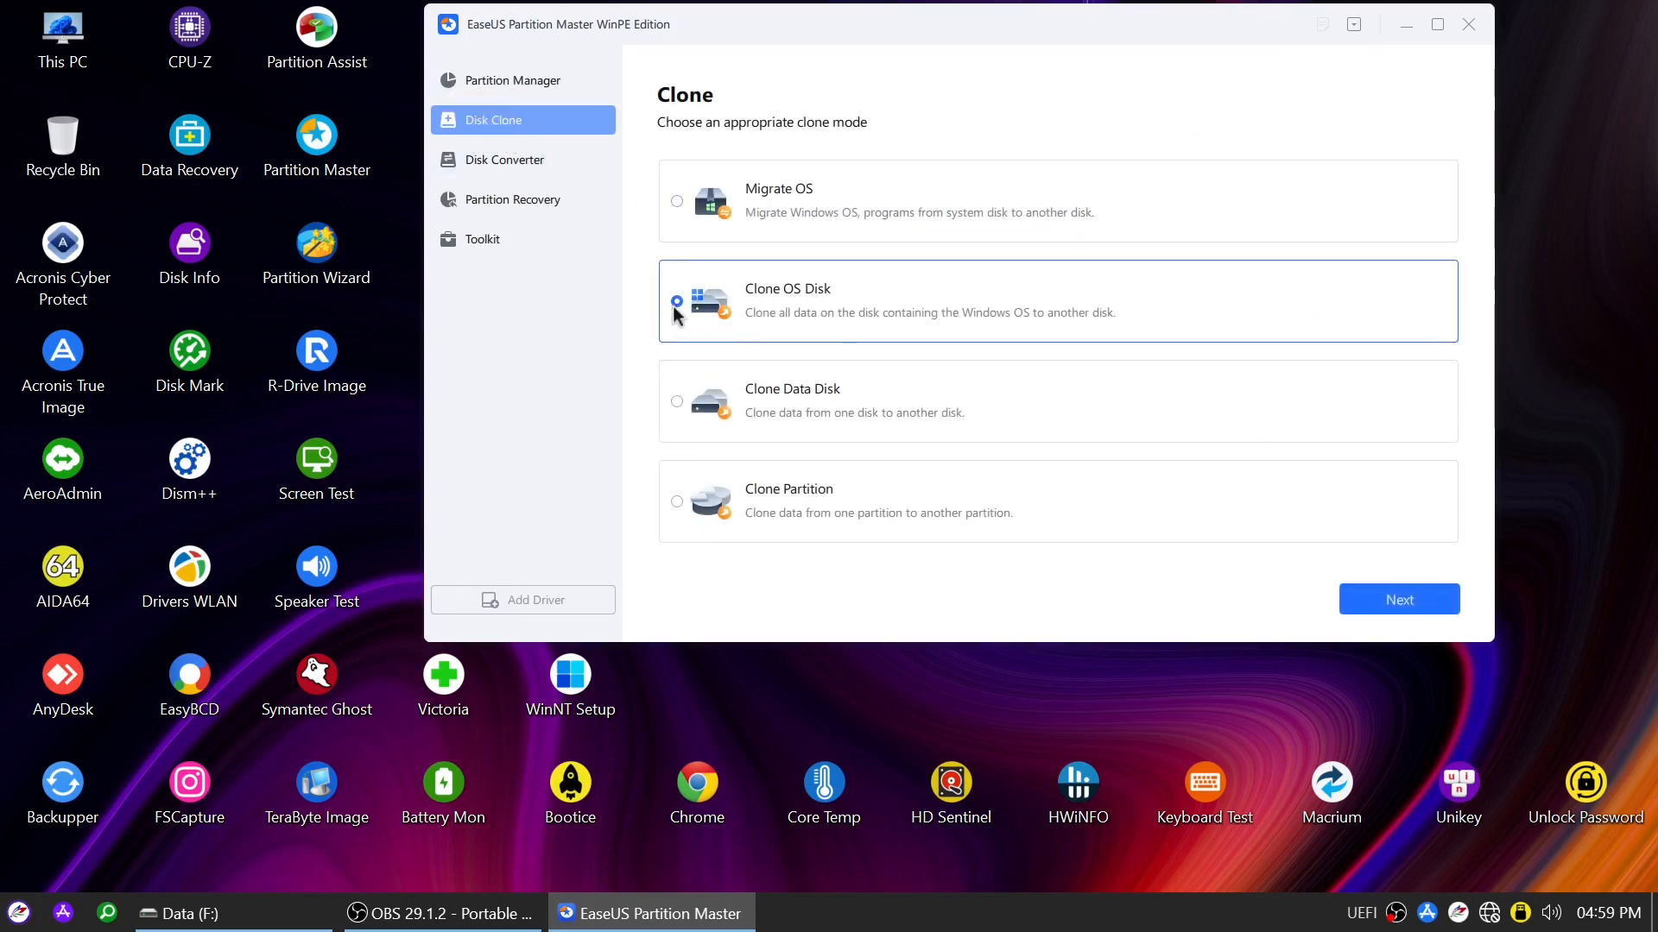
pyautogui.click(677, 307)
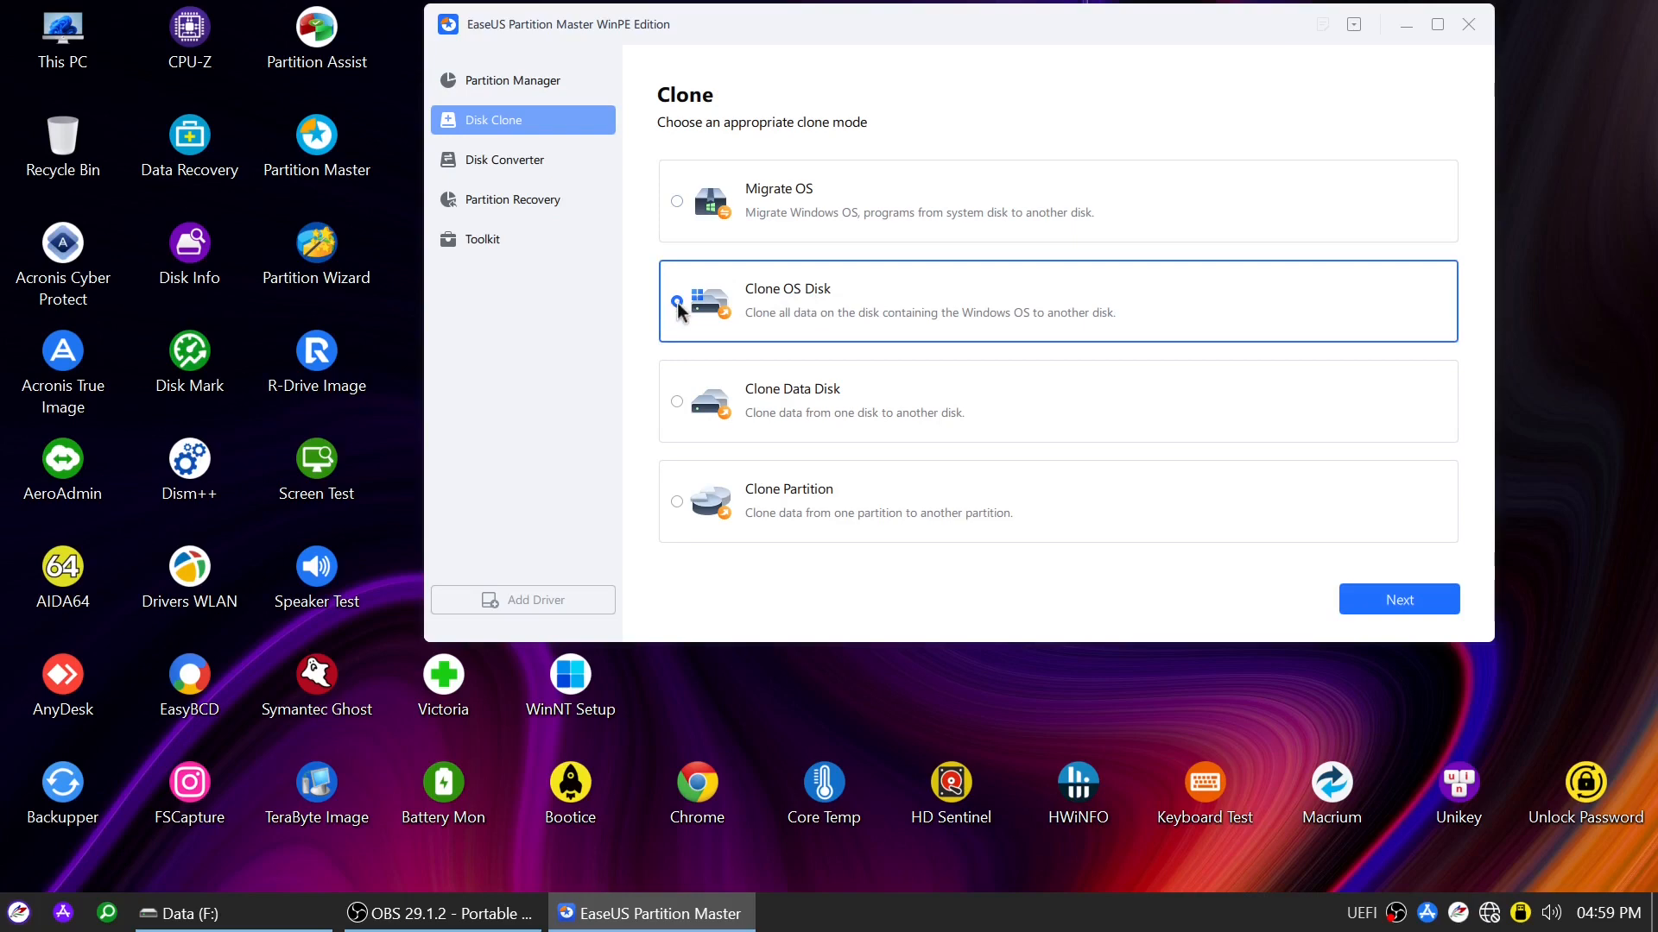
pyautogui.click(677, 307)
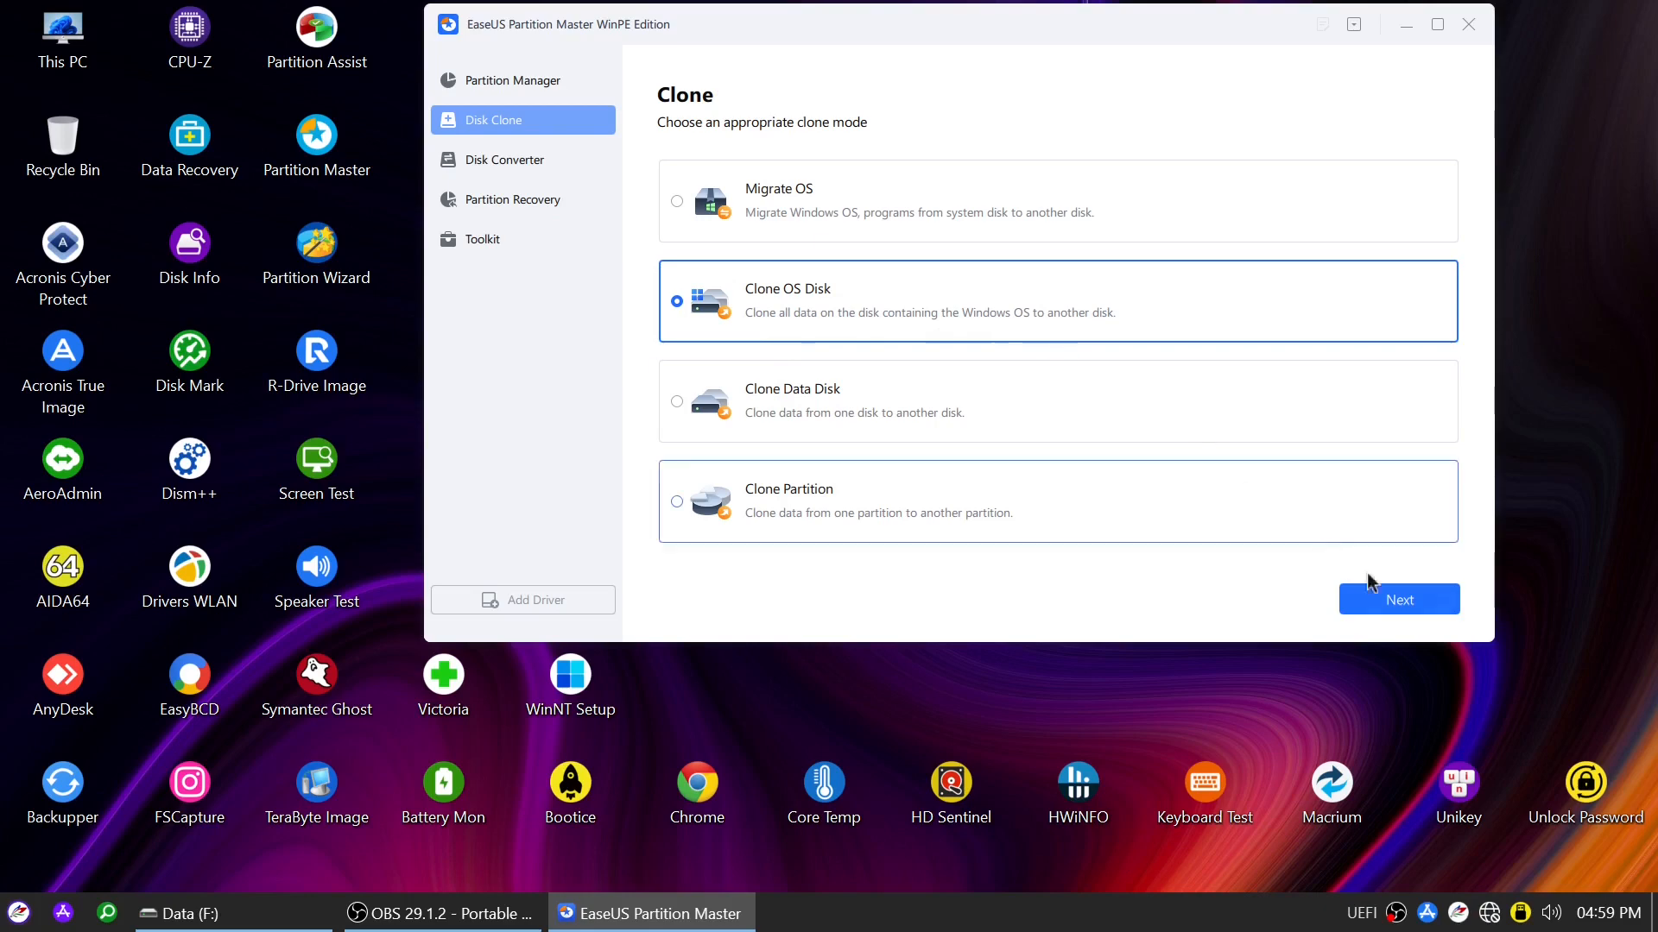
pyautogui.click(1398, 598)
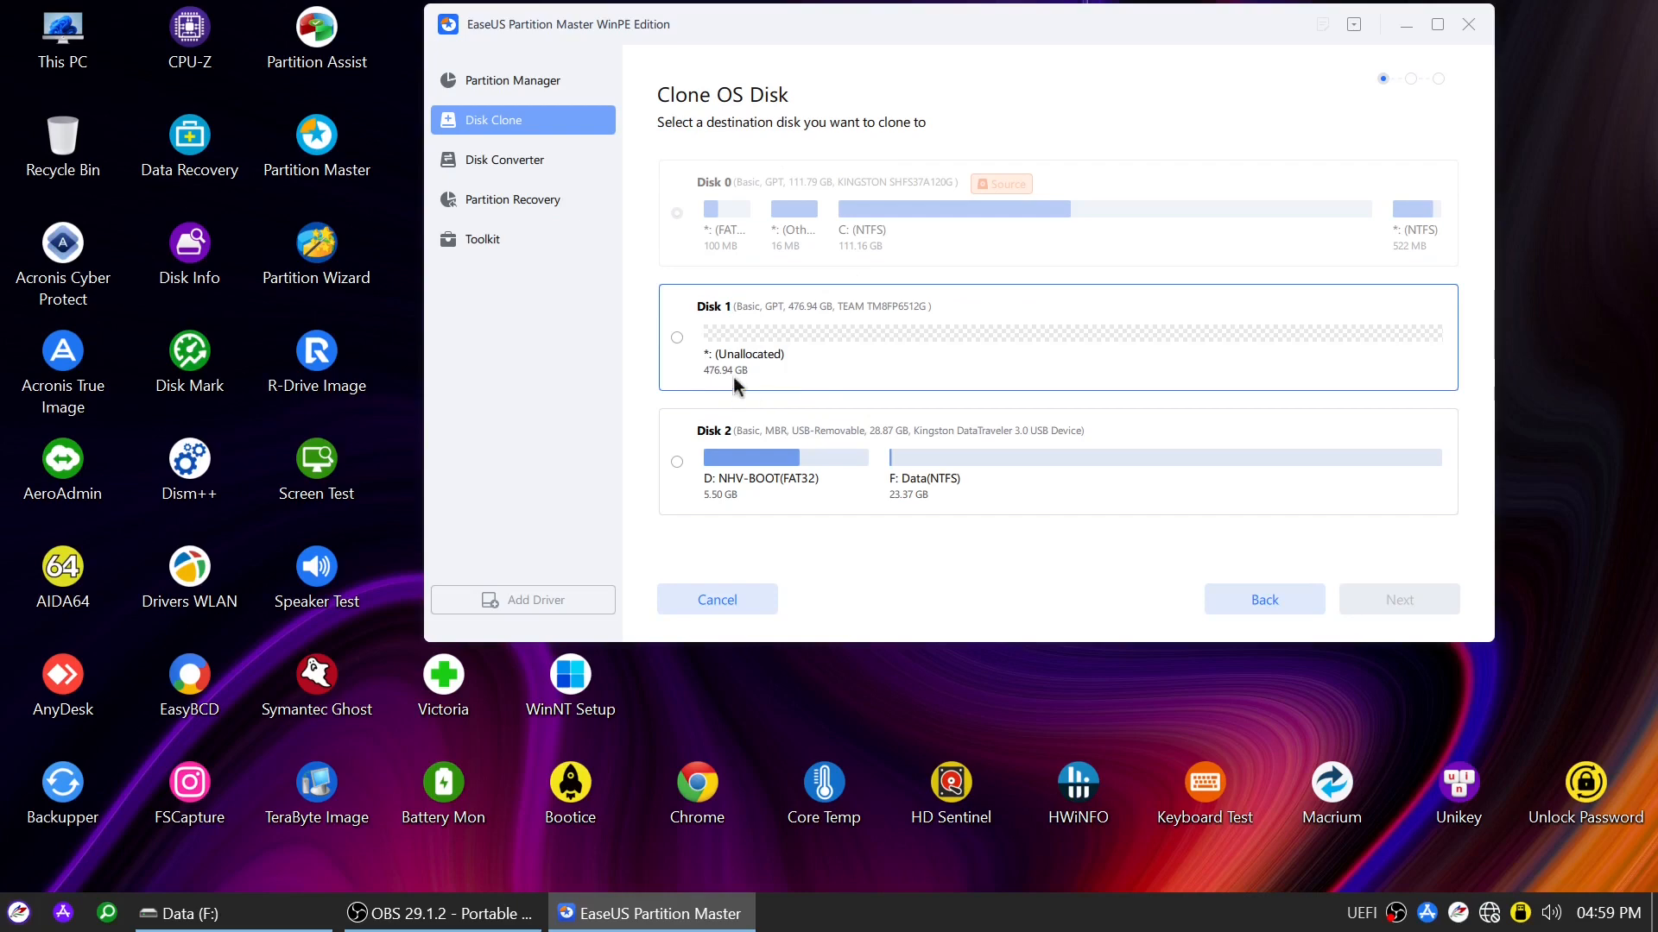
pyautogui.click(677, 337)
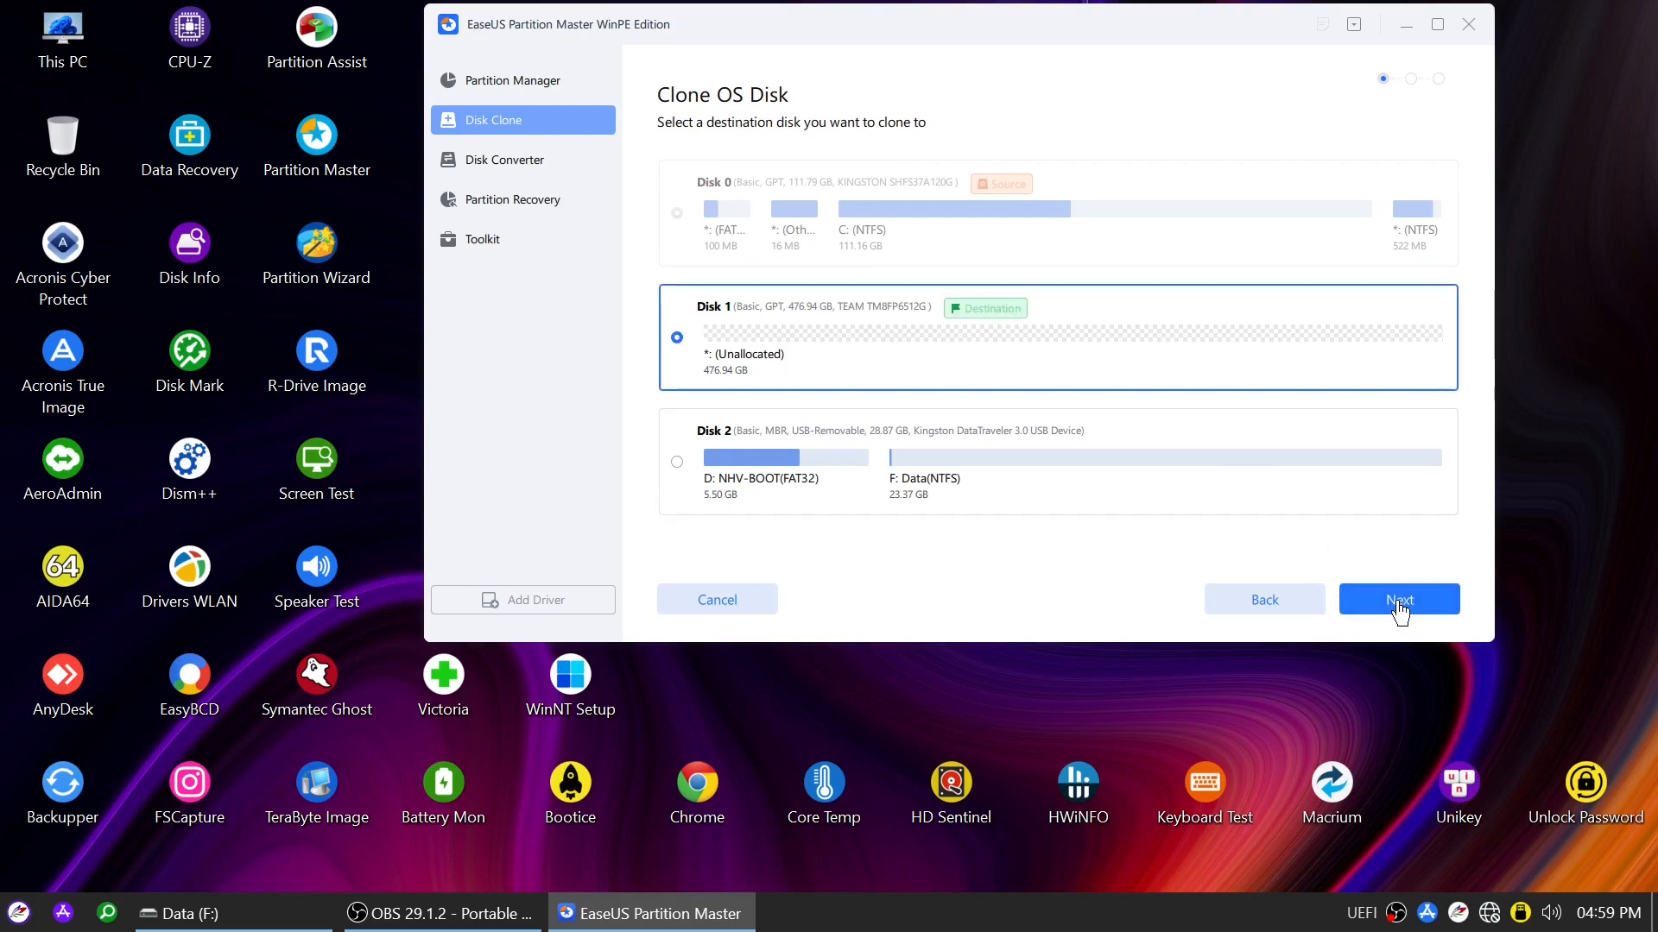
pyautogui.click(1398, 599)
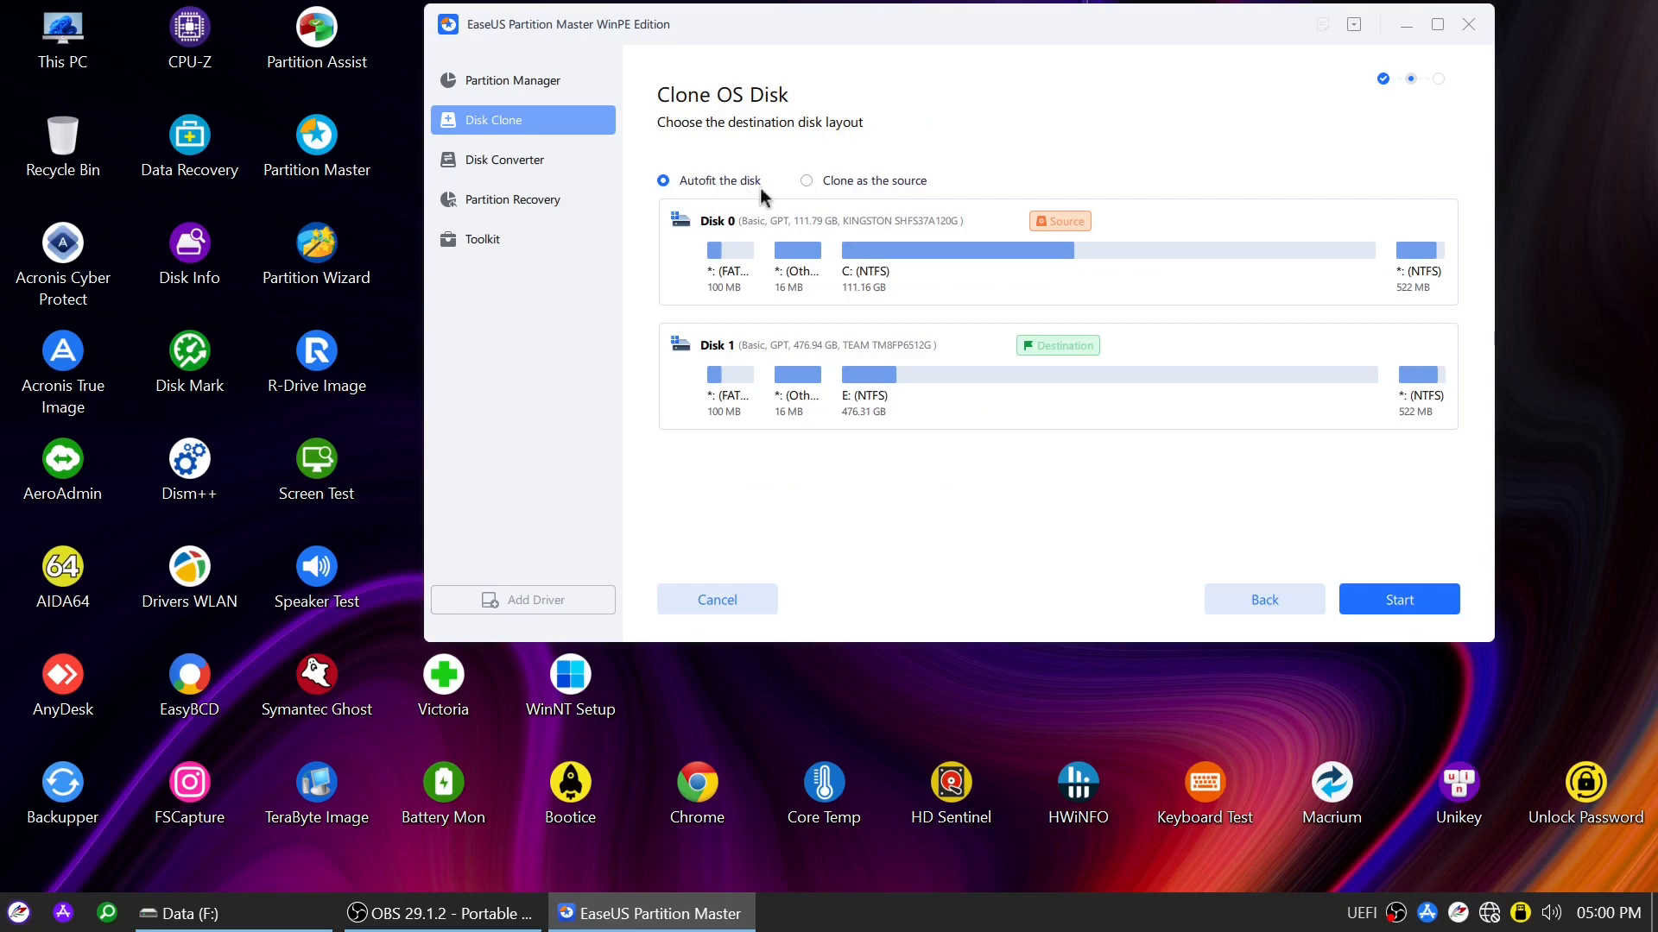
pyautogui.moveTo(896, 196)
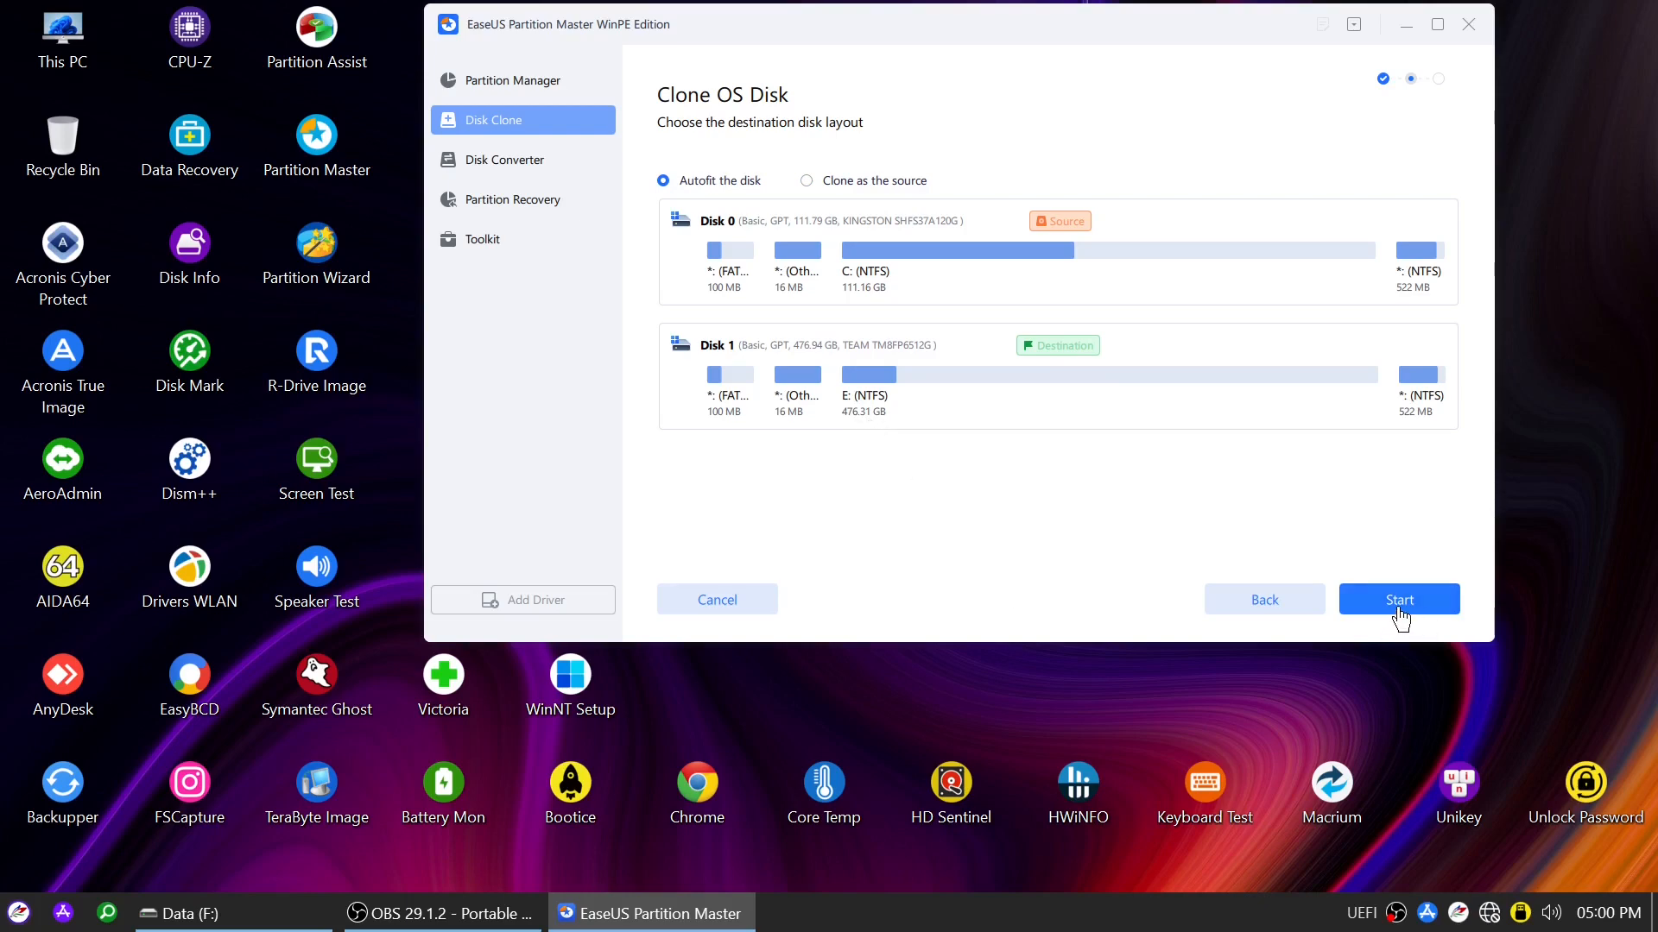
# - Start the Disk 0 to Disk 1 clone using the Autofit the disk layout
pyautogui.click(1398, 599)
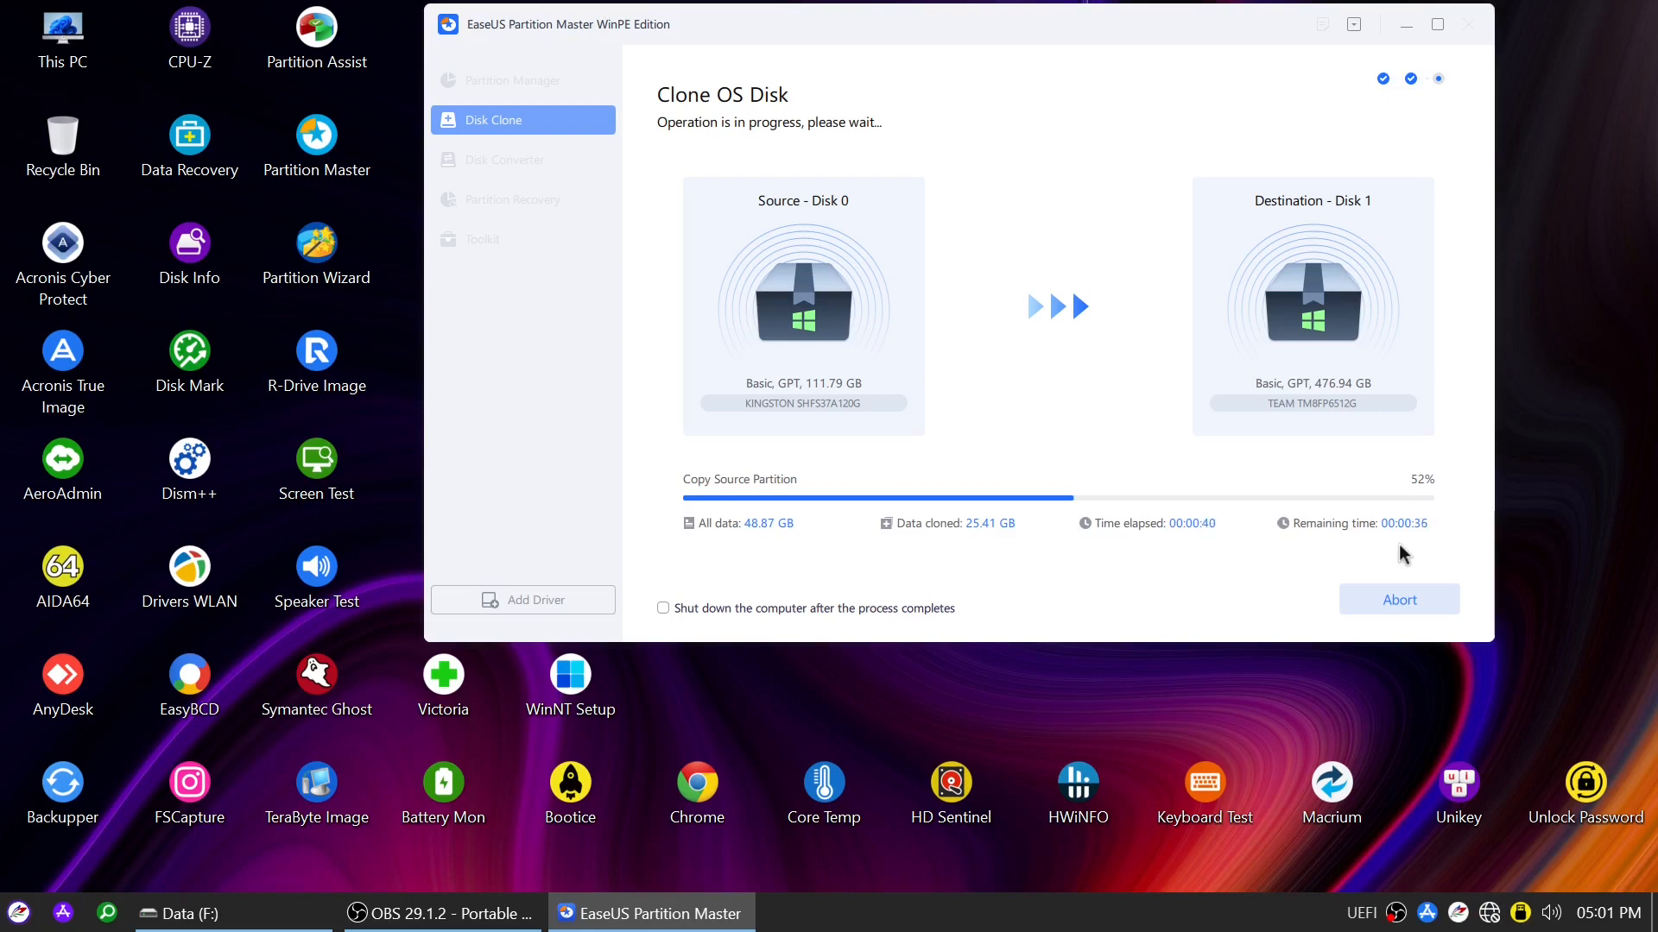
pyautogui.moveTo(1186, 550)
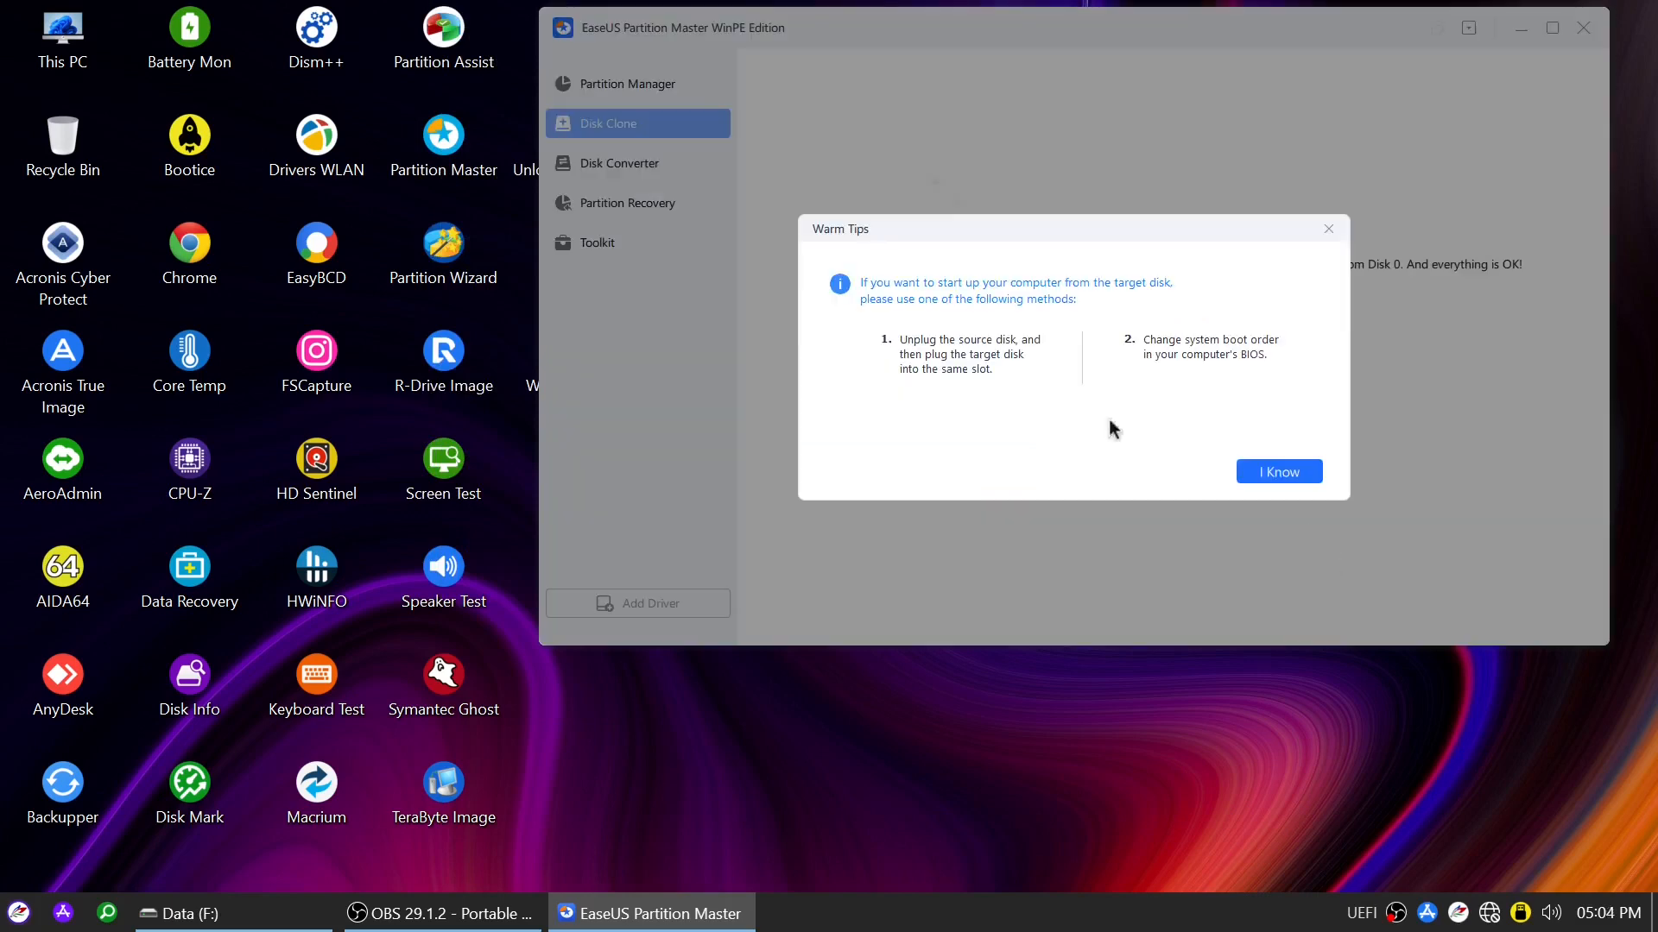
pyautogui.moveTo(1002, 382)
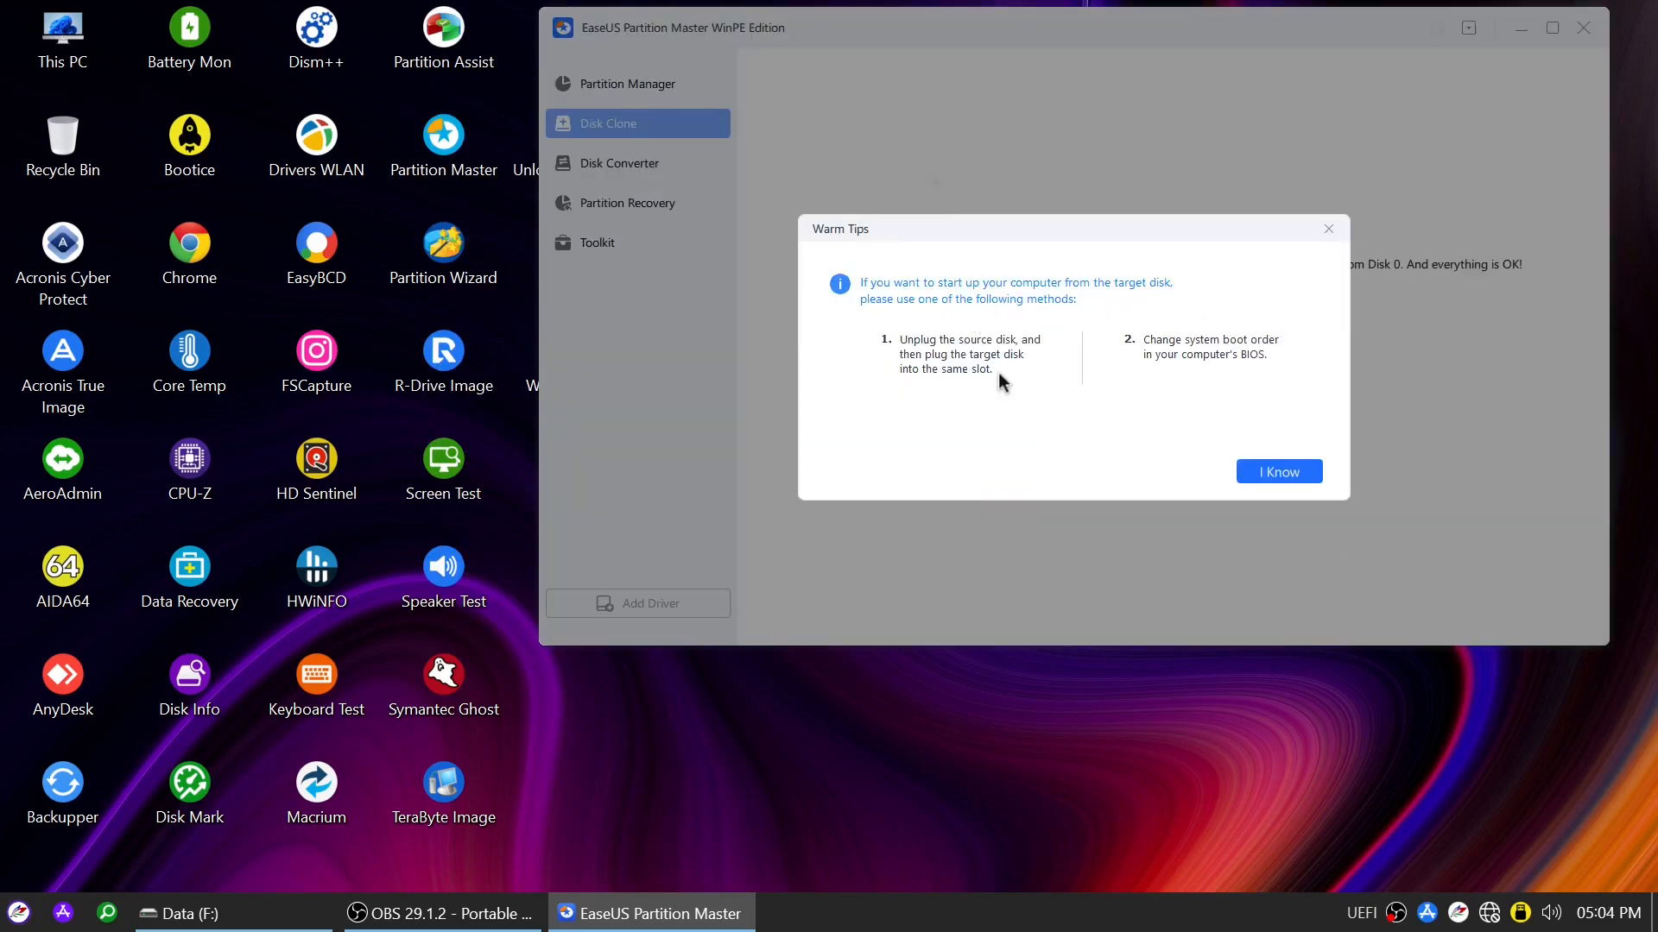
pyautogui.moveTo(988, 391)
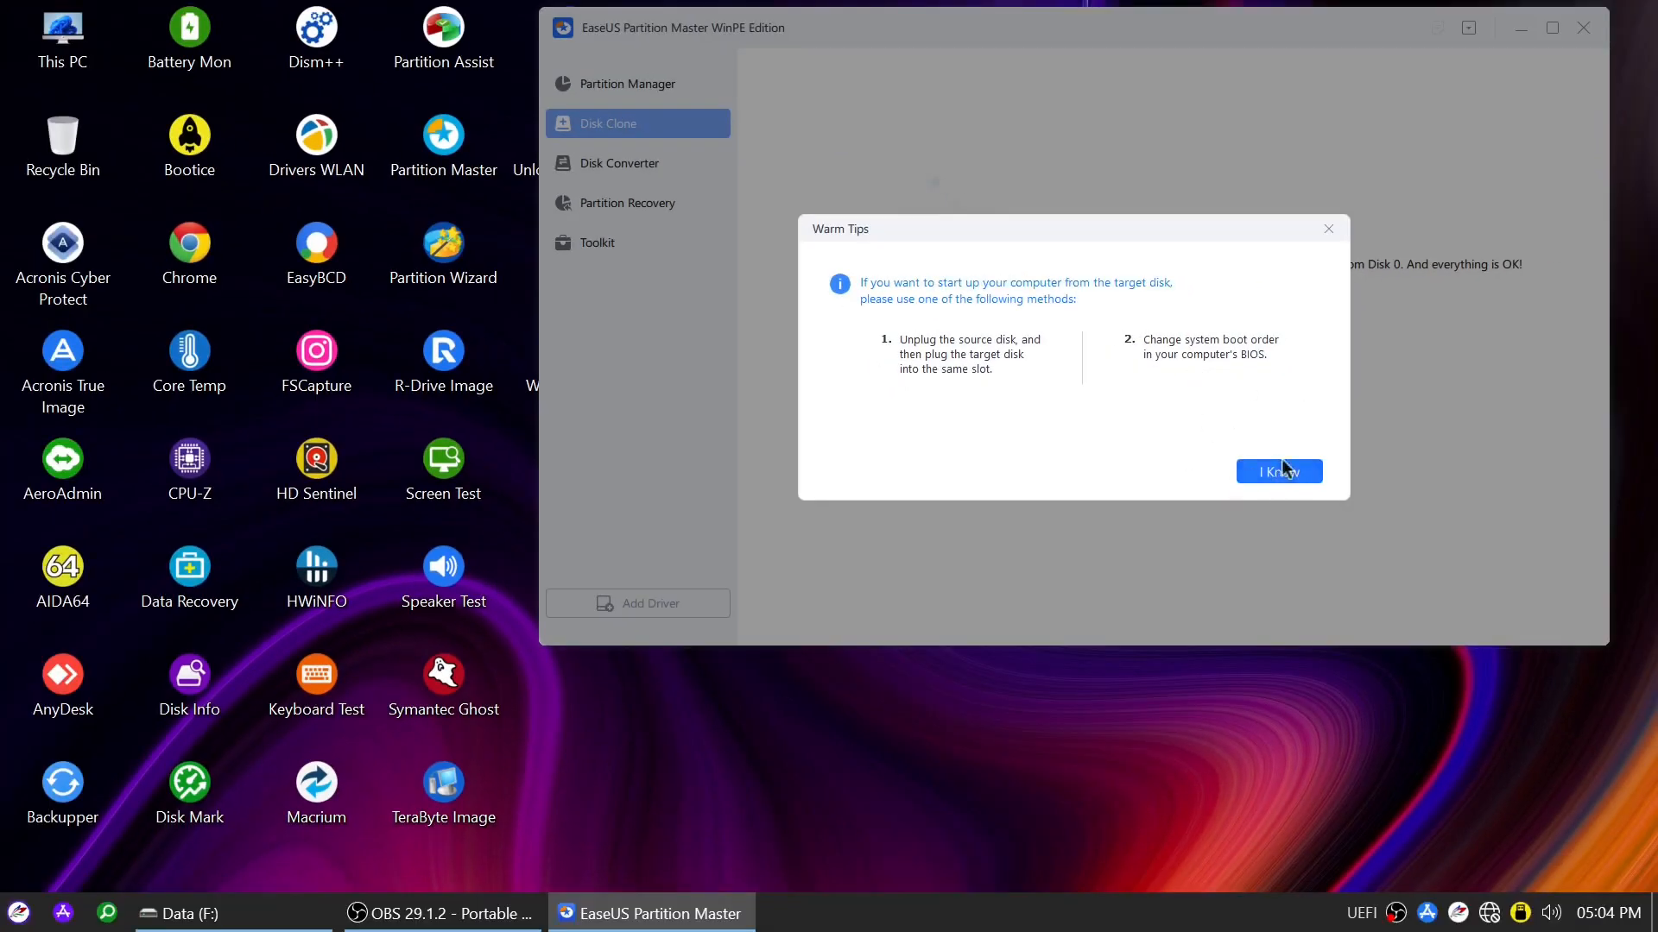
# - Dismiss the Warm Tips and finish the 48.87 GB Clone Successful screen
pyautogui.click(1278, 470)
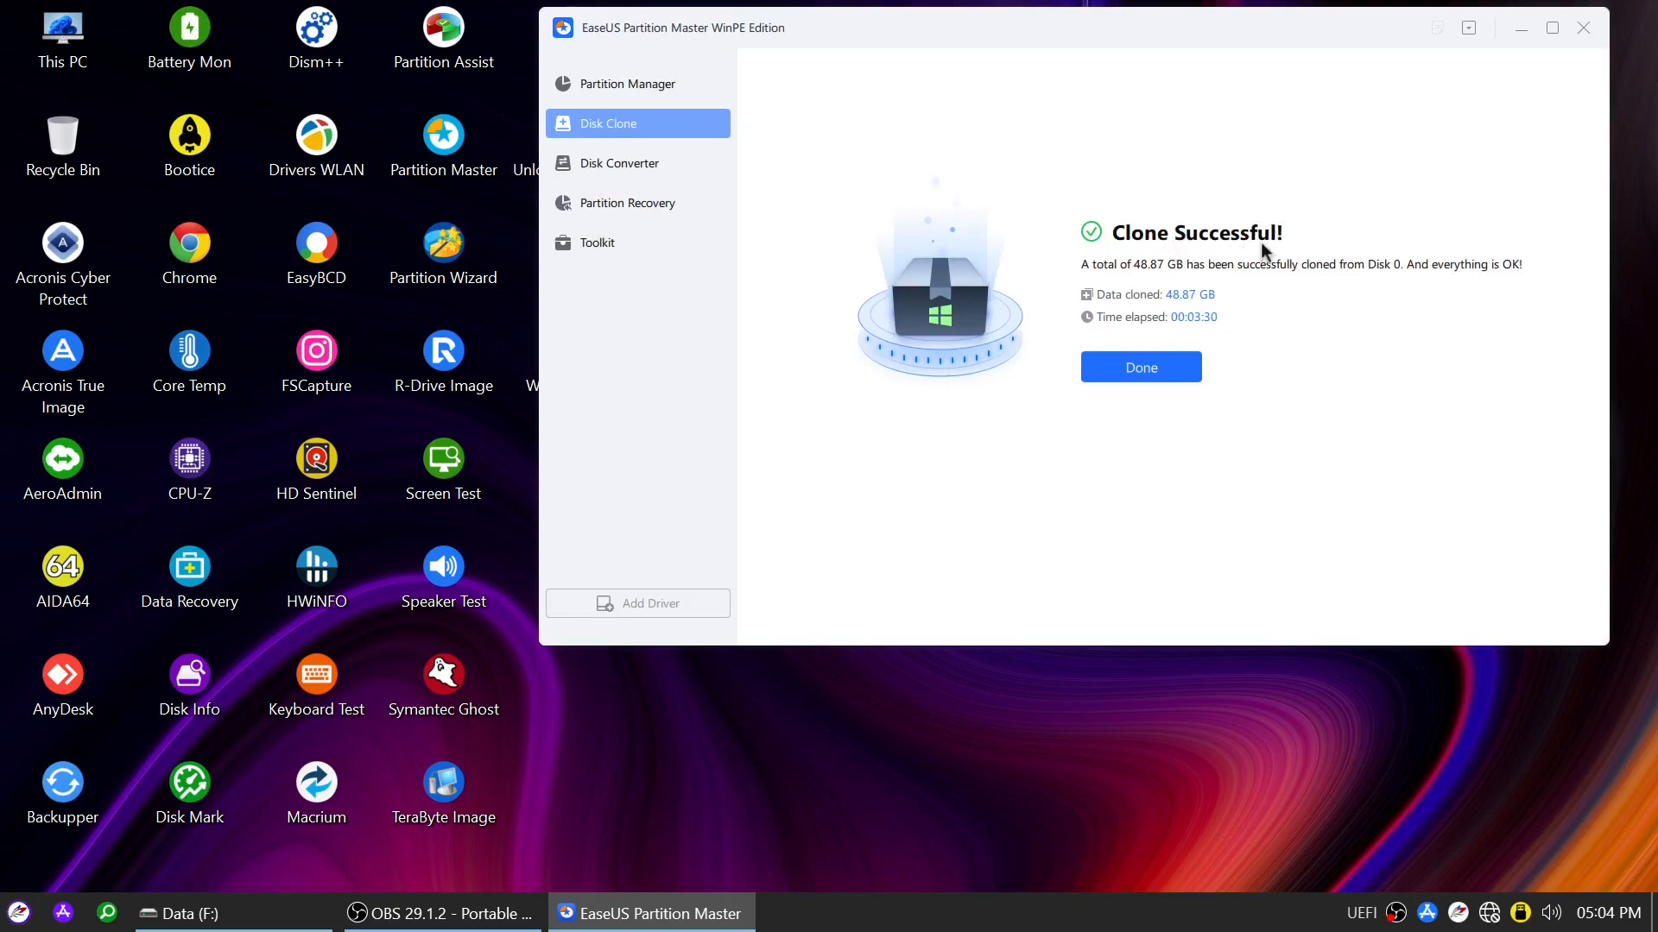
pyautogui.click(1140, 367)
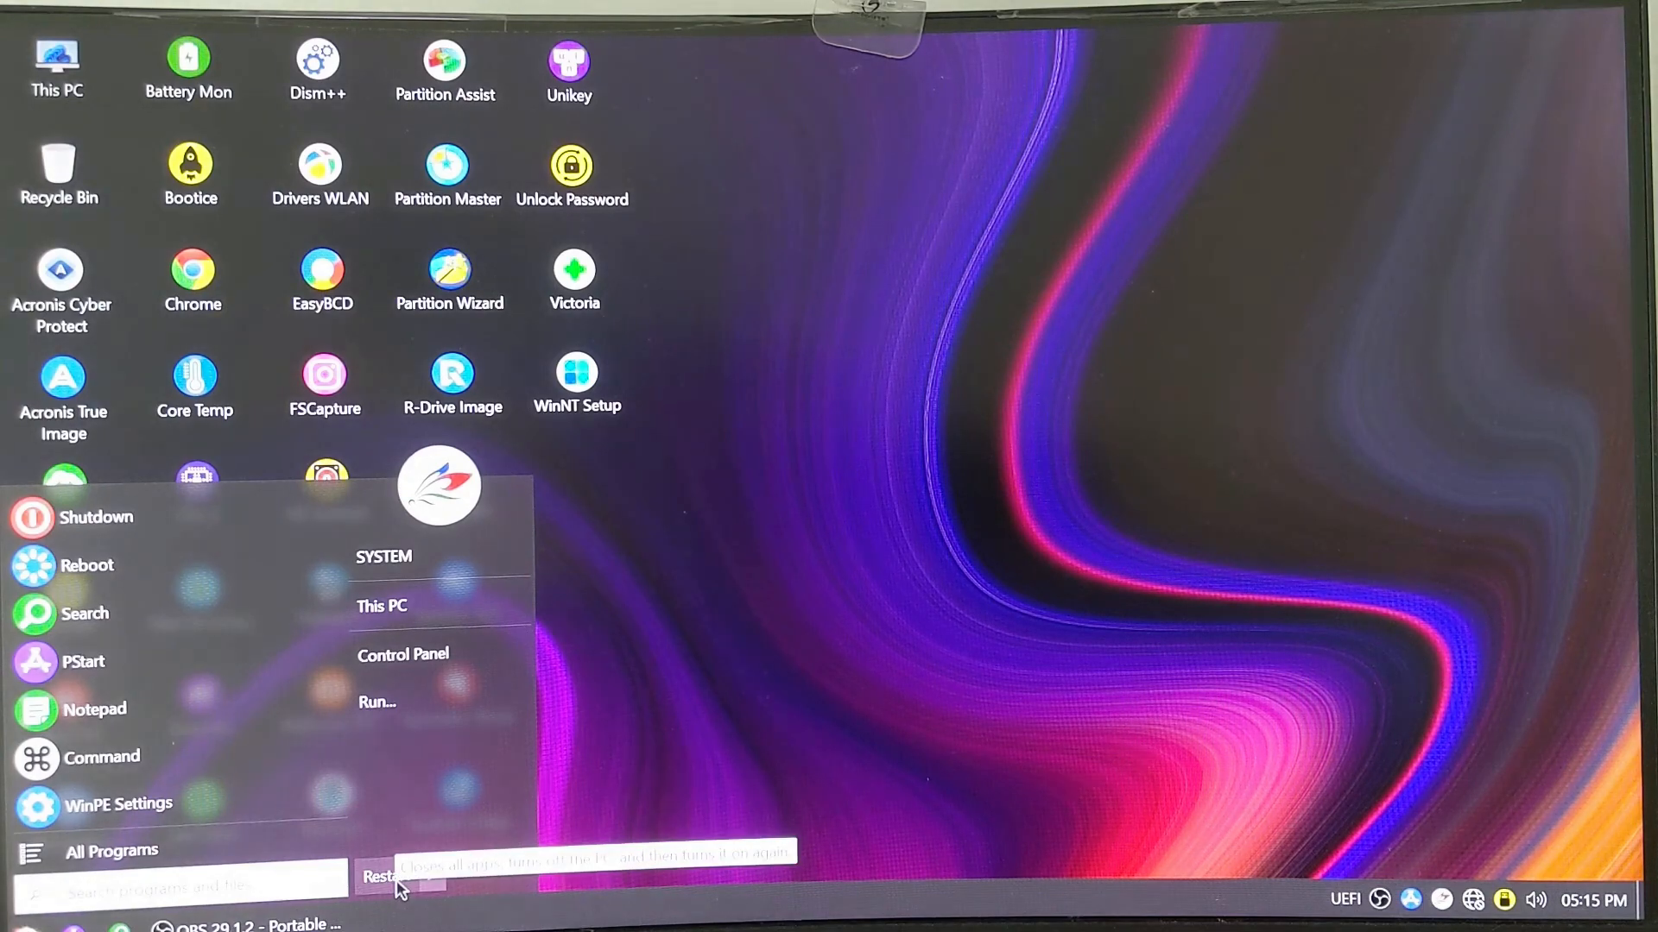
# - Restart the WinPE system from its Start menu
pyautogui.click(381, 877)
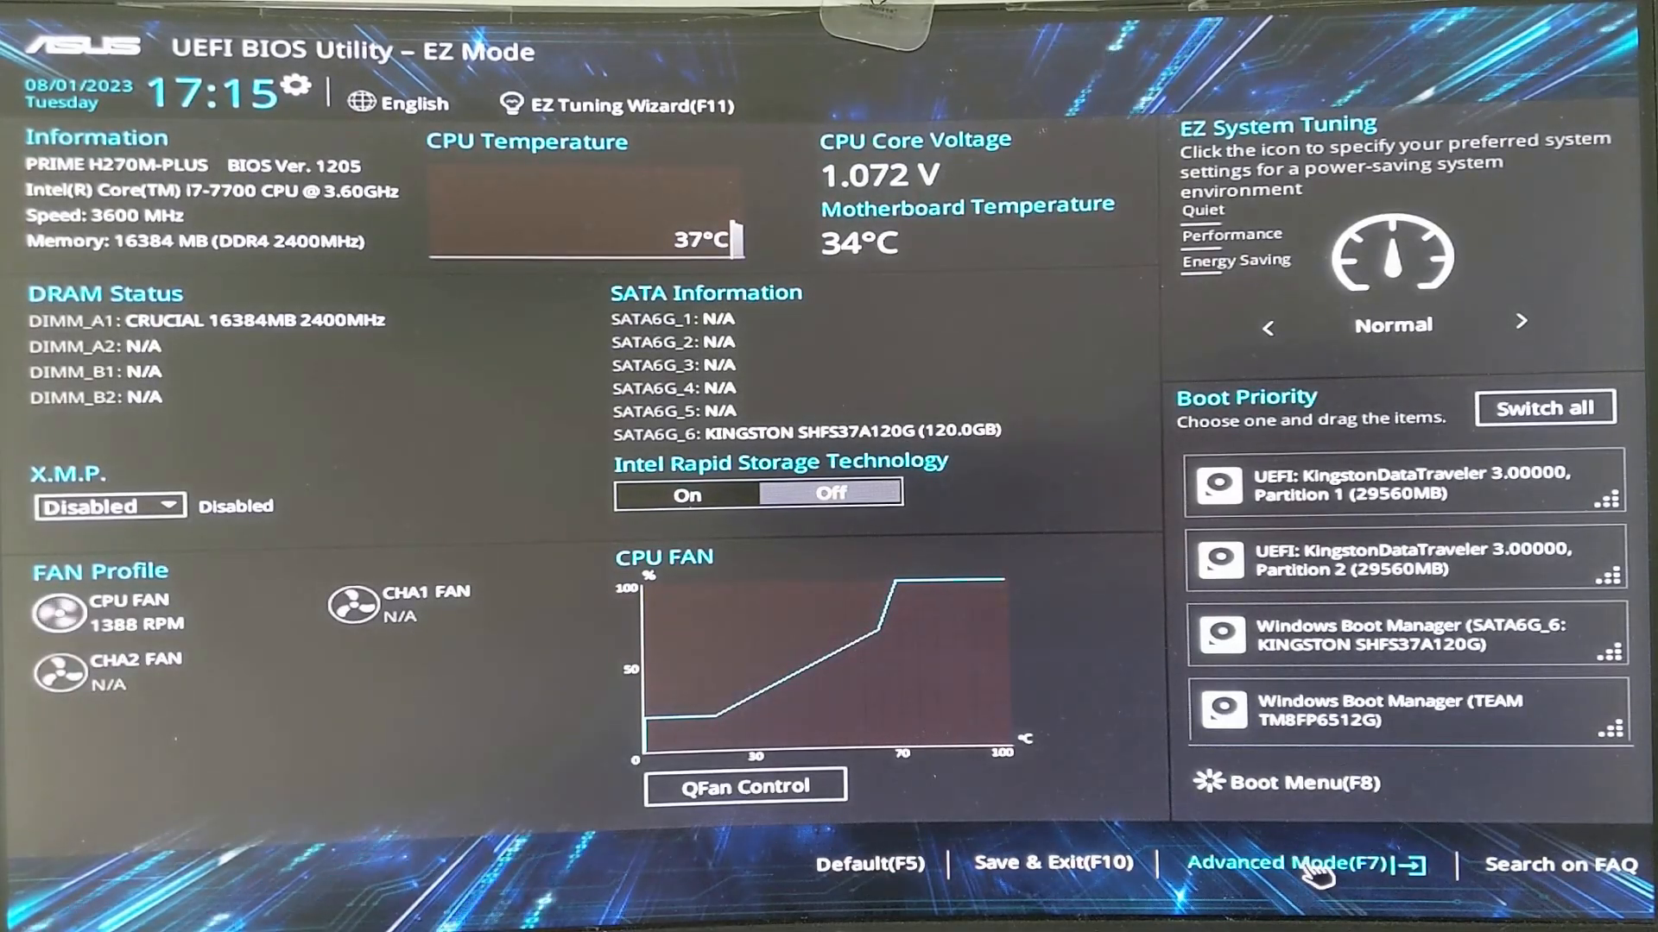
# - Set Boot Option #1 to Windows Boot Manager on TEAM, then save and reset
pyautogui.click(1282, 863)
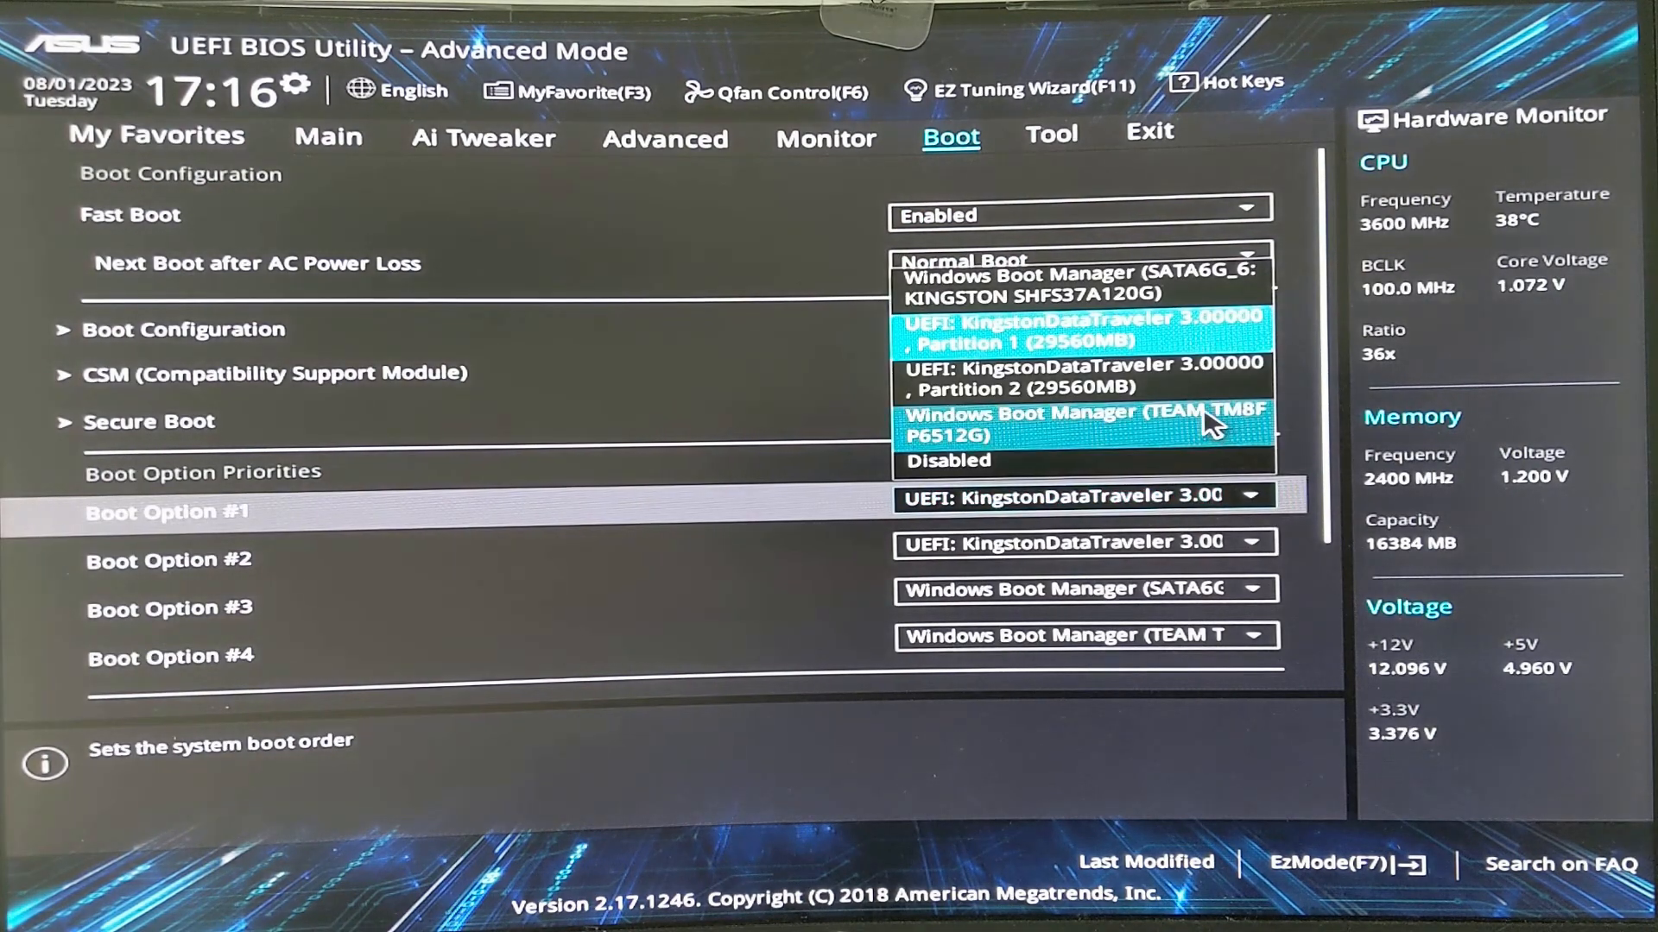
pyautogui.click(1078, 420)
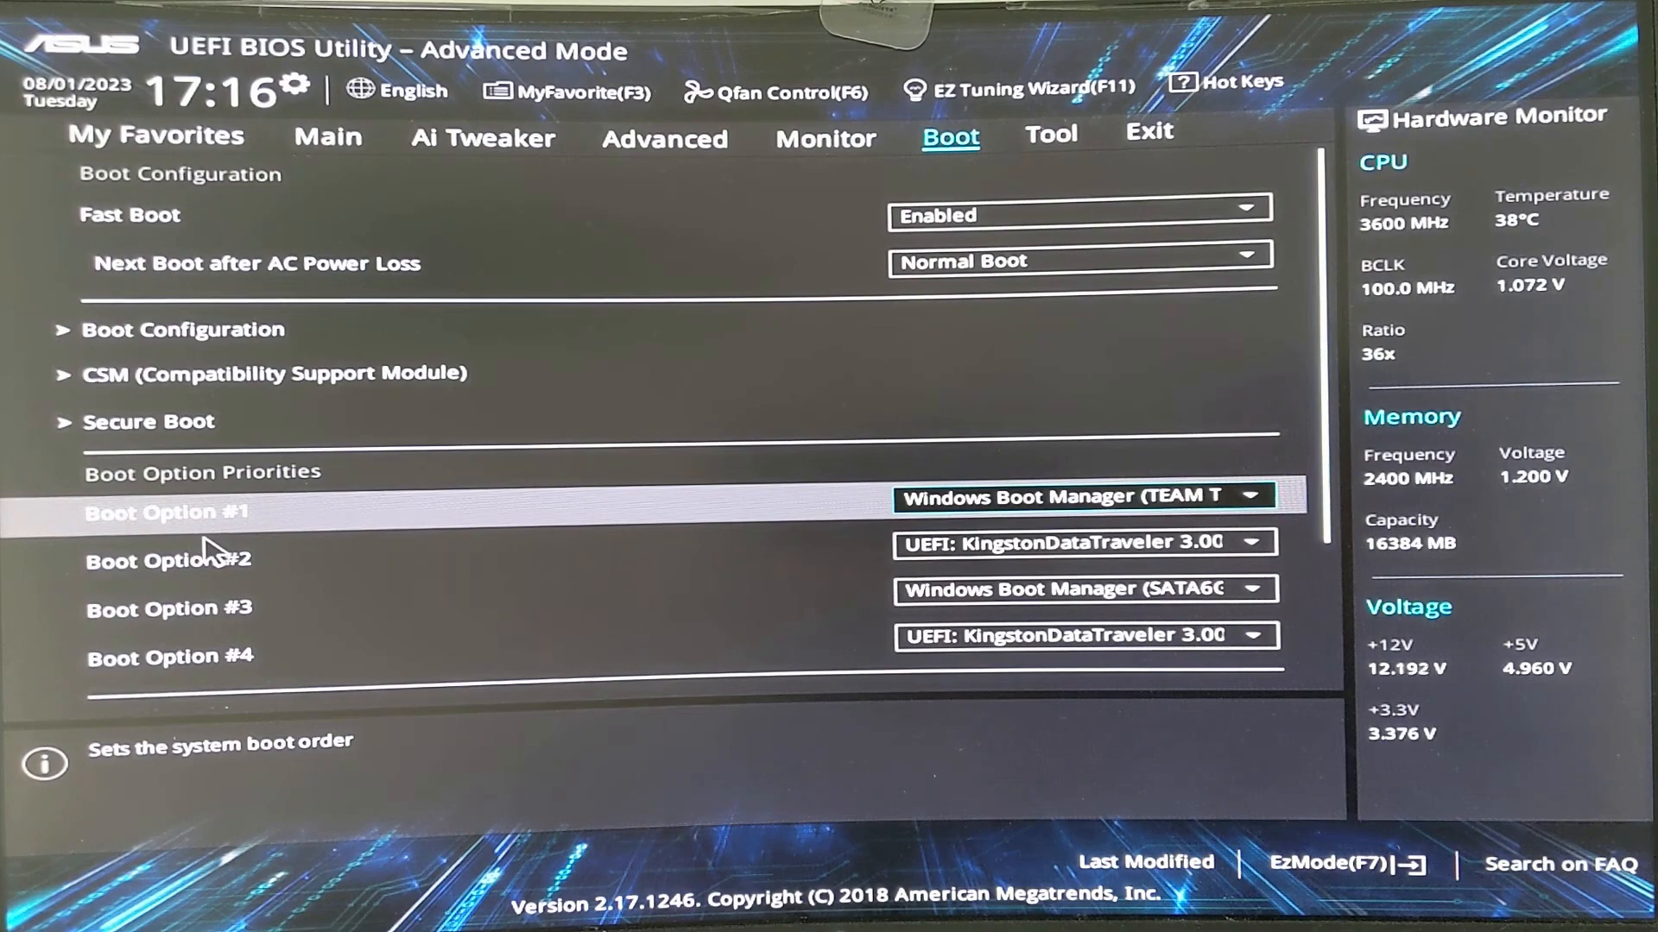
pyautogui.click(1146, 138)
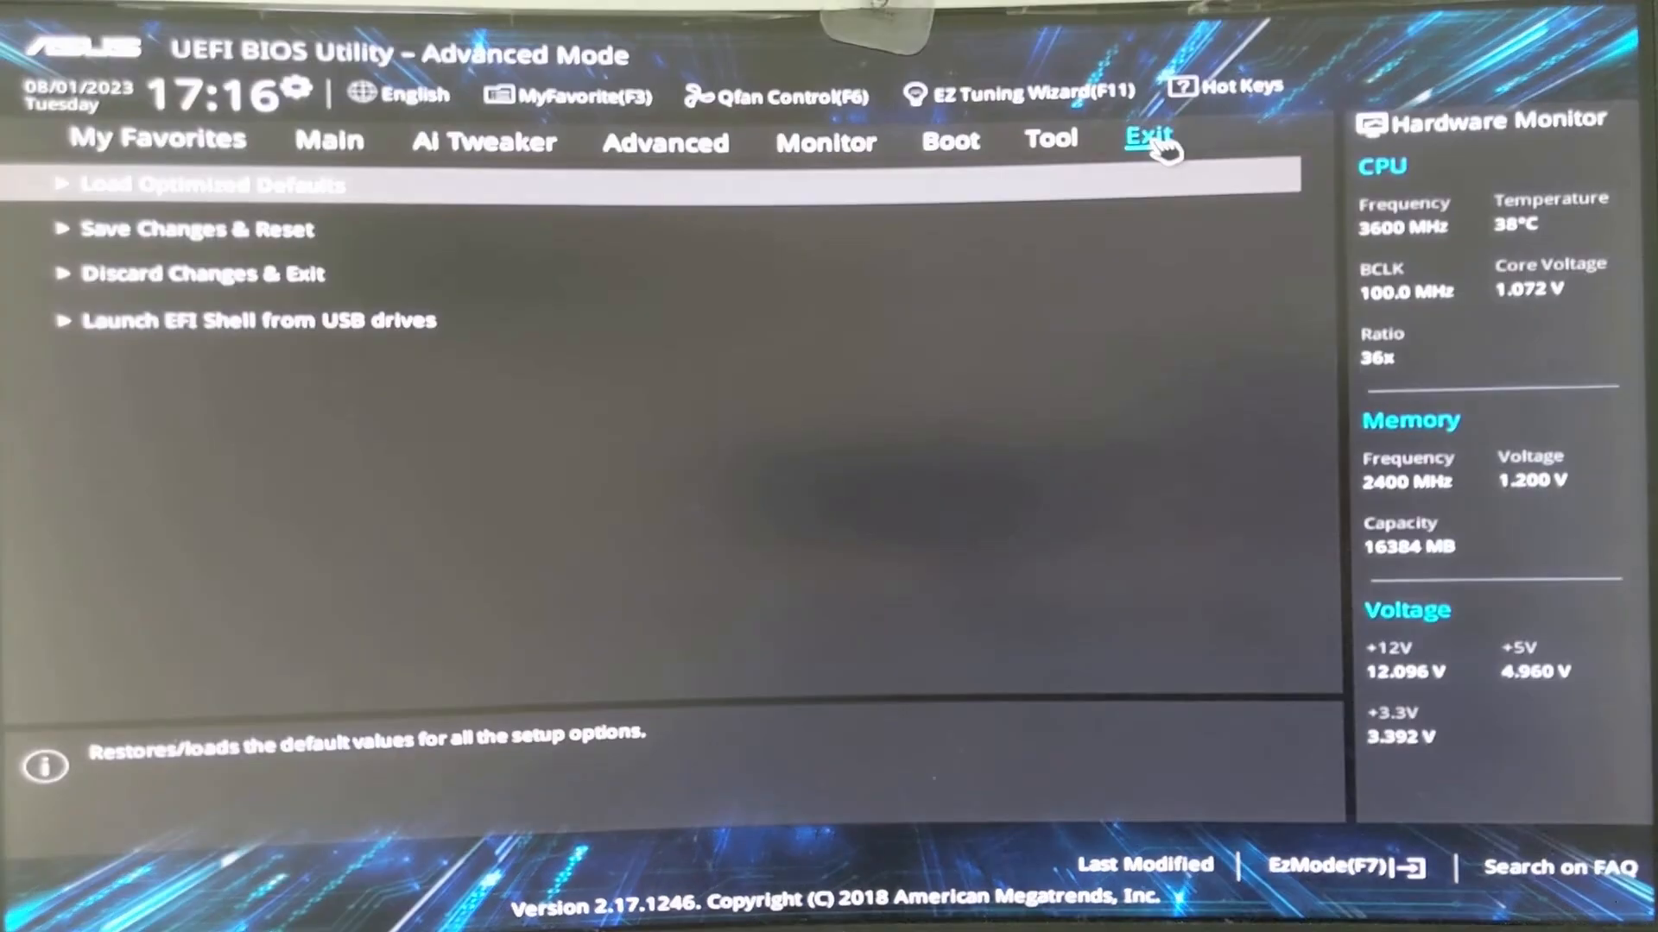
pyautogui.click(196, 227)
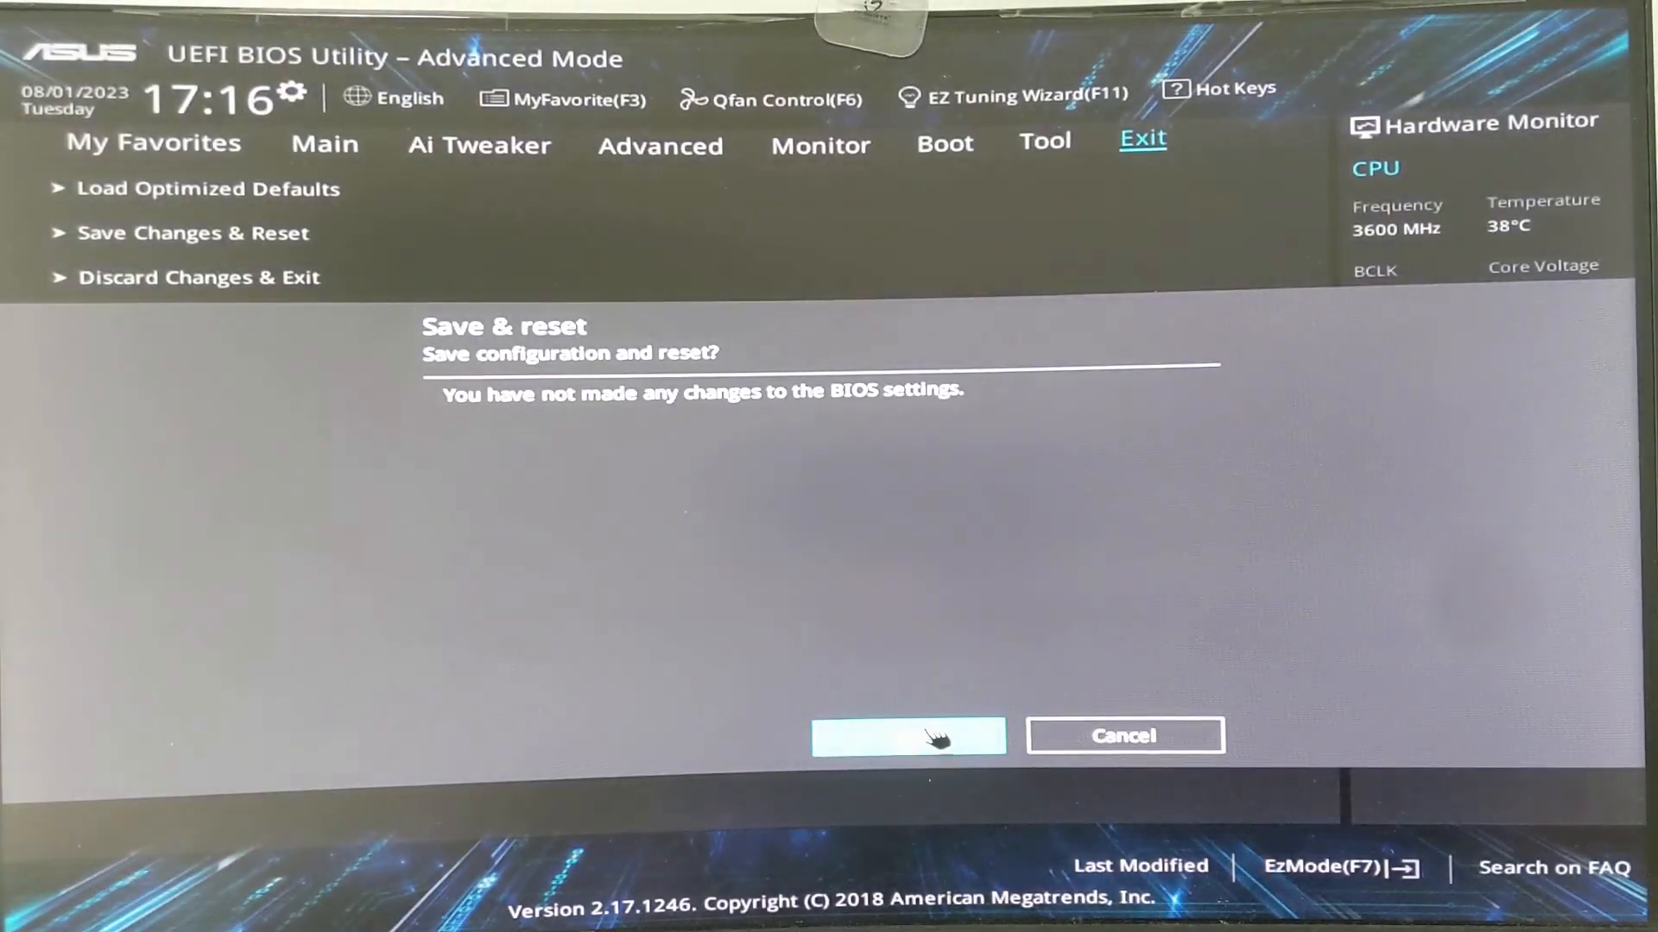
pyautogui.click(907, 736)
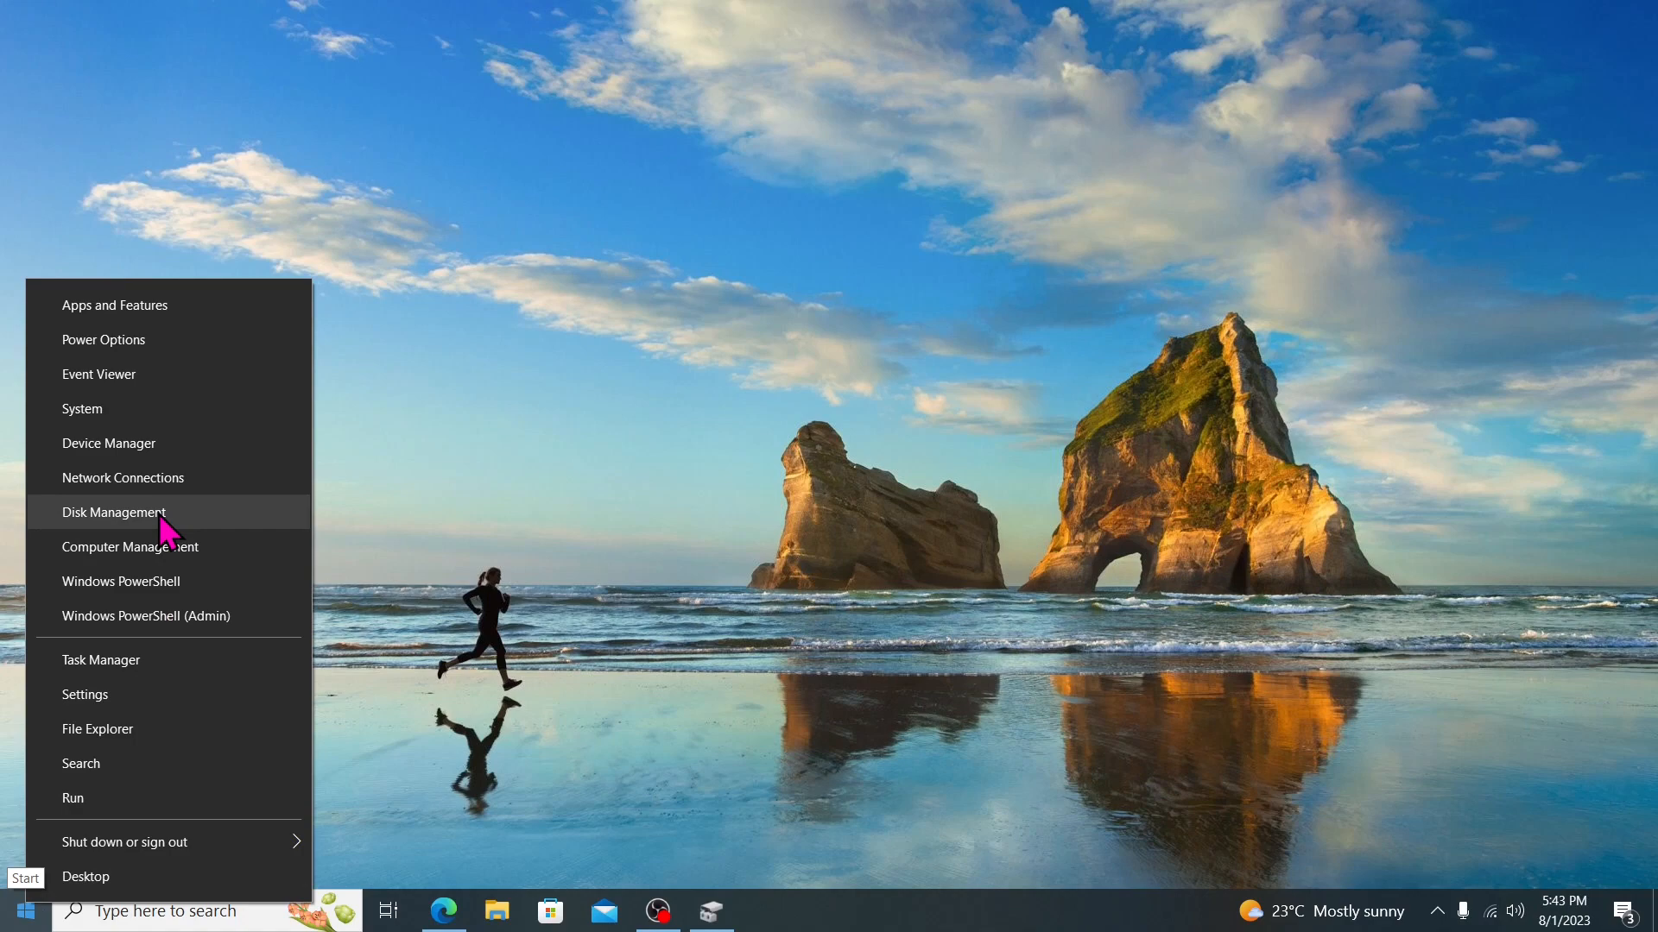
# - Check C: on Disk 1 in Disk Management and search for activation settings
pyautogui.click(114, 512)
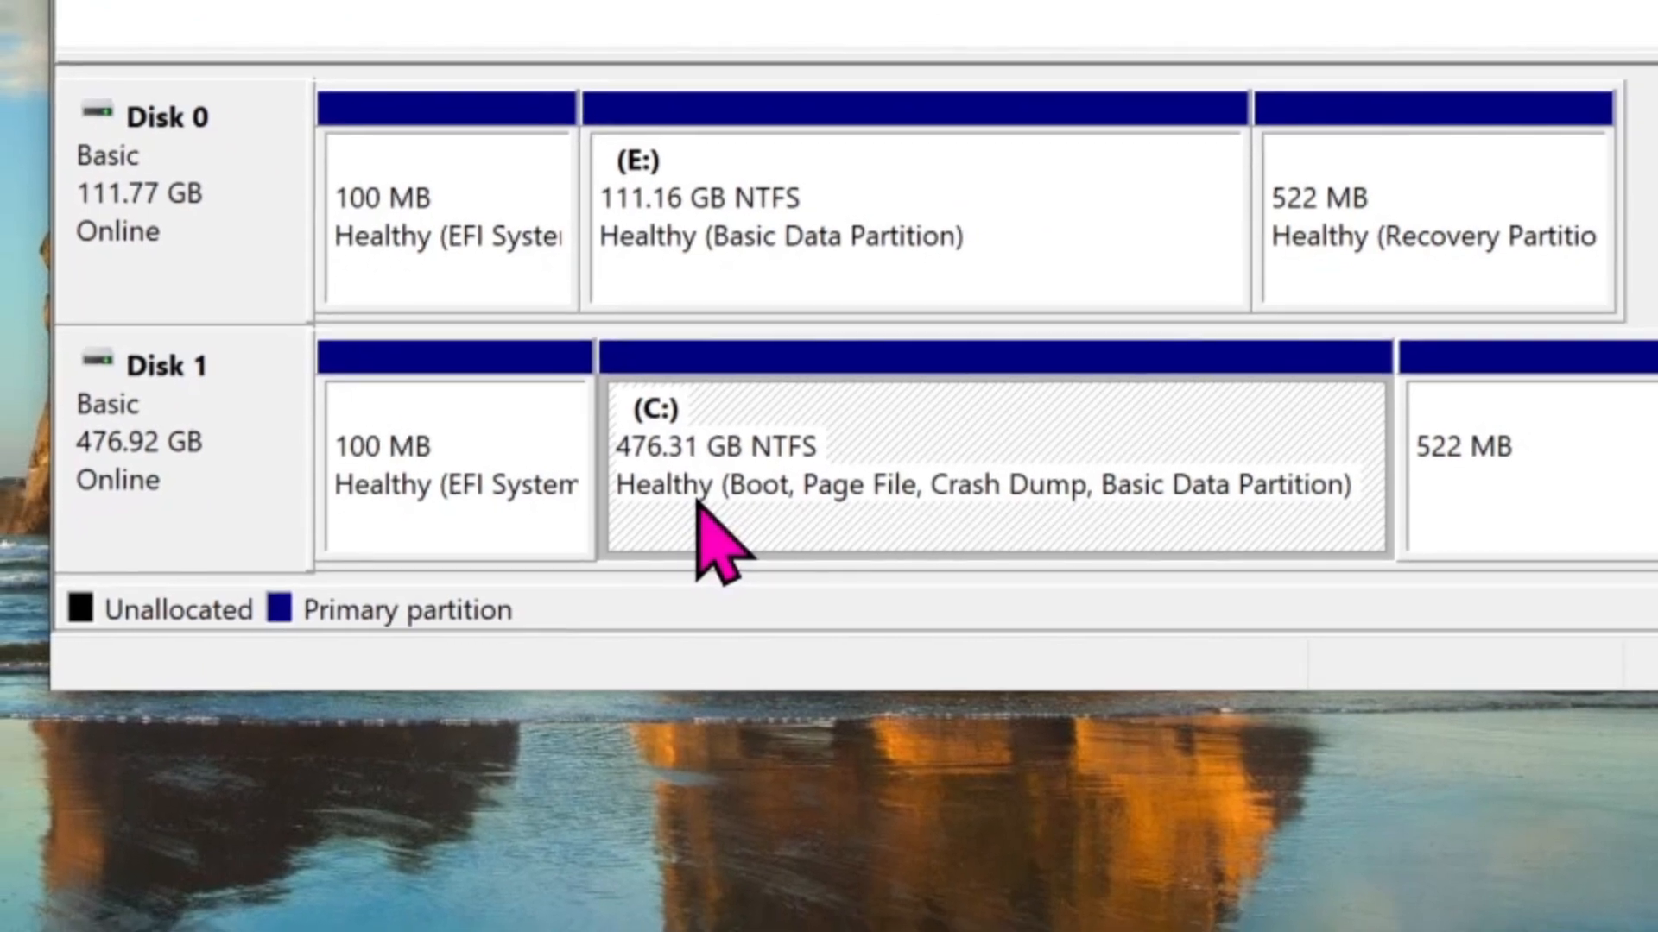
pyautogui.click(158, 910)
pyautogui.write('activation')
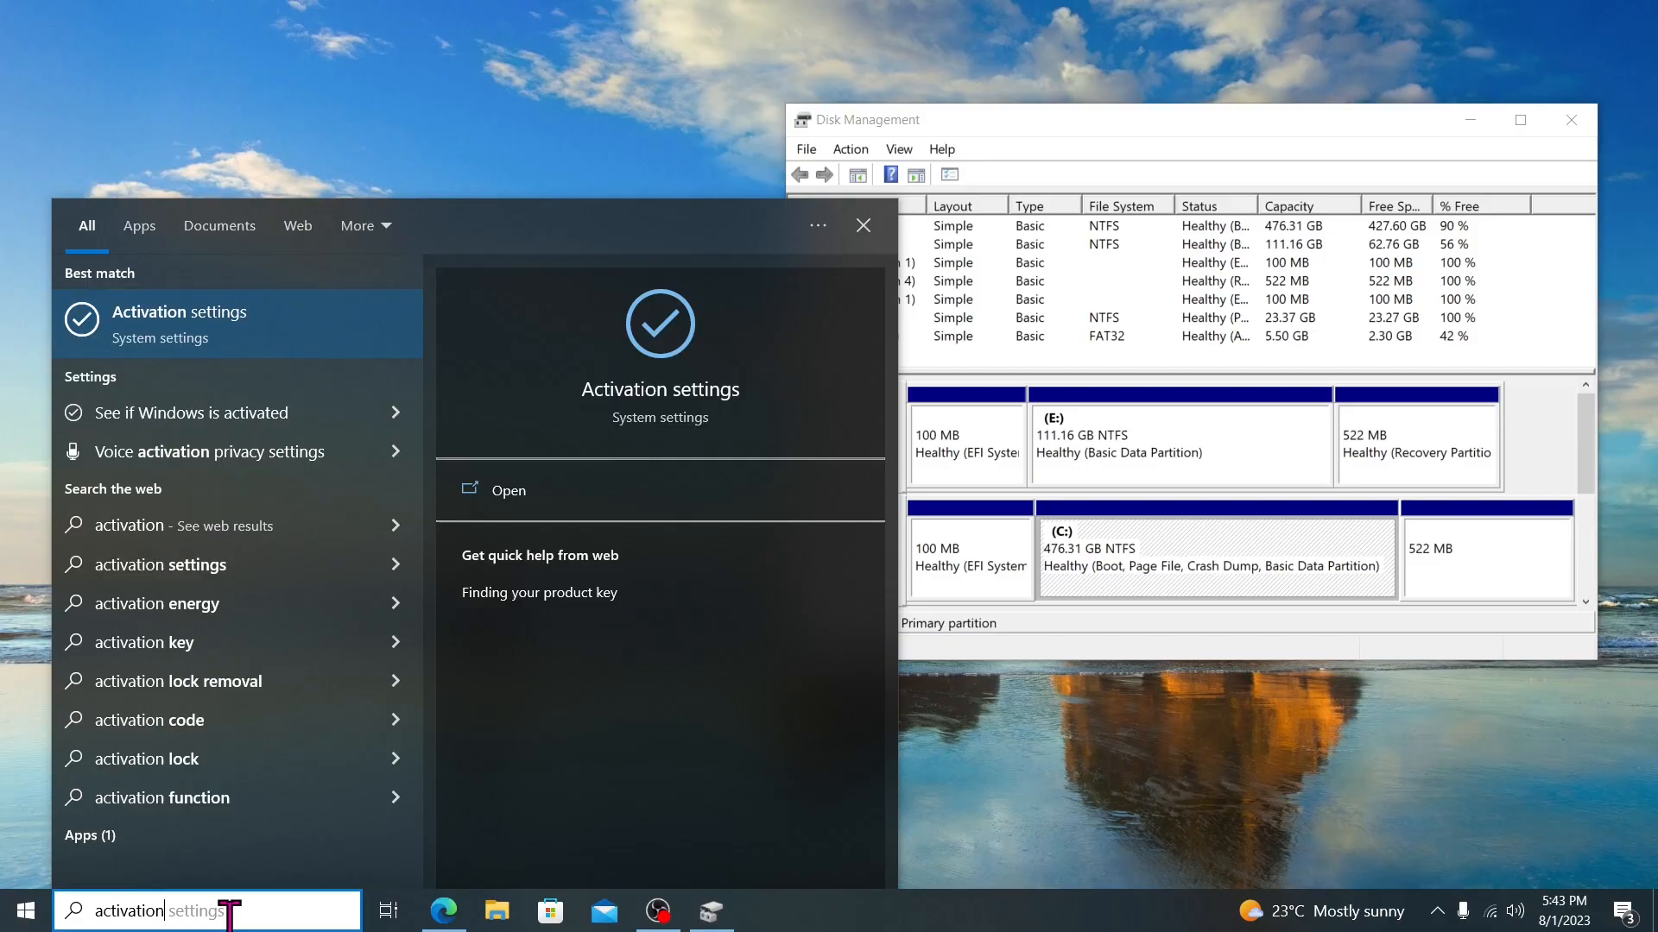
pyautogui.click(508, 489)
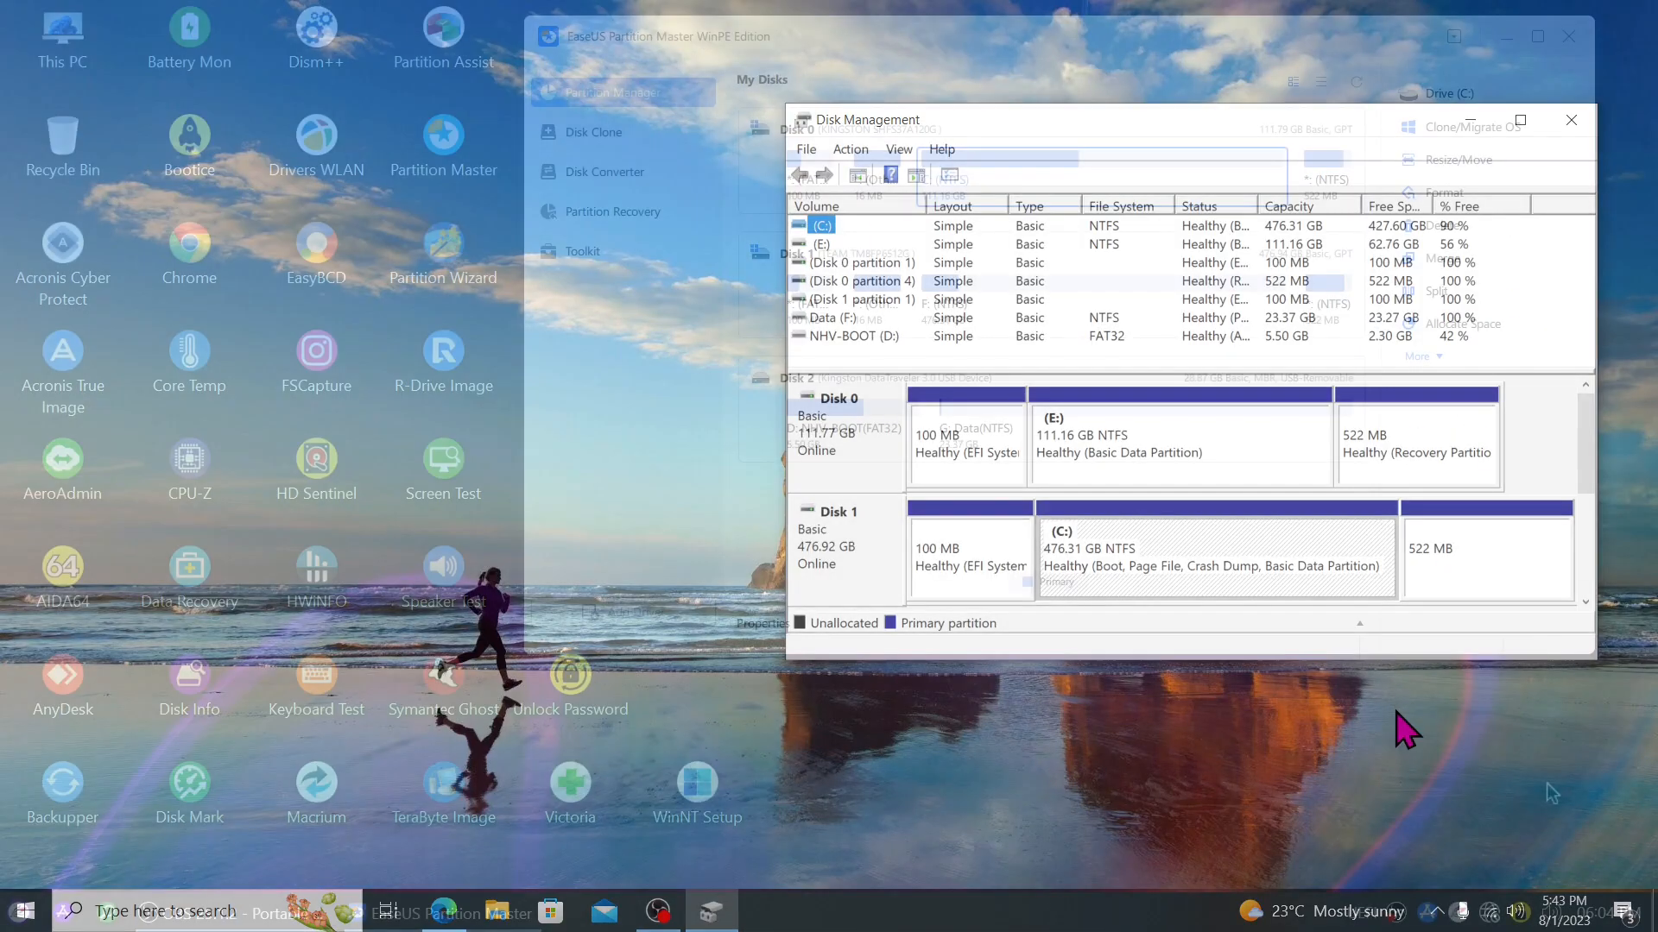
# - Queue deletion of every partition on the old Kingston Disk 0
pyautogui.click(1568, 120)
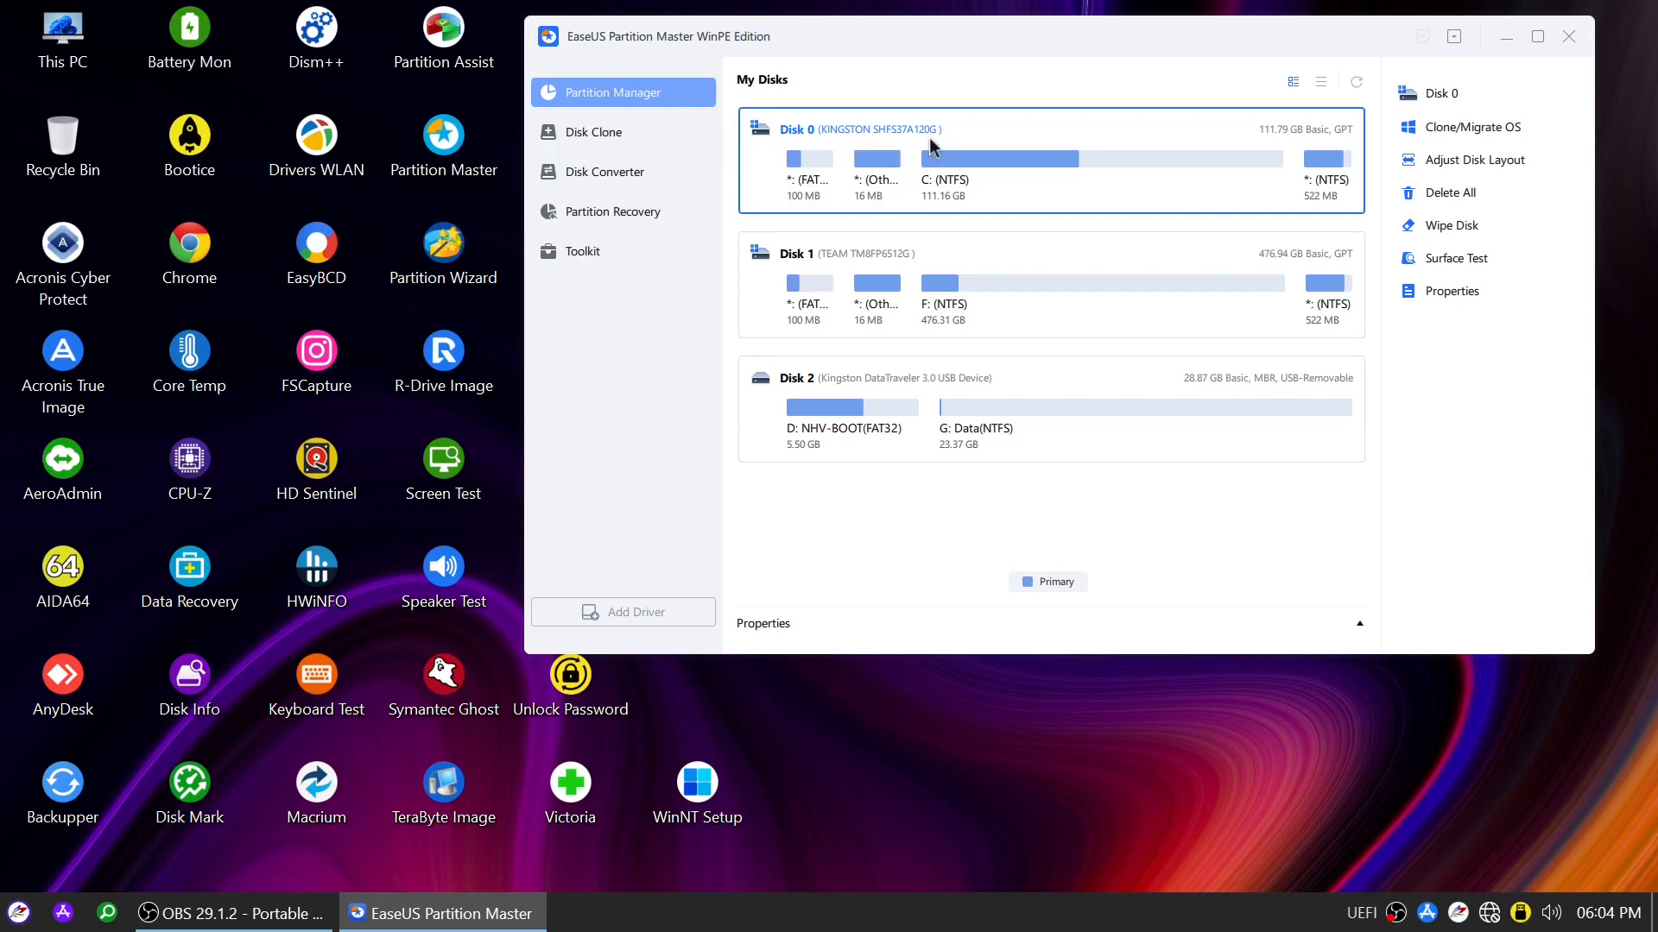
pyautogui.moveTo(1493, 192)
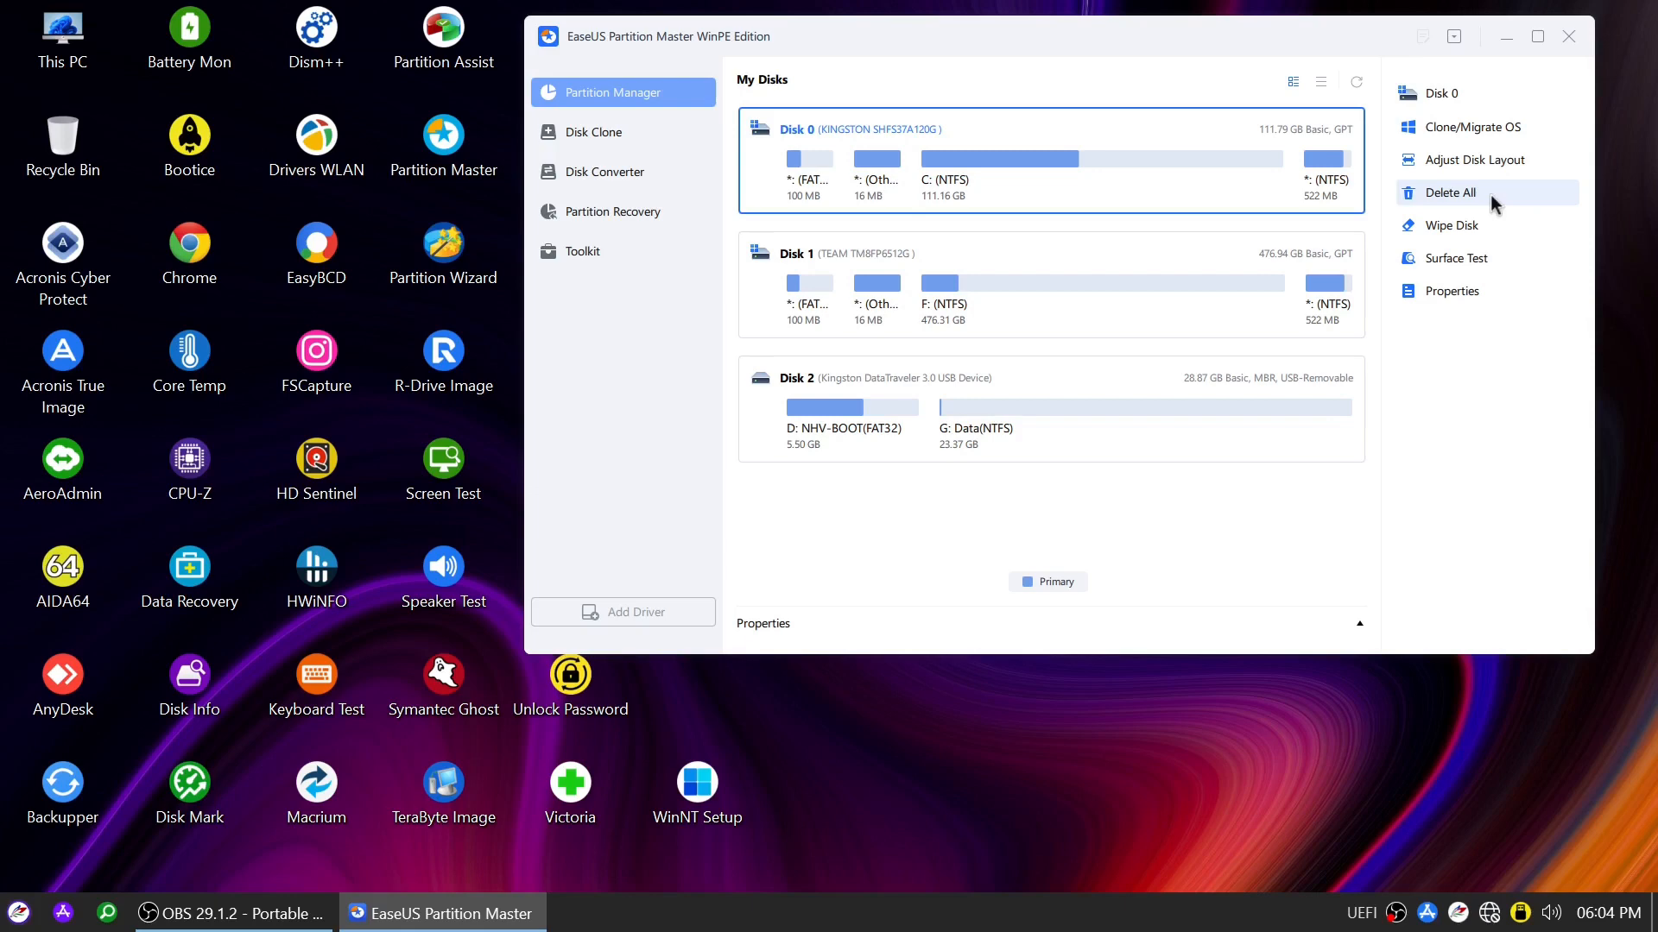
pyautogui.click(1451, 192)
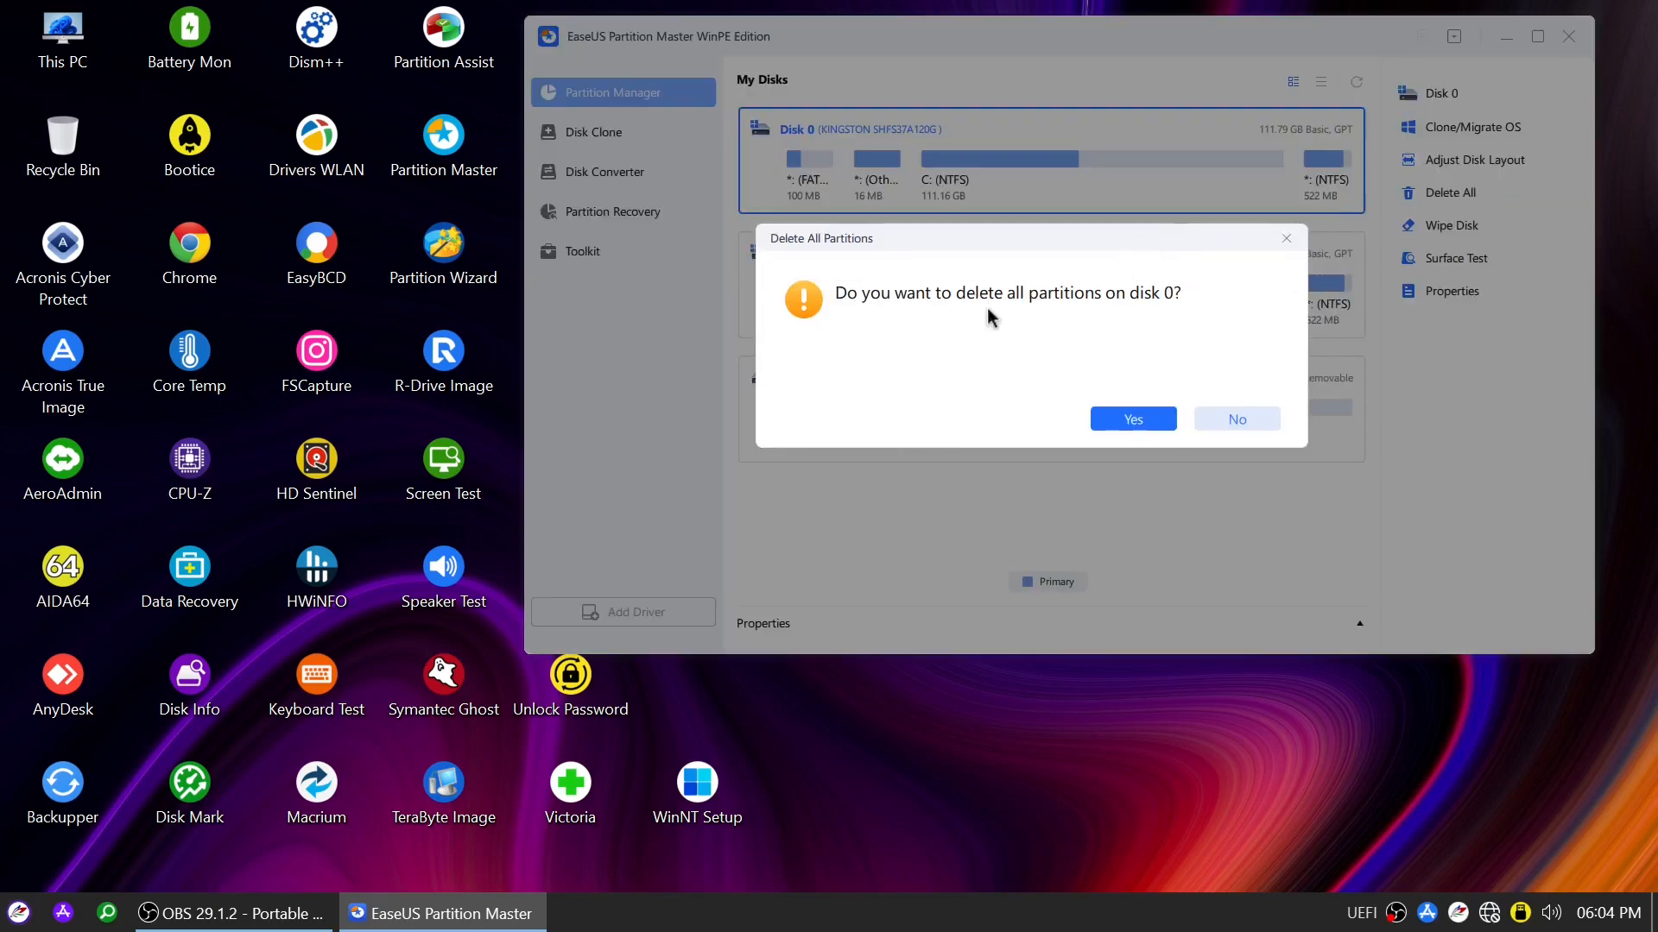
pyautogui.moveTo(1169, 312)
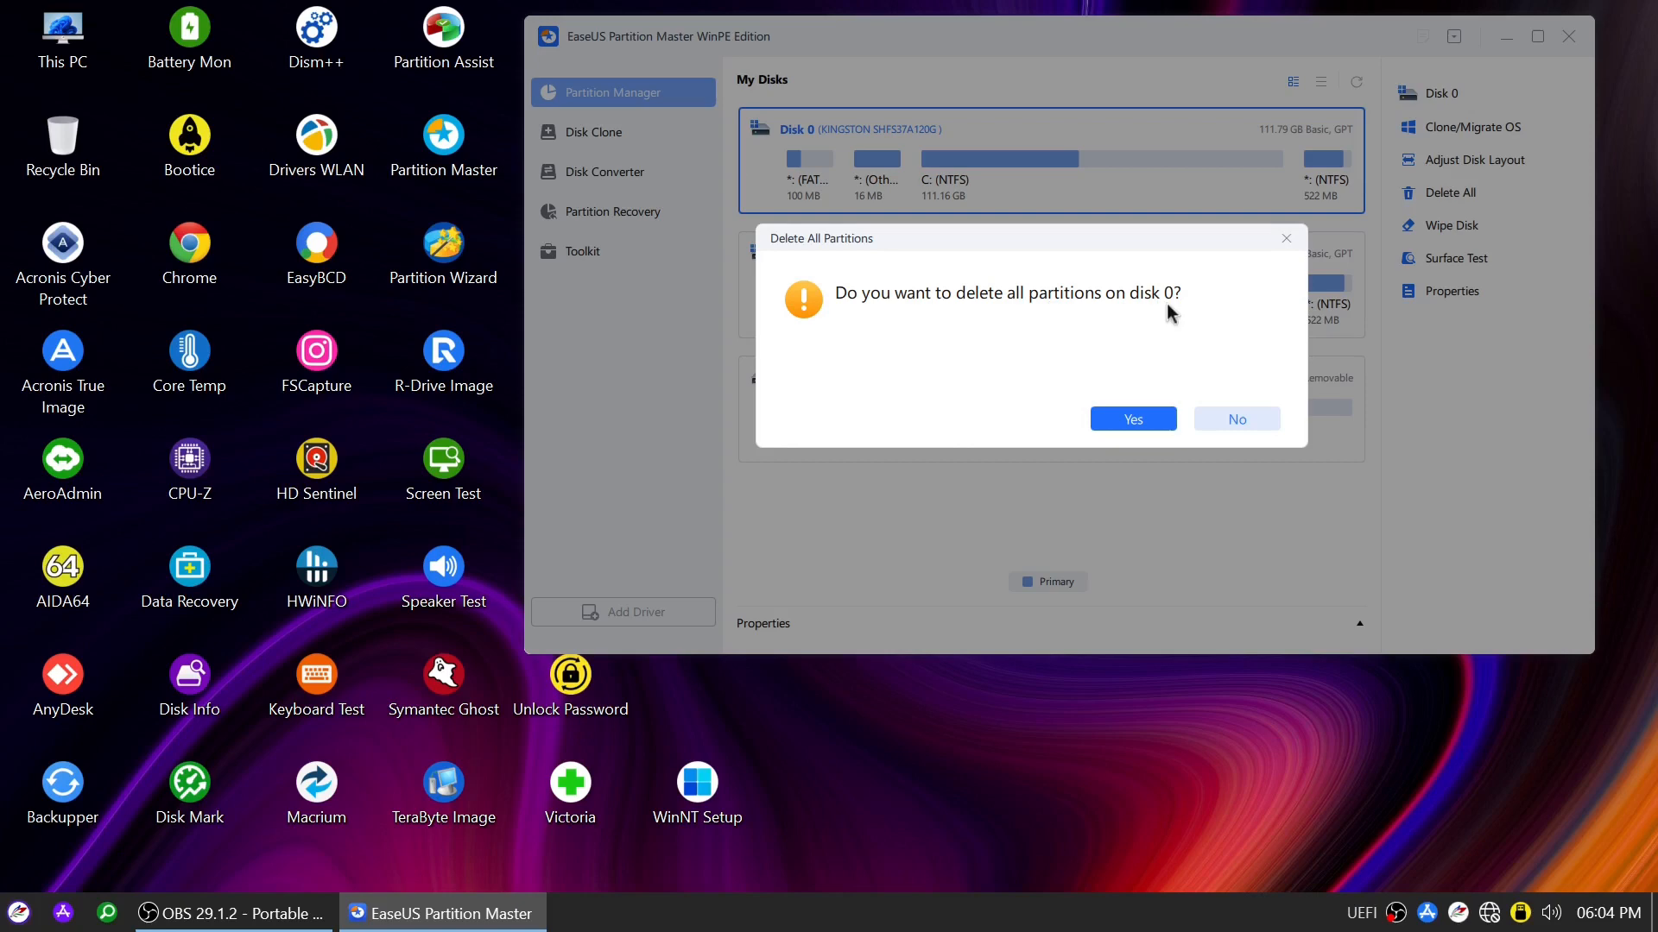
pyautogui.click(1131, 419)
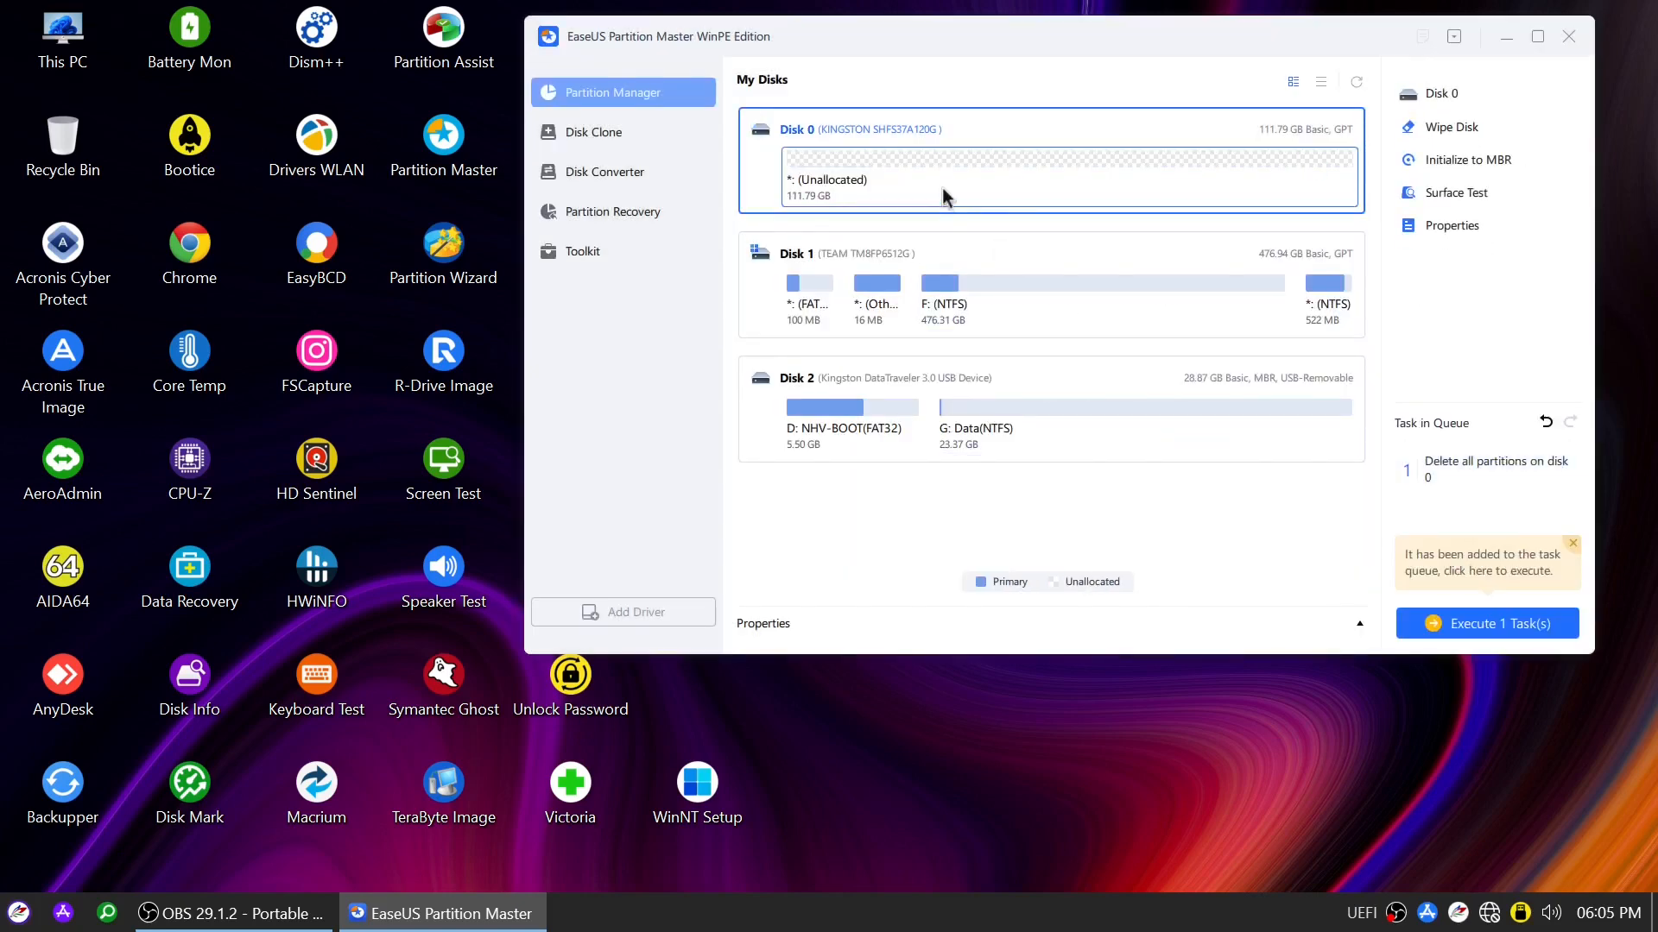
# - Execute and apply the queued partition deletion, then close the completed summary
pyautogui.click(1484, 623)
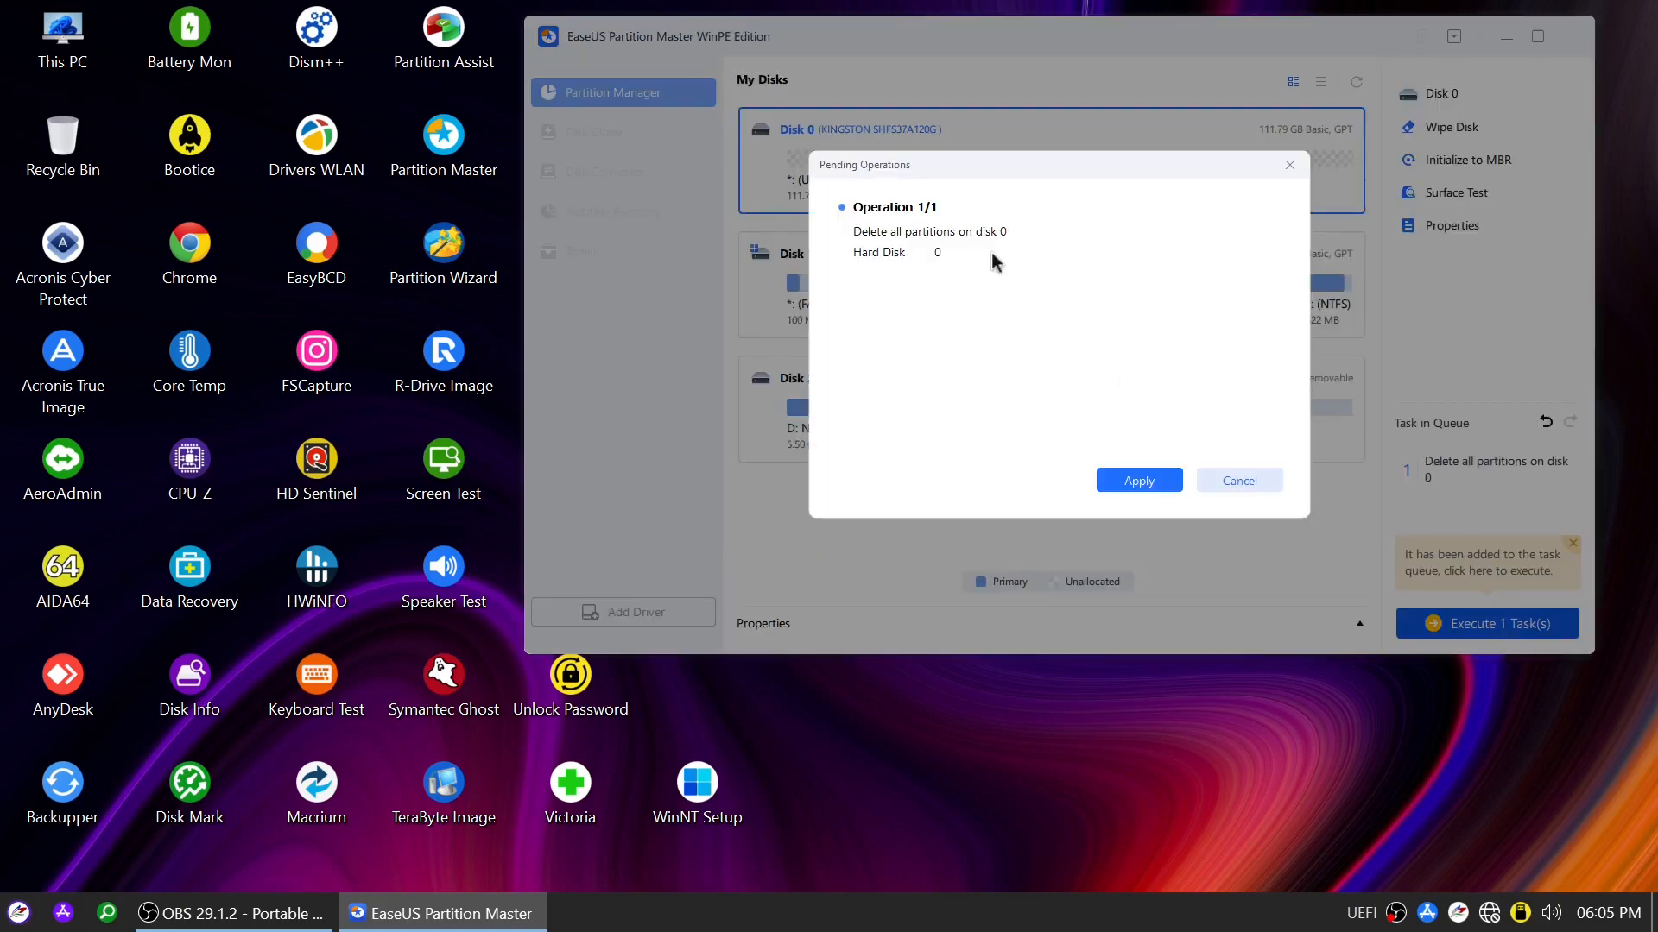
pyautogui.click(1139, 480)
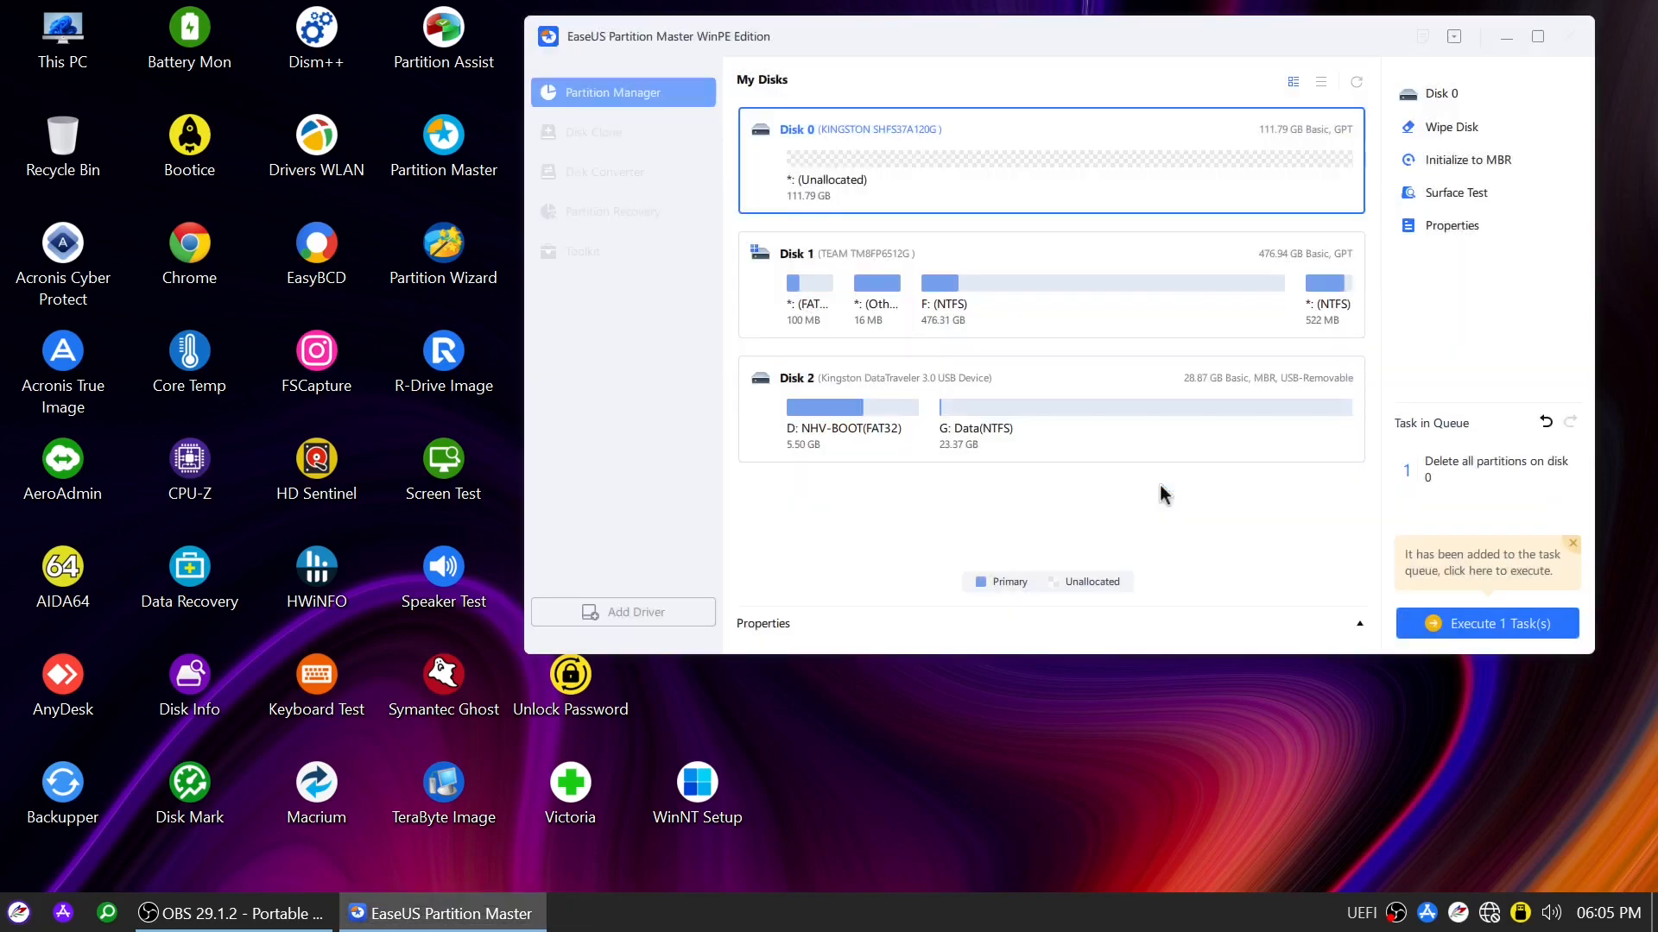
pyautogui.click(1485, 623)
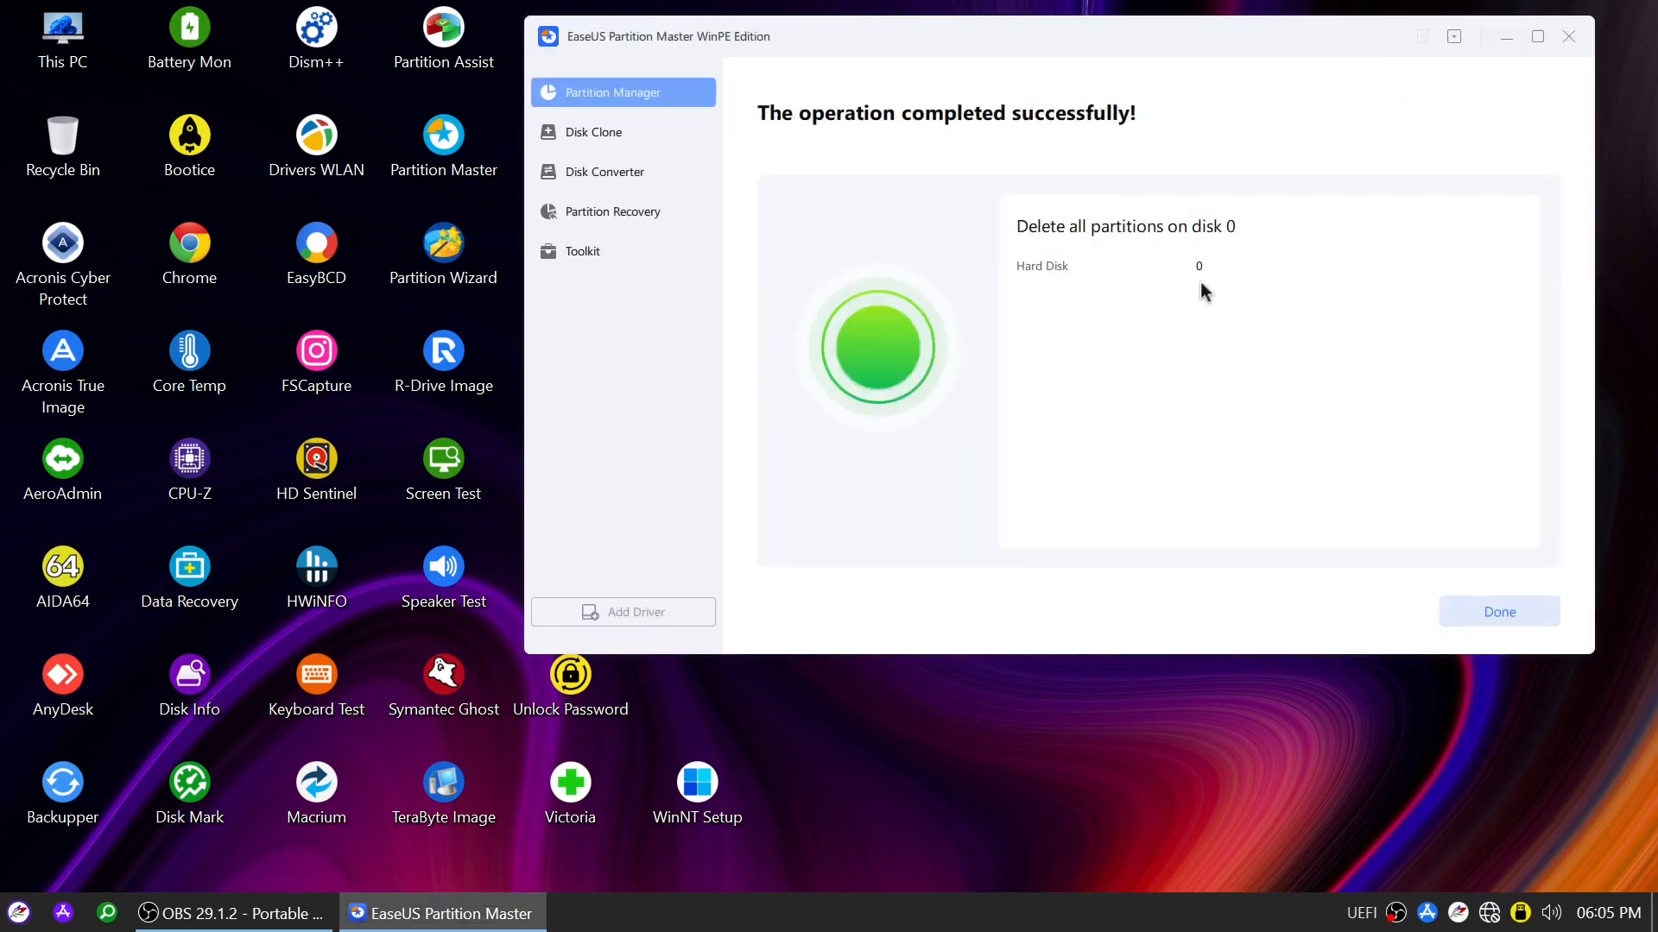
pyautogui.click(1498, 611)
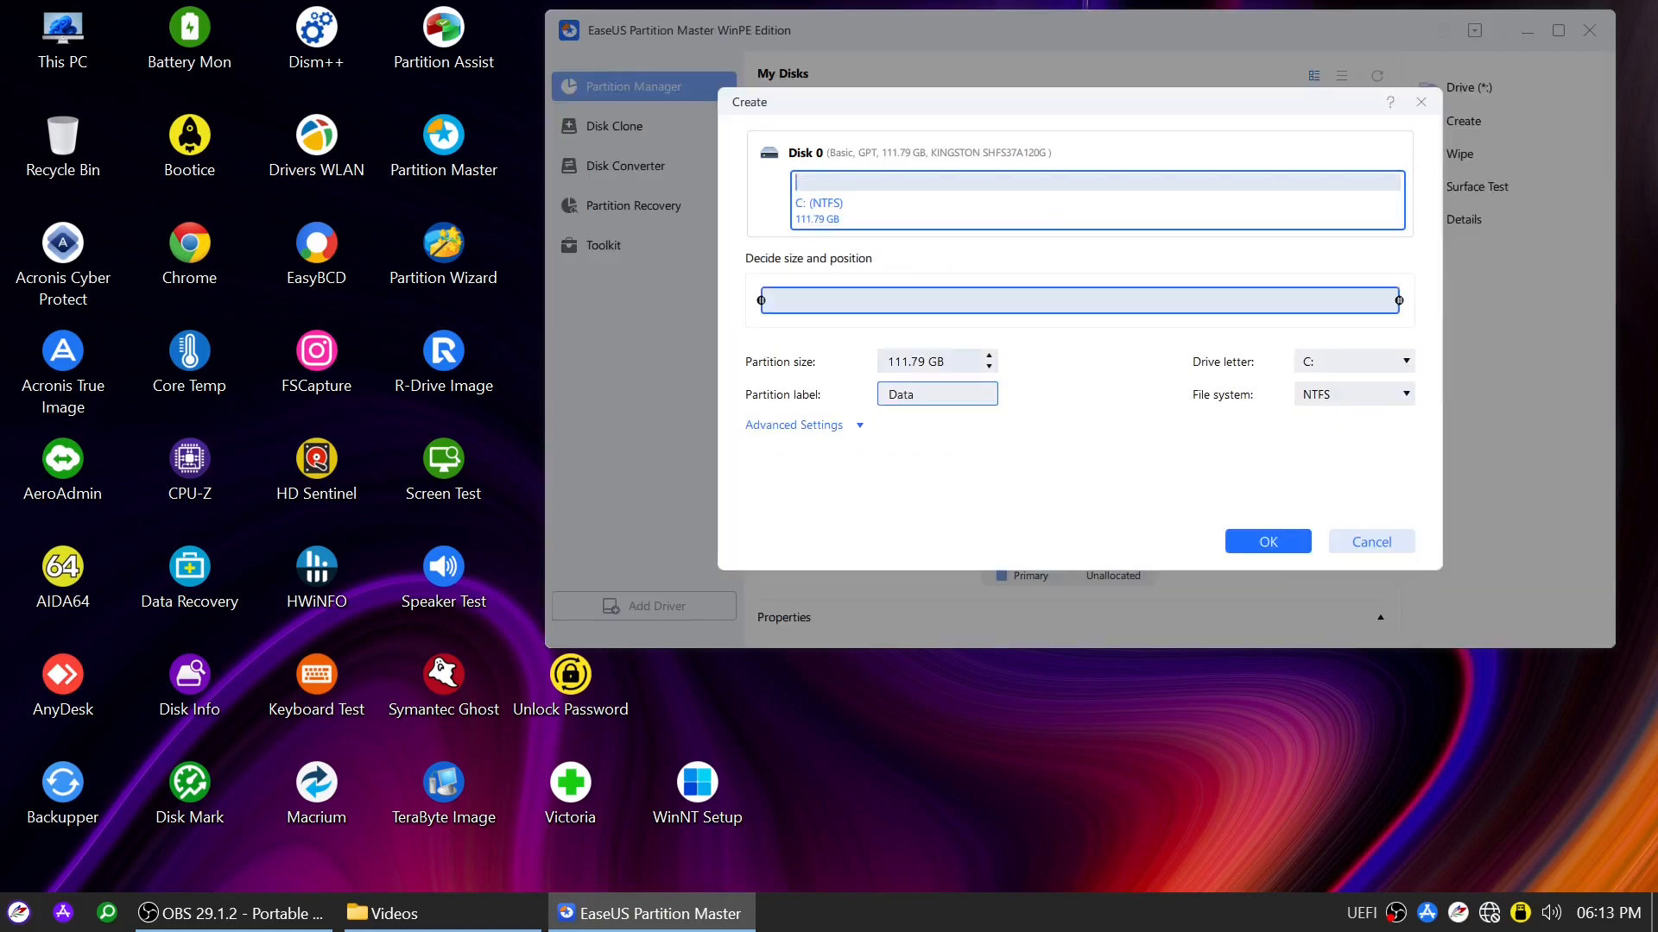
# - Confirm the full-size 111.79 GB NTFS partition labelled Data and run the creation
pyautogui.click(1266, 541)
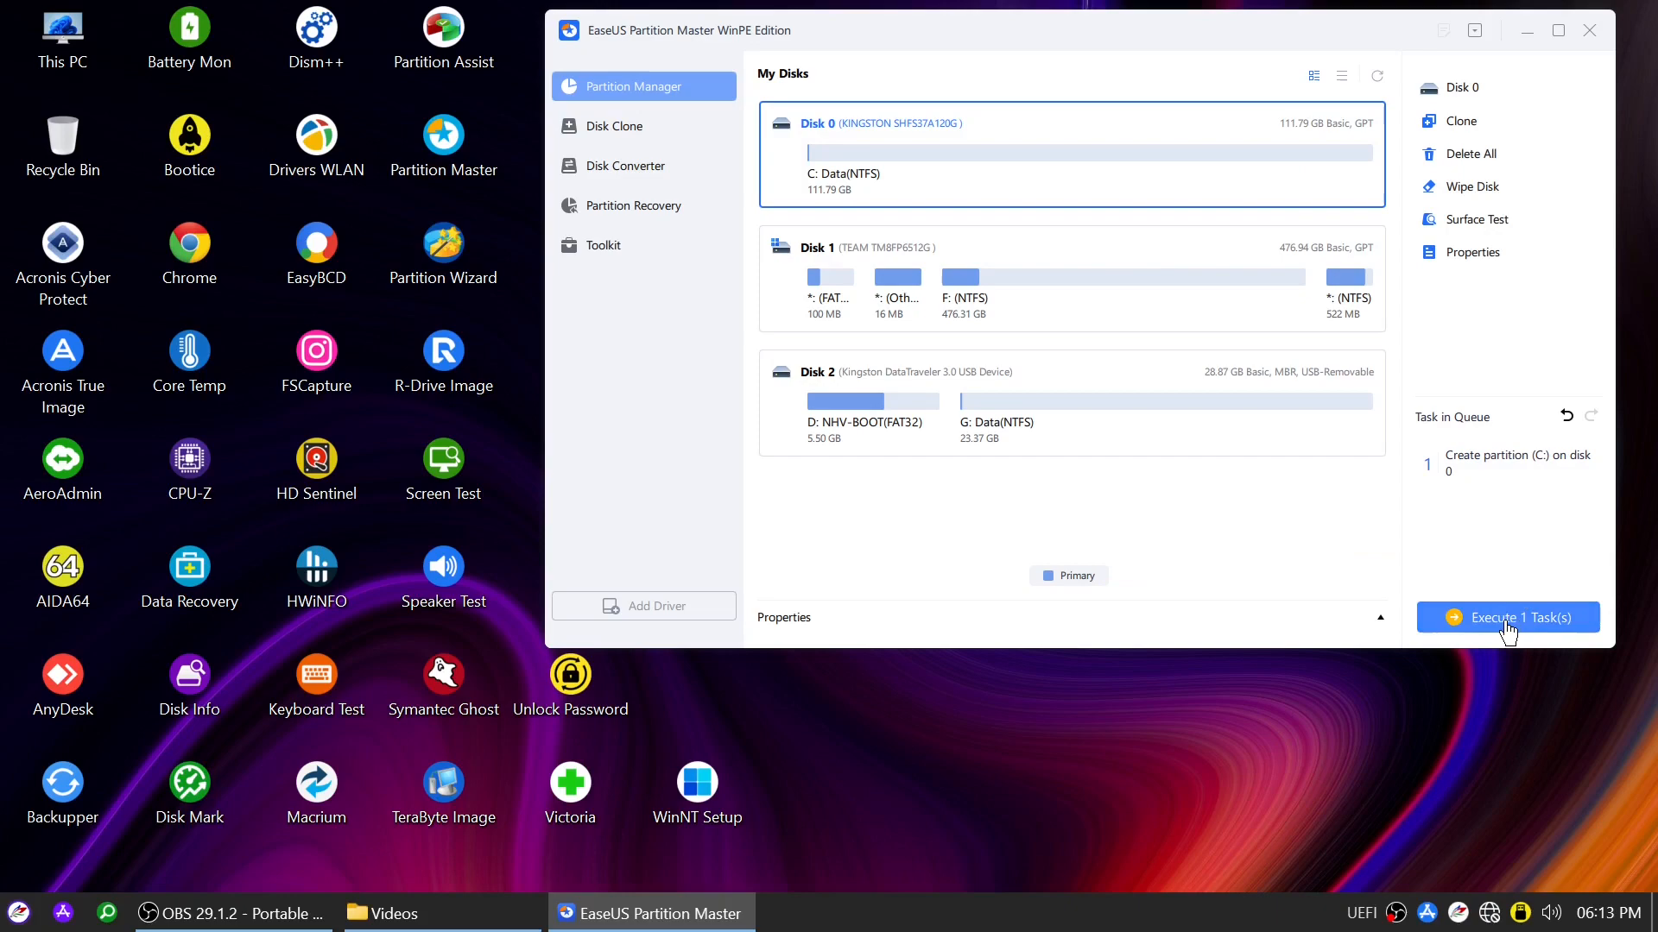
pyautogui.click(1506, 618)
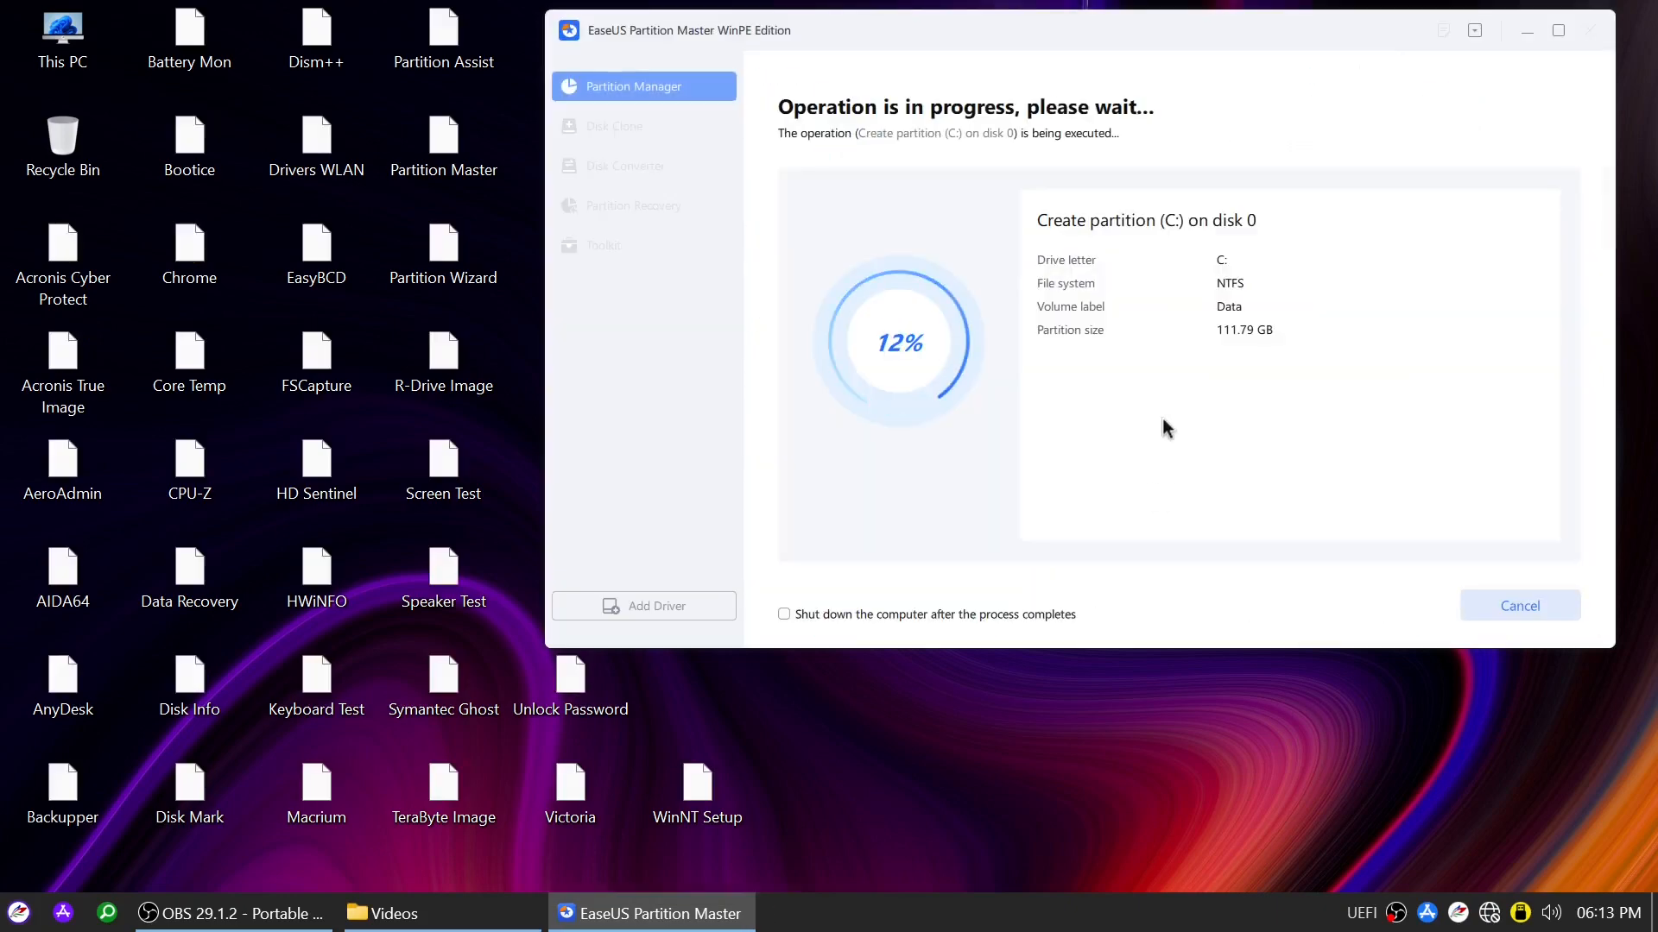